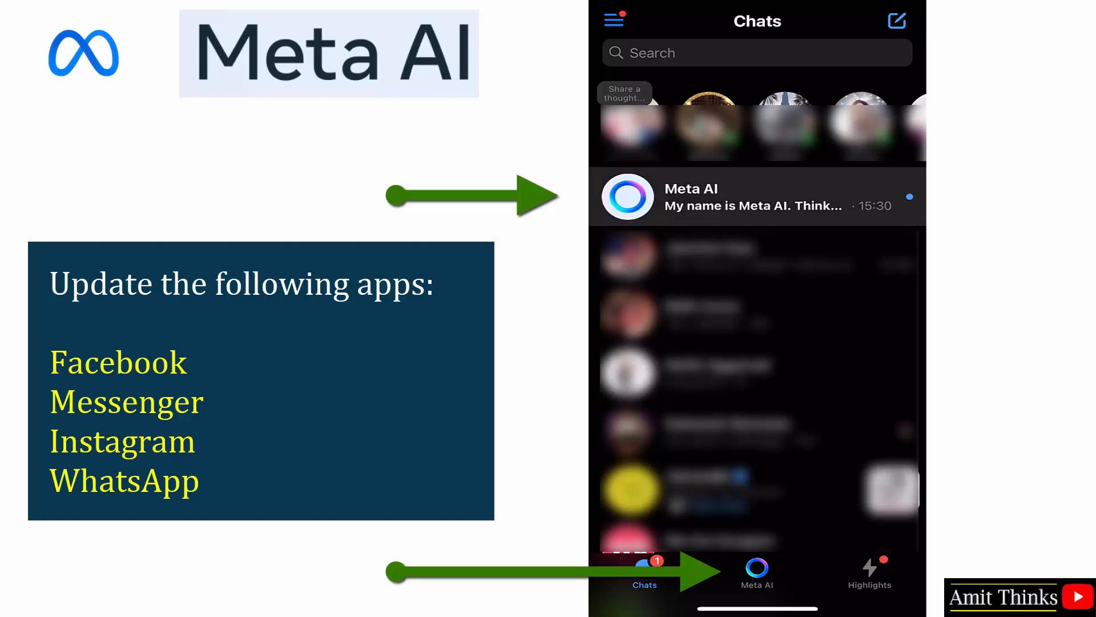
# Open the Meta AI conversation from the Messenger Chats list.
pyautogui.click(756, 195)
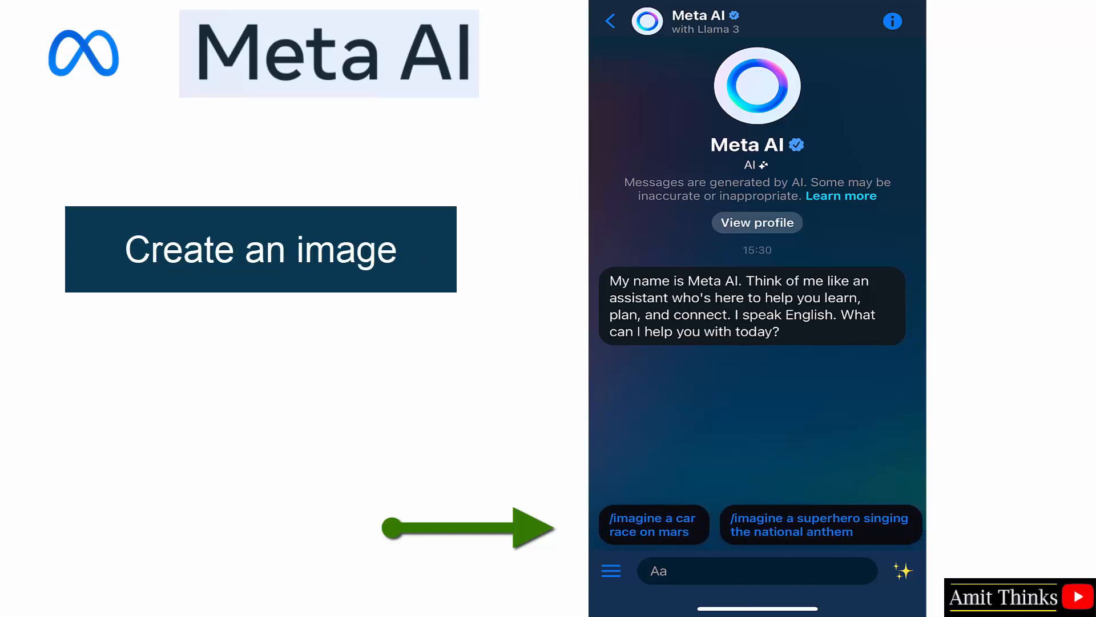
# Generate the suggested '/imagine a car race on mars' image, rate it thumbs-up and view chat info.
pyautogui.click(653, 524)
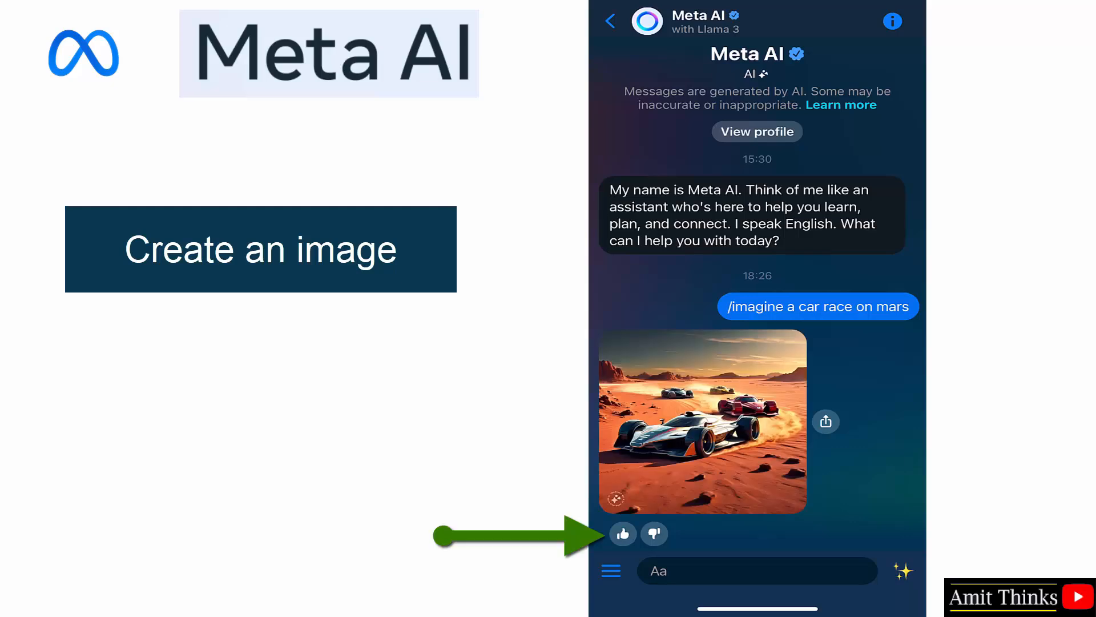
pyautogui.click(622, 534)
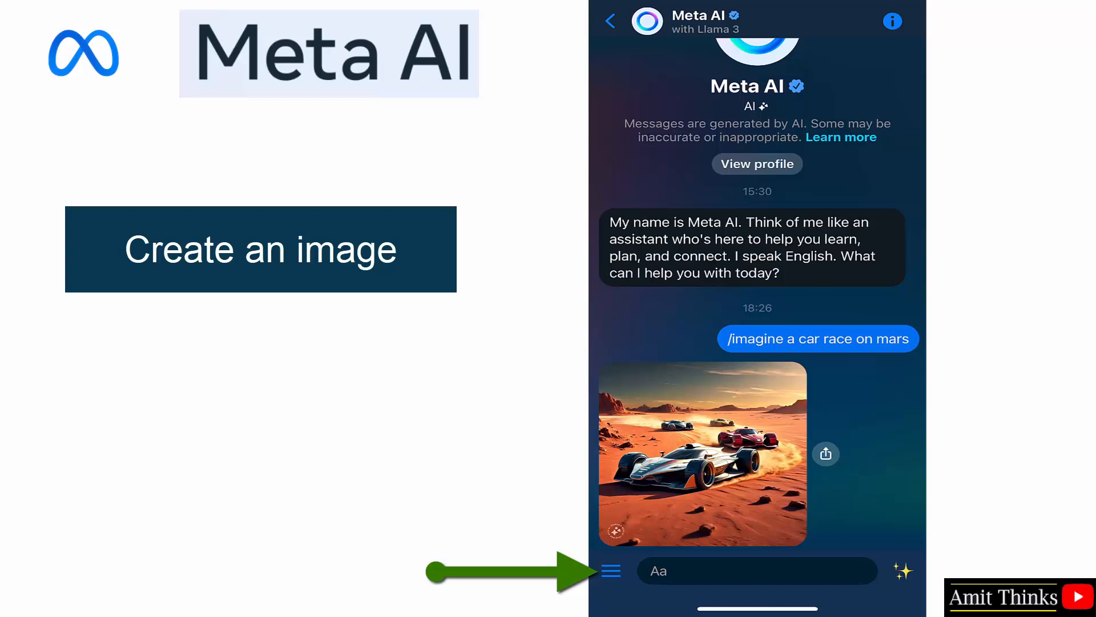
pyautogui.click(826, 453)
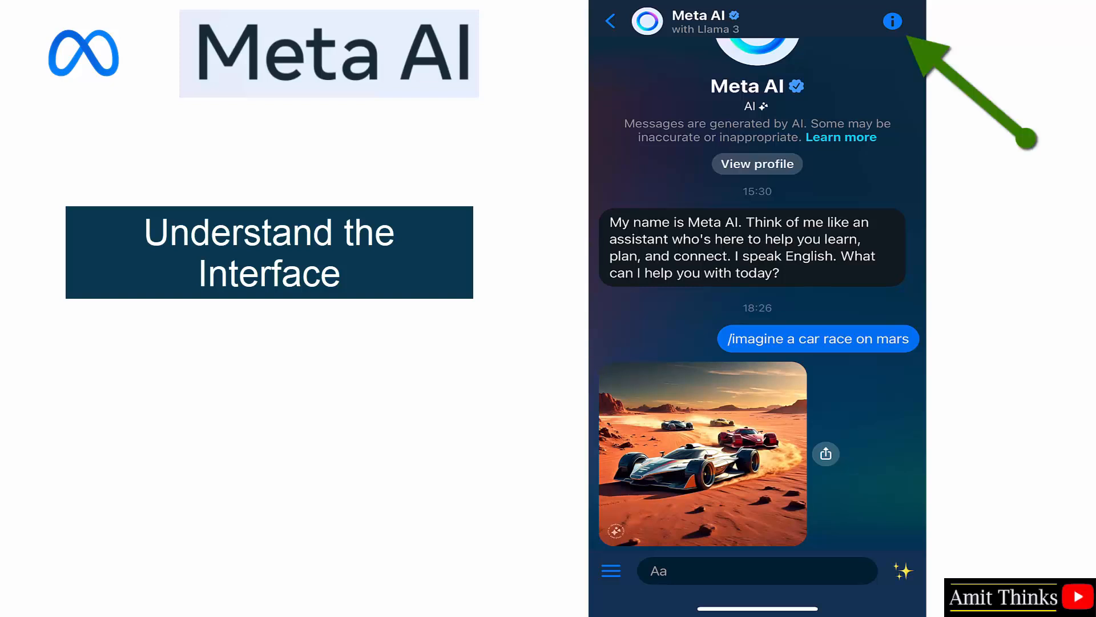
pyautogui.click(892, 21)
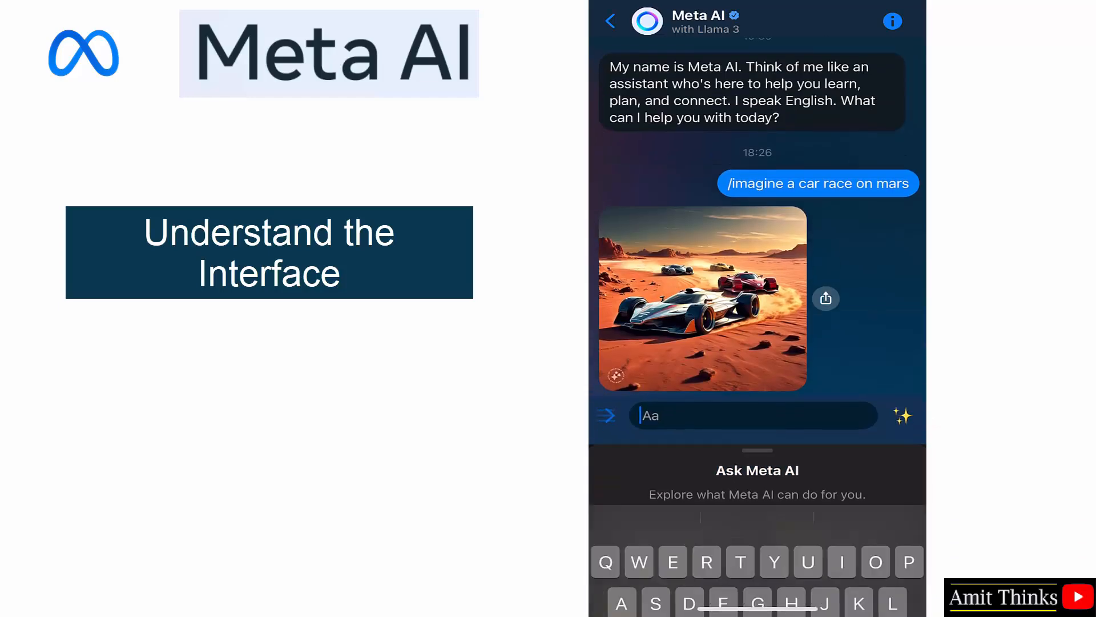
# Ask 'Create a 3D pop art of a lion with sunglasses' and download the generated image.
pyautogui.write('c')
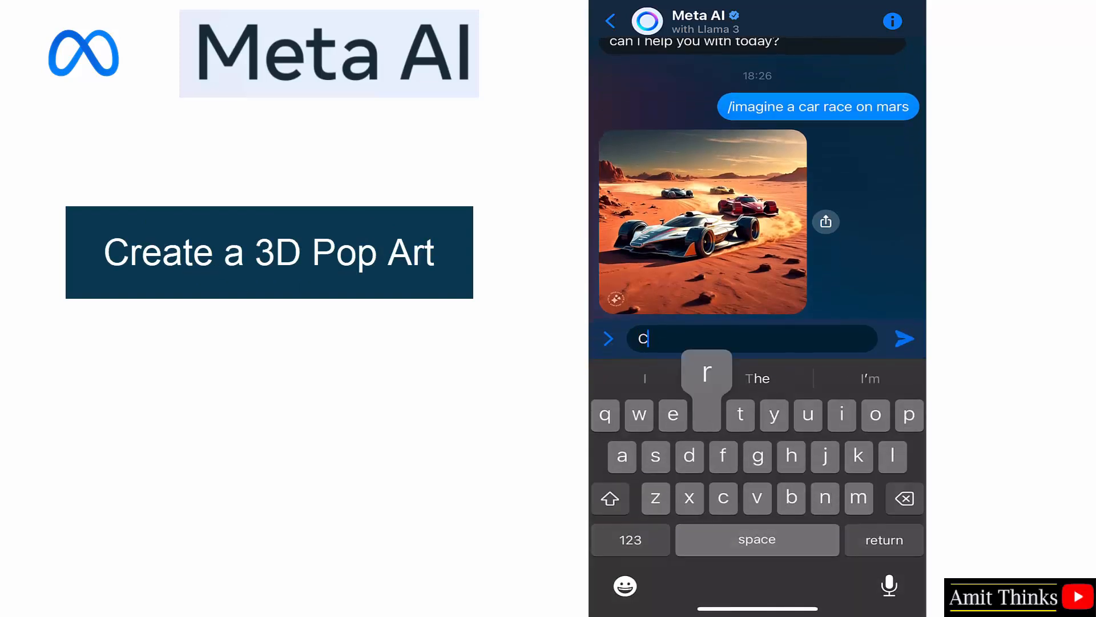
pyautogui.write('Create a')
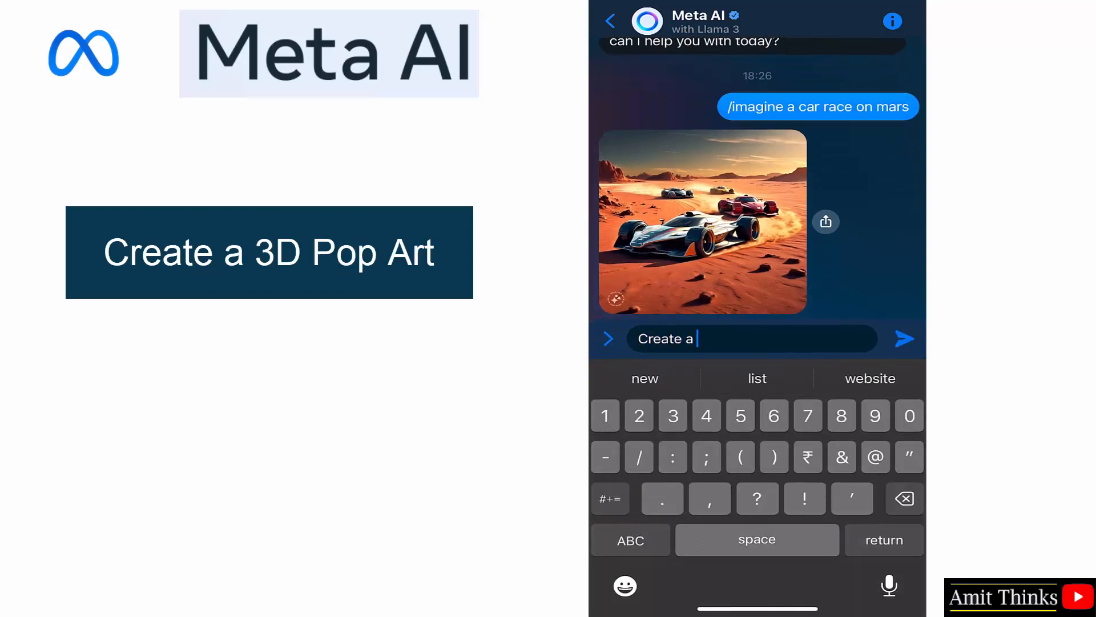
pyautogui.write('3D')
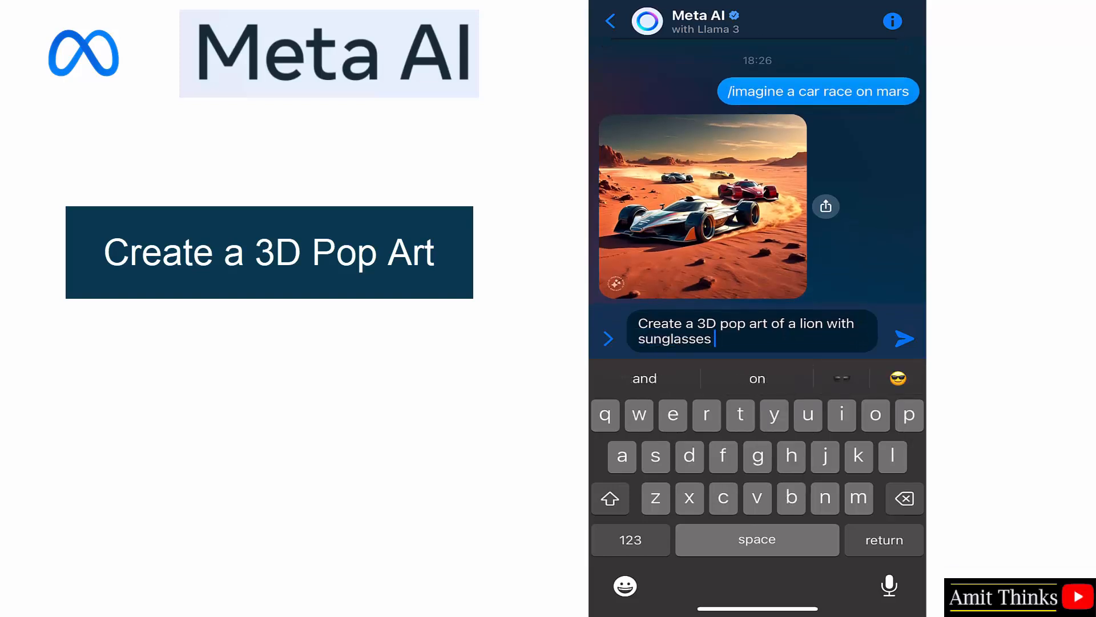
pyautogui.click(904, 338)
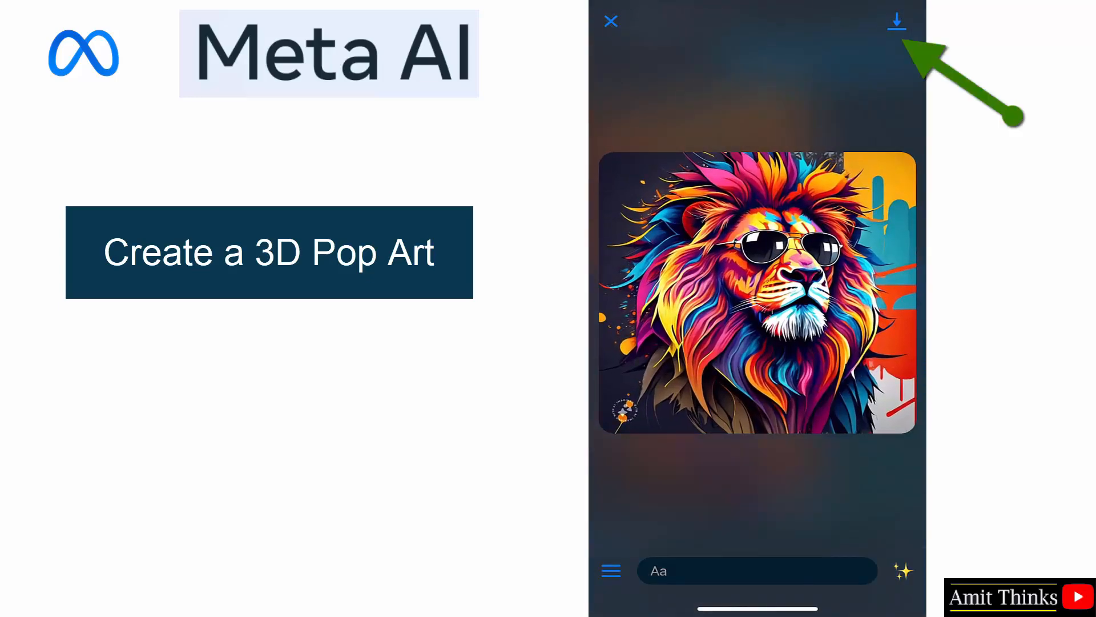
pyautogui.click(897, 21)
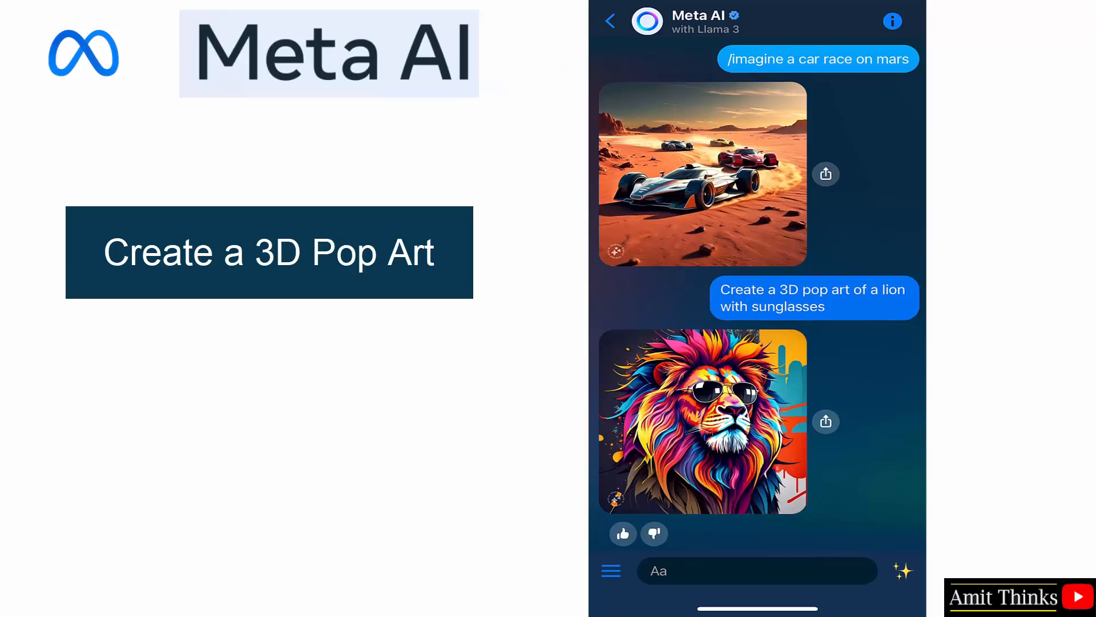
pyautogui.click(754, 570)
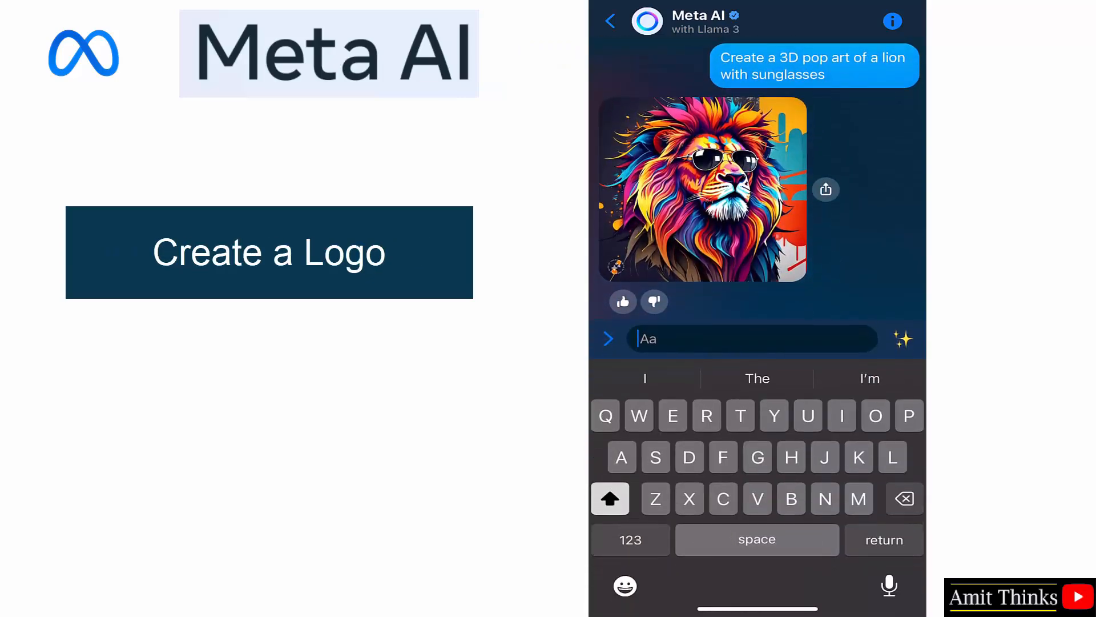
# Ask 'Create a logo for my educational company Studyopedia' and download the logo image.
pyautogui.write('Create a logo for my ecompany')
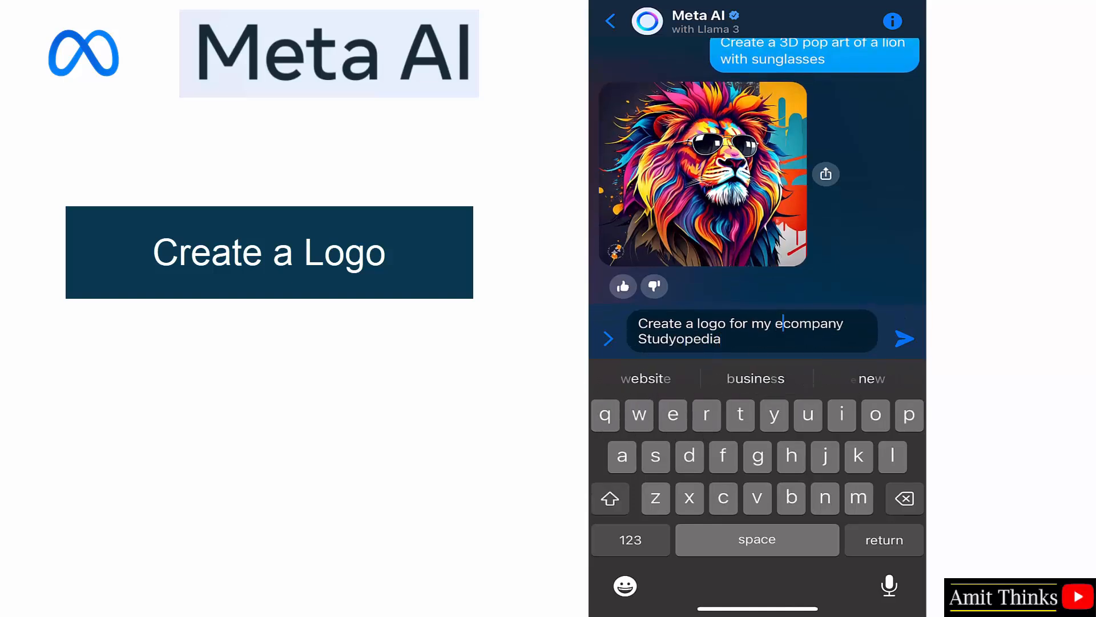
pyautogui.write('educato')
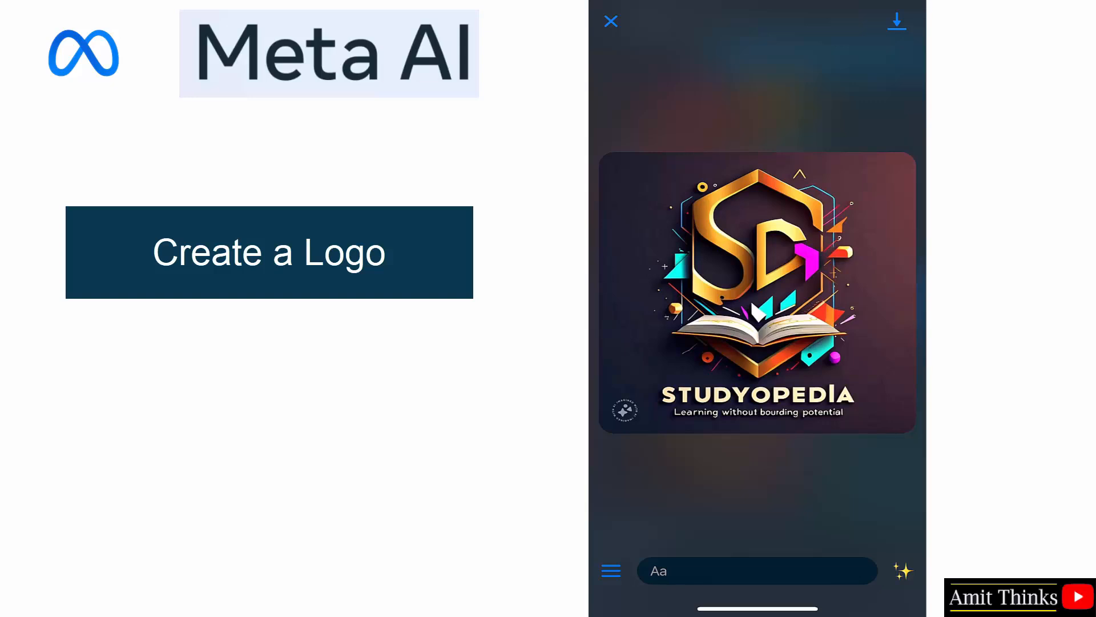
pyautogui.click(897, 22)
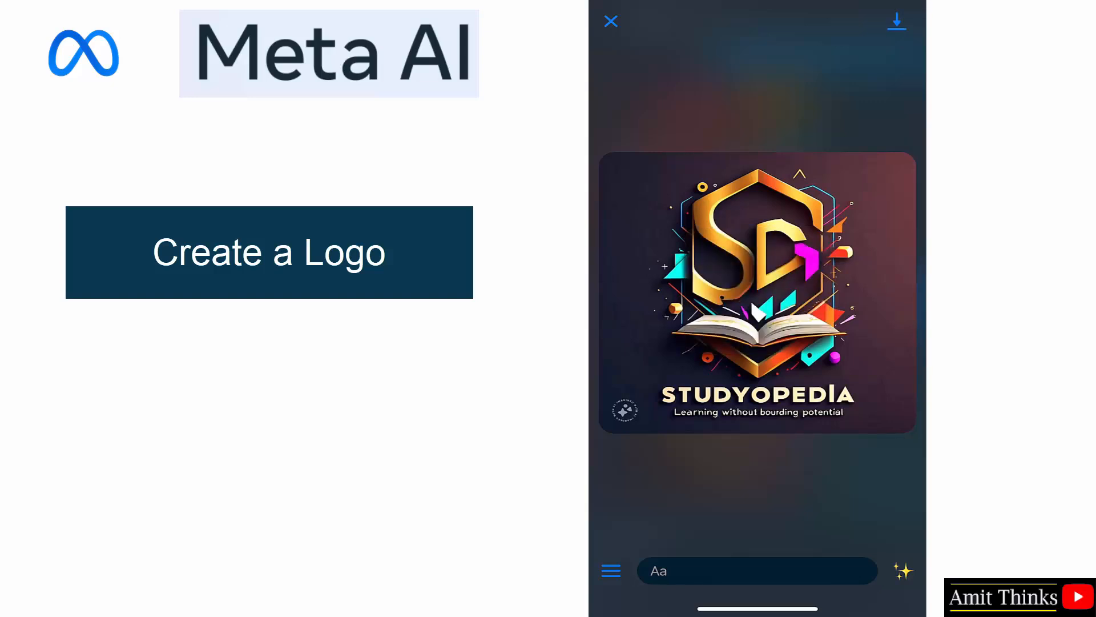
pyautogui.click(610, 20)
pyautogui.write('Write an')
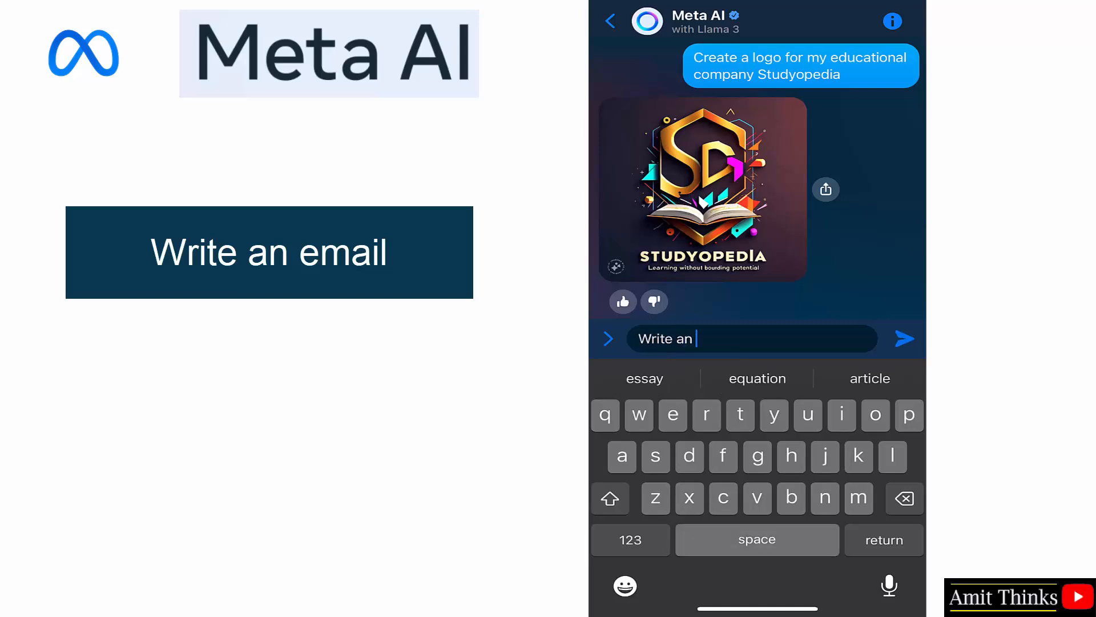
# Ask 'Write an email to my boss for 5 days leave.' and read the drafted email.
pyautogui.write('email to')
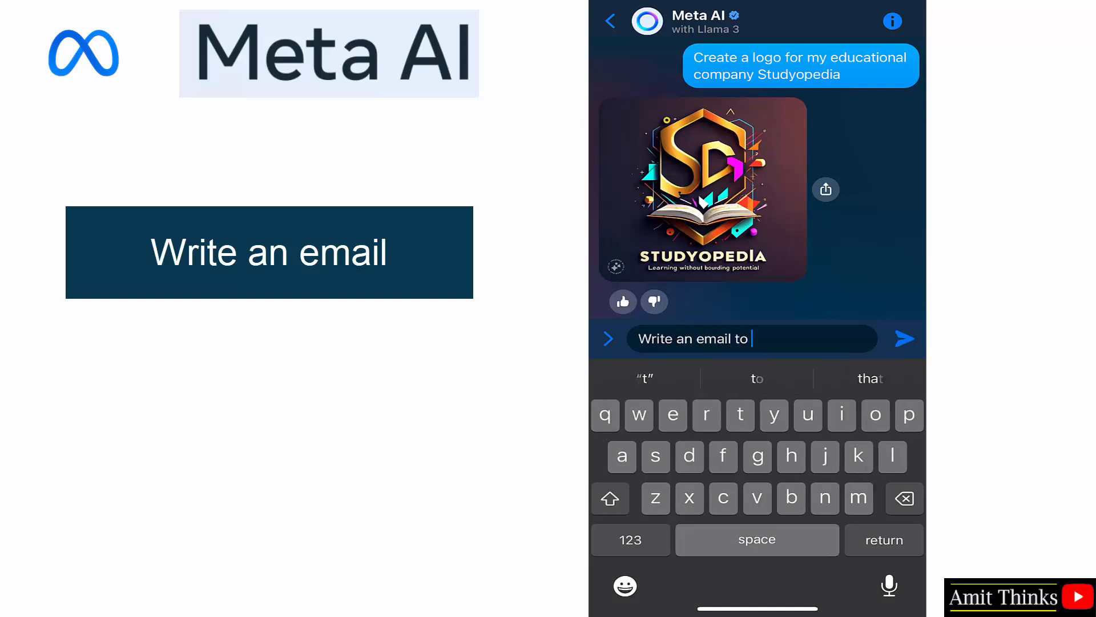
pyautogui.write('my boss for 5')
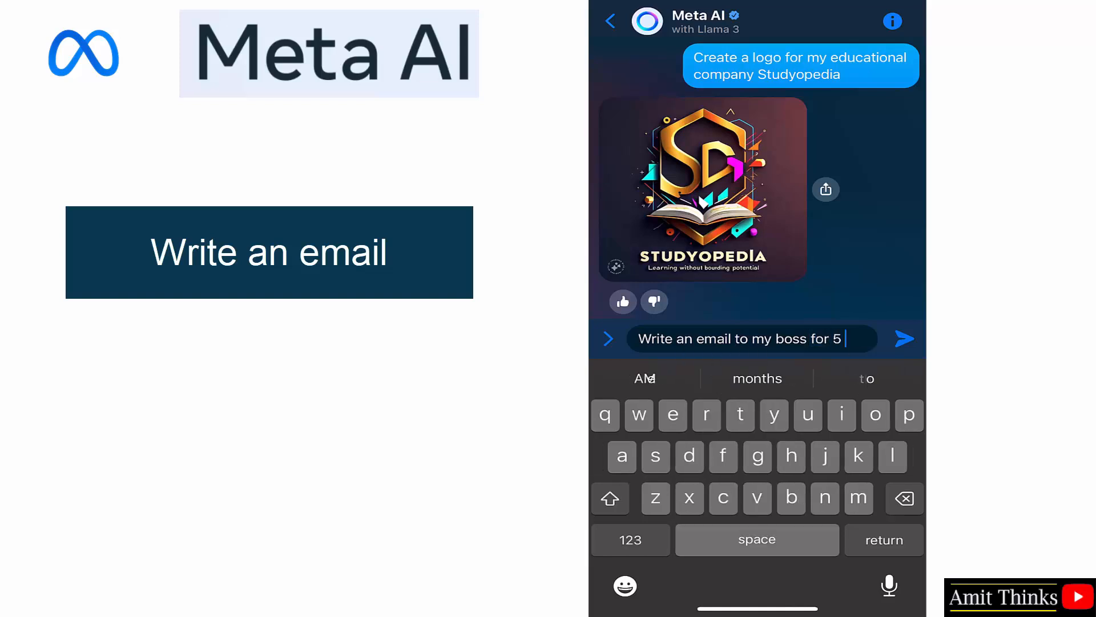
pyautogui.write('days lea')
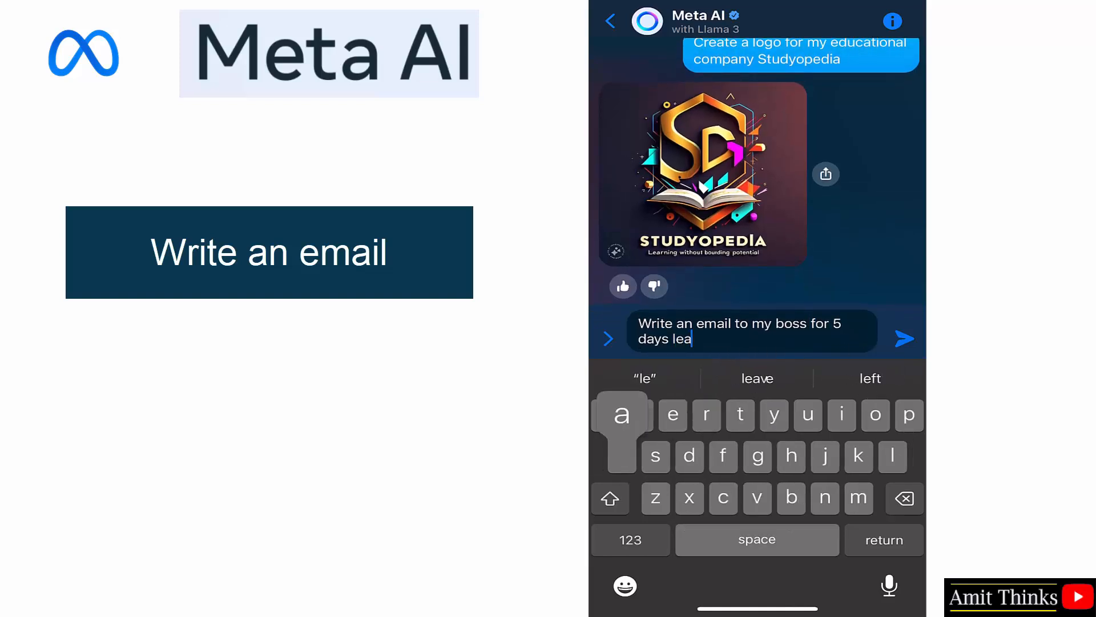
pyautogui.click(905, 338)
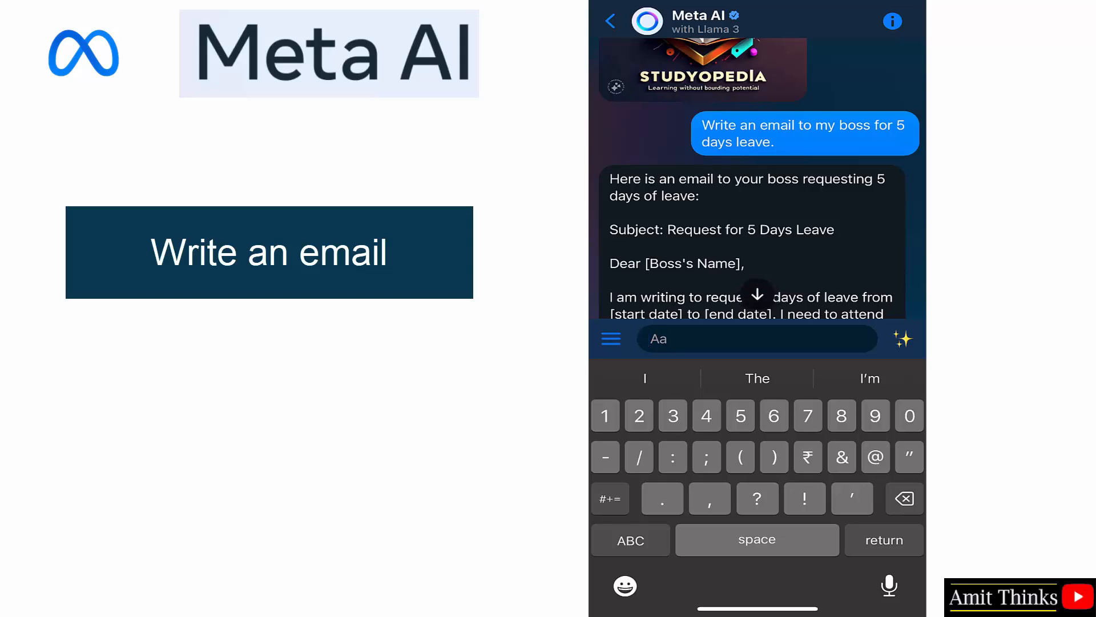
pyautogui.scroll(-3)
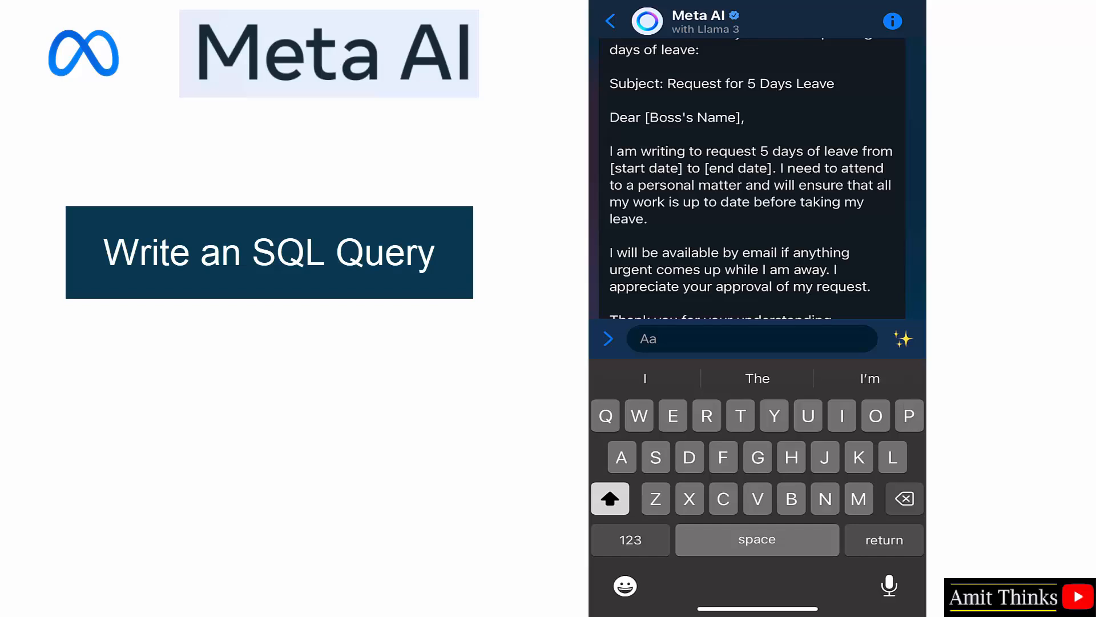
# Ask 'Write an SQL query to select all the records from the Students table'.
pyautogui.write('Write')
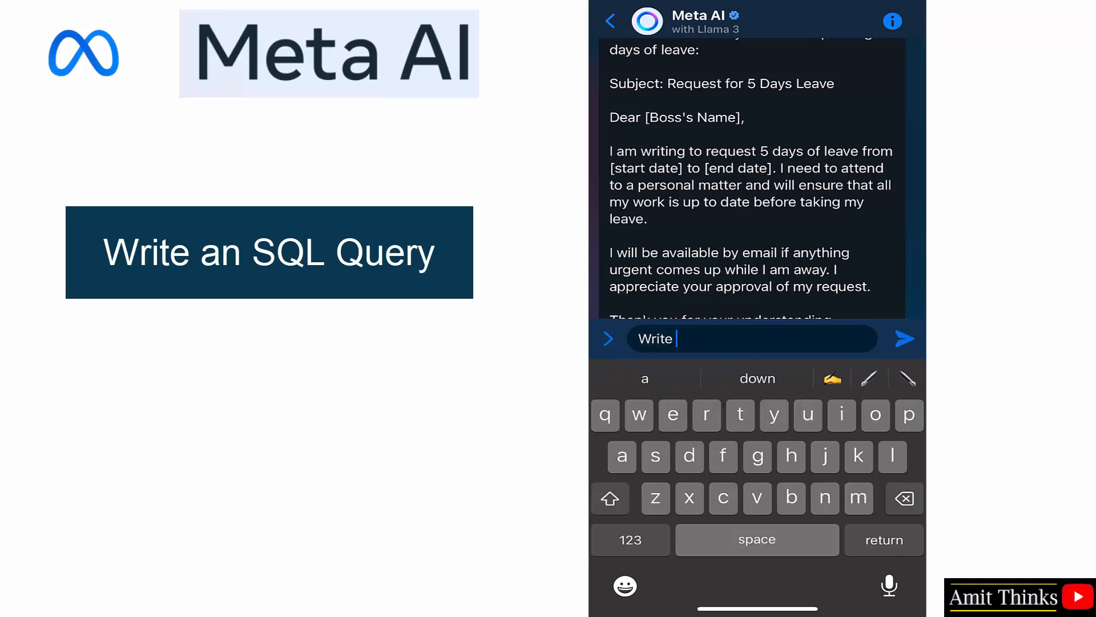
pyautogui.write('an SQL query to select all the records from the S')
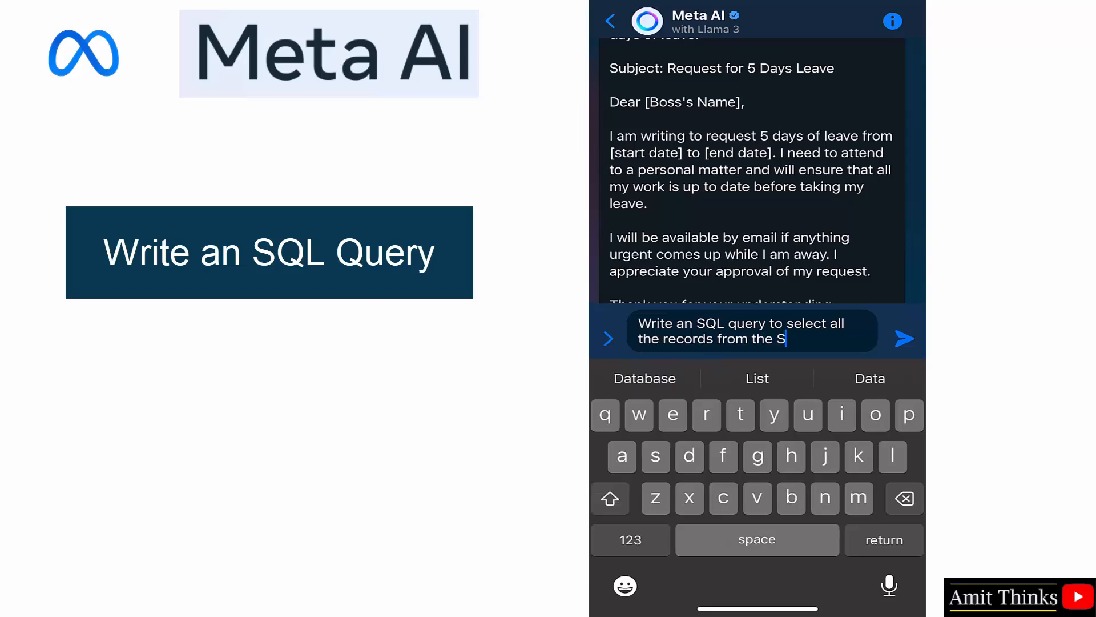
pyautogui.write('tudents table')
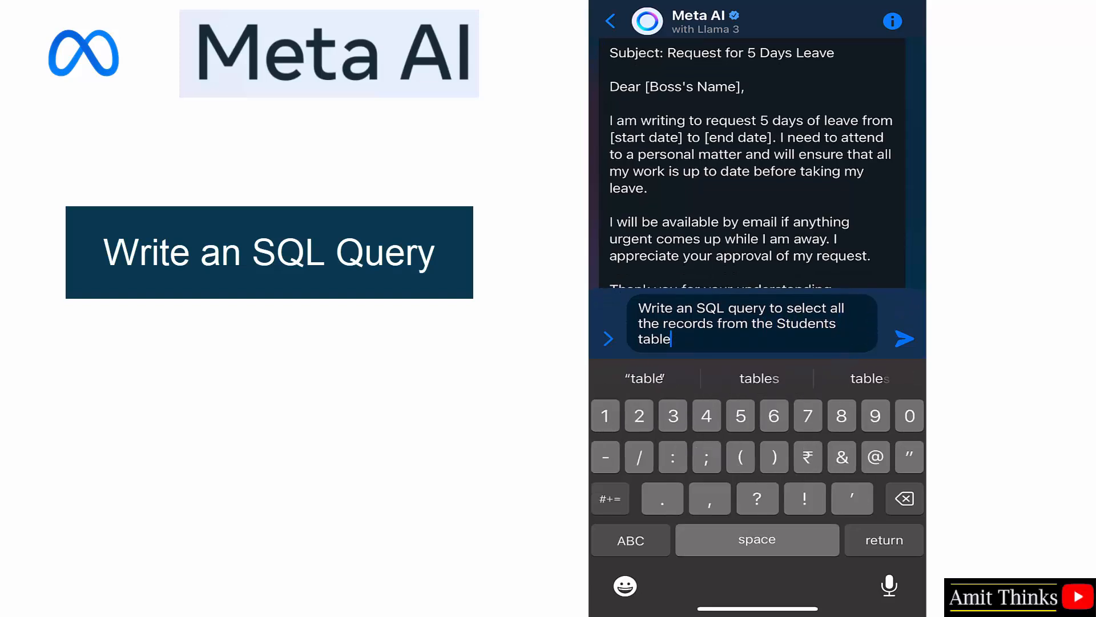
pyautogui.click(904, 338)
pyautogui.write('Create a rectangle with small circles')
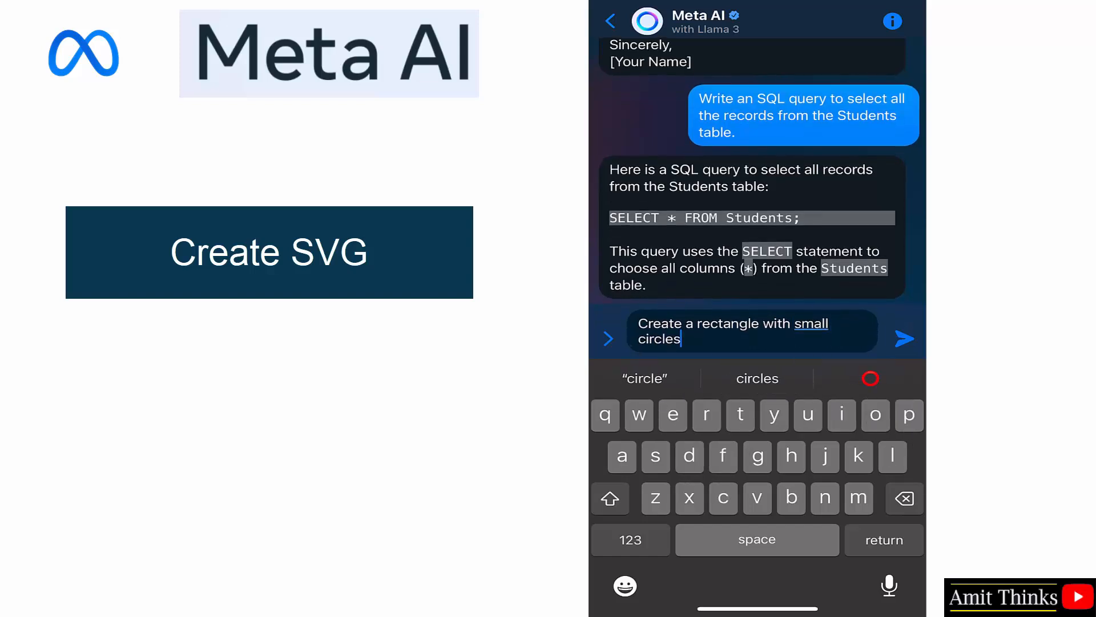
# Ask 'Create a rectangle with small circles using SVG' and read the SVG code reply.
pyautogui.write('using')
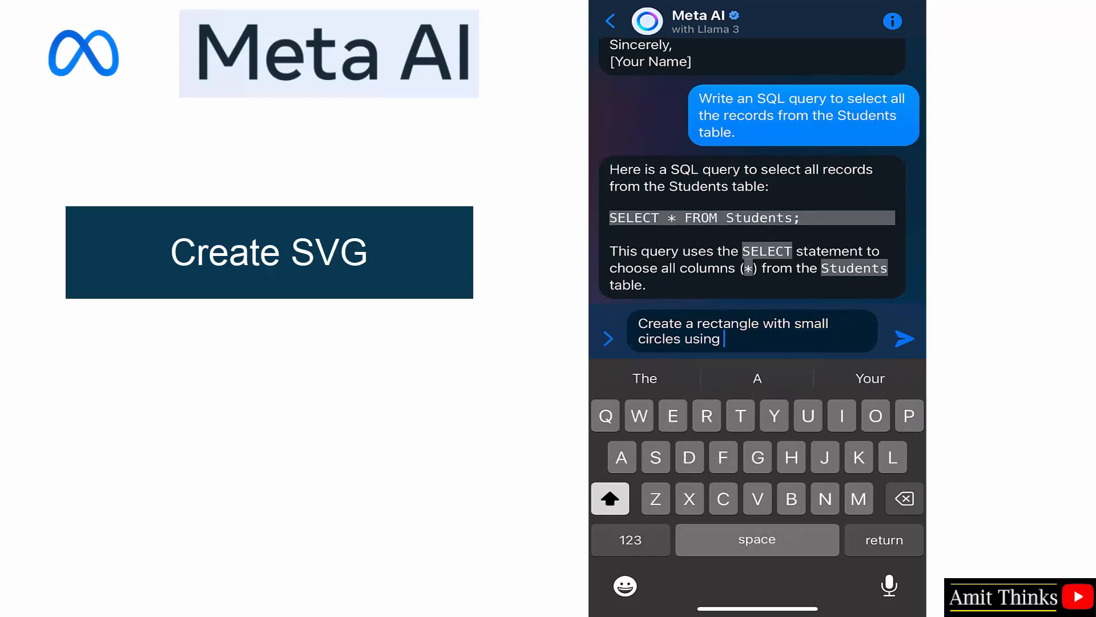
pyautogui.write('SVG')
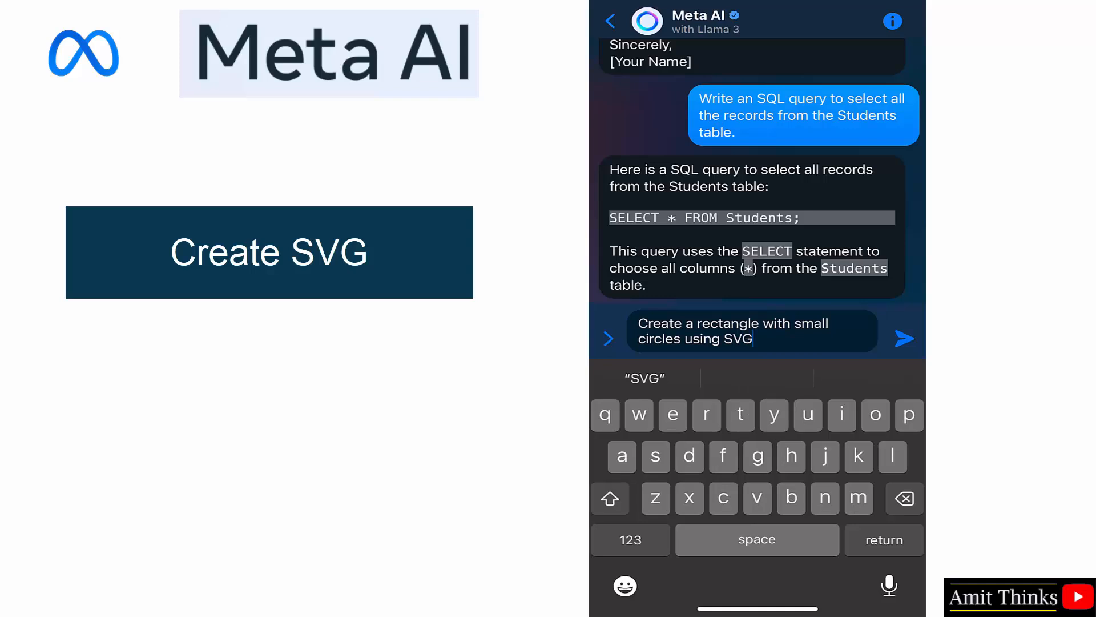
pyautogui.click(904, 338)
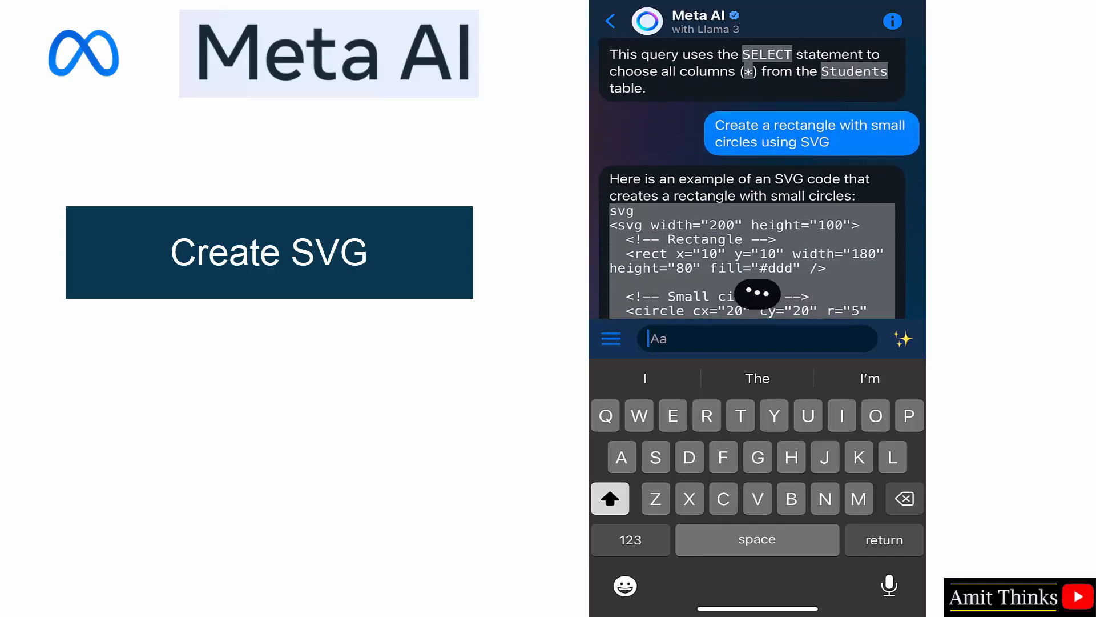
pyautogui.scroll(-3)
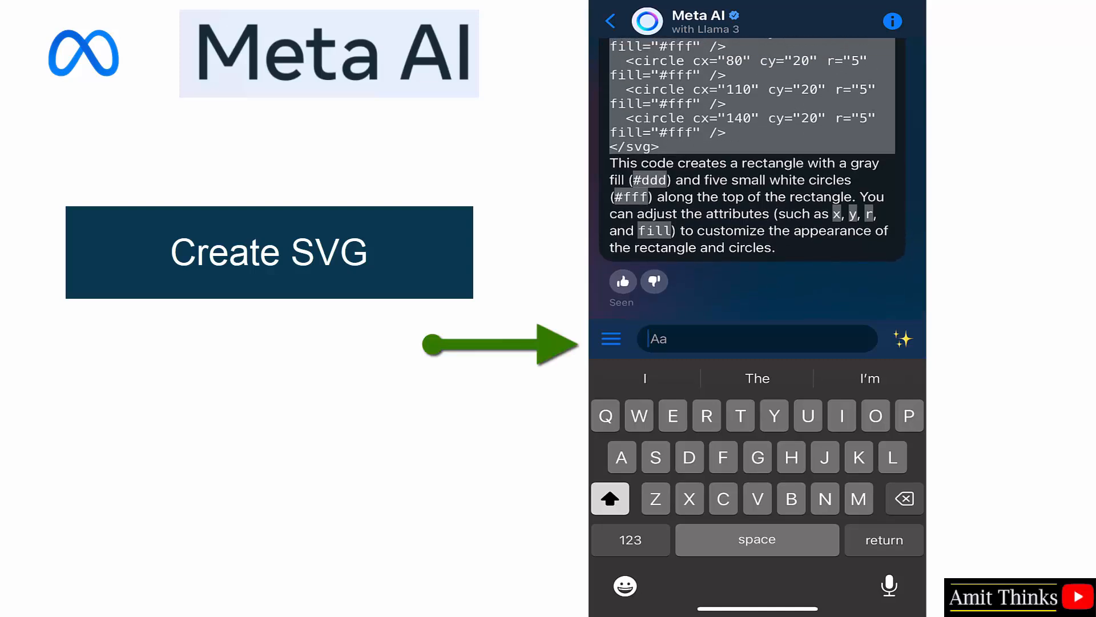
# Send the 'Goals to live a healthier life' suggestion and read the ten-point reply.
pyautogui.click(610, 338)
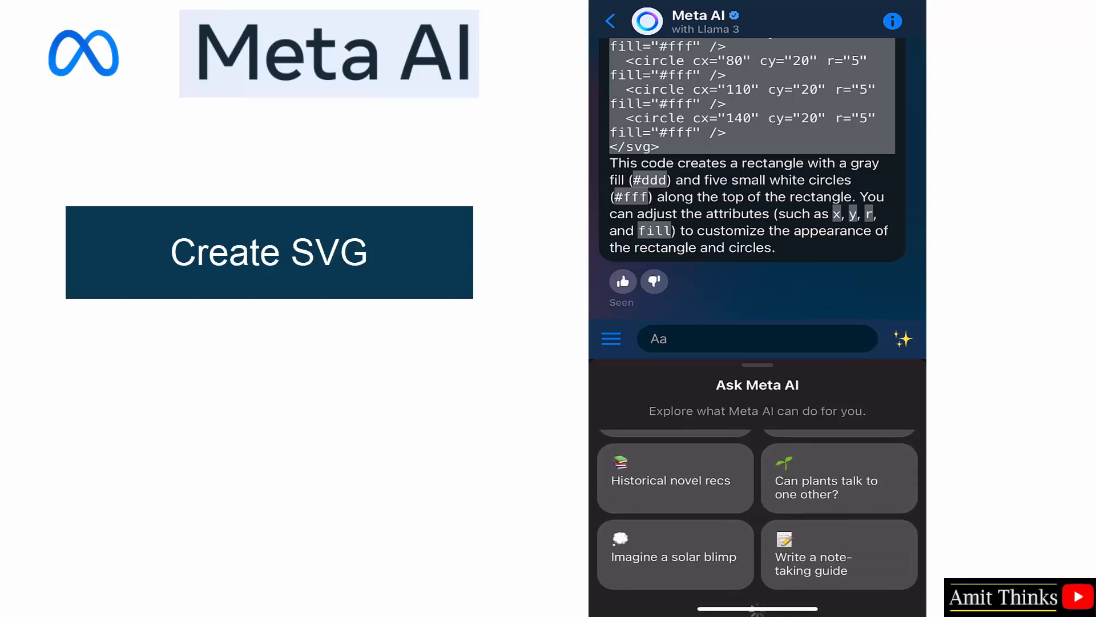
pyautogui.scroll(-3)
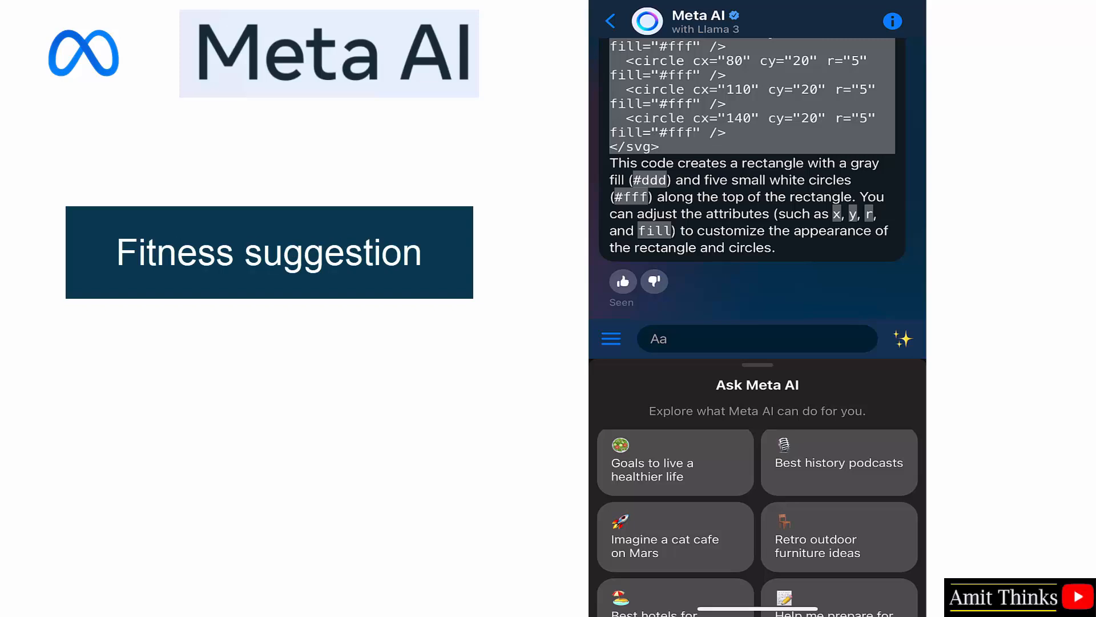
pyautogui.click(674, 461)
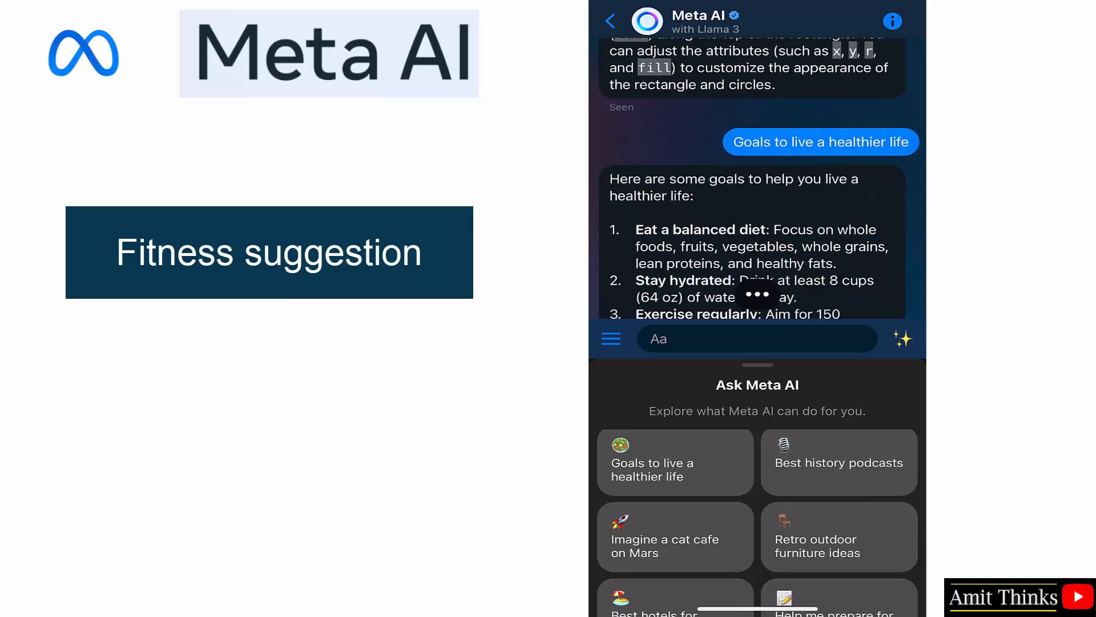
pyautogui.scroll(-3)
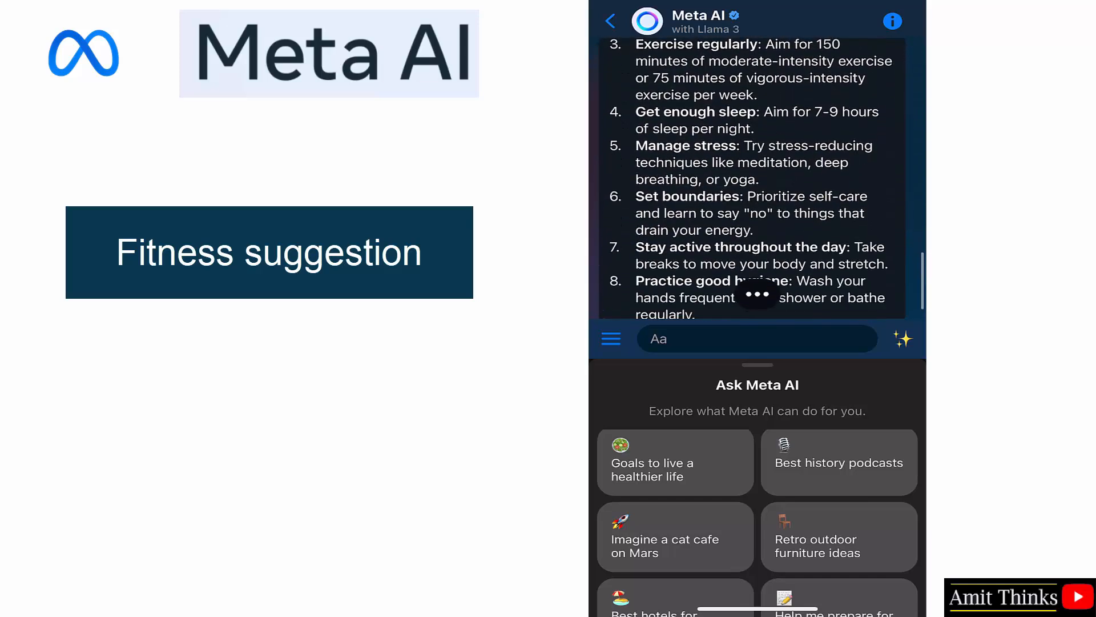
pyautogui.scroll(-3)
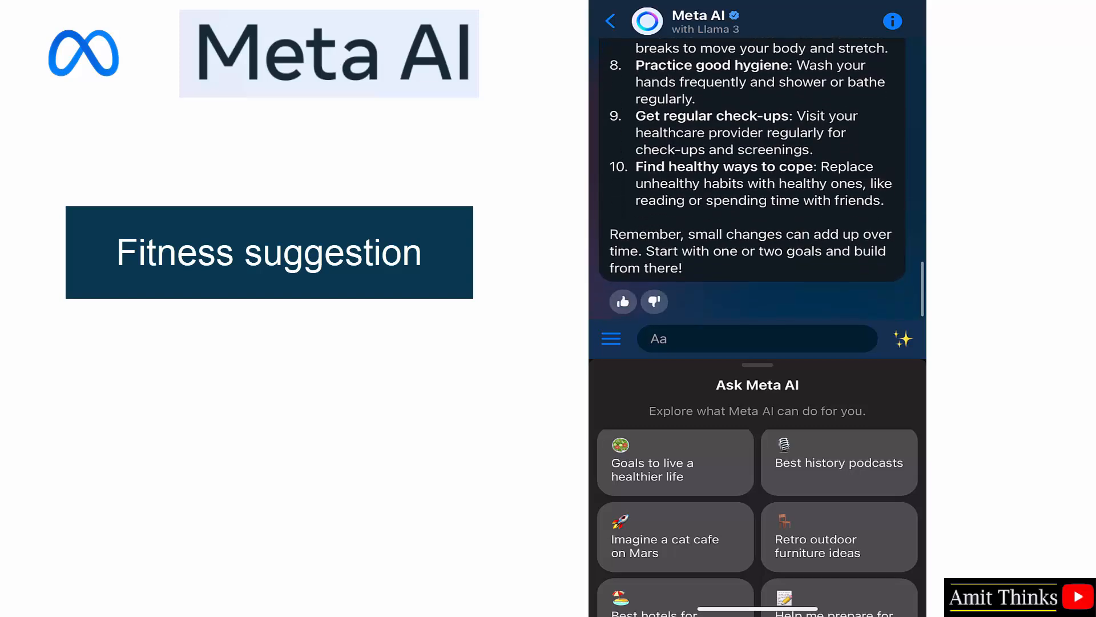
pyautogui.scroll(-3)
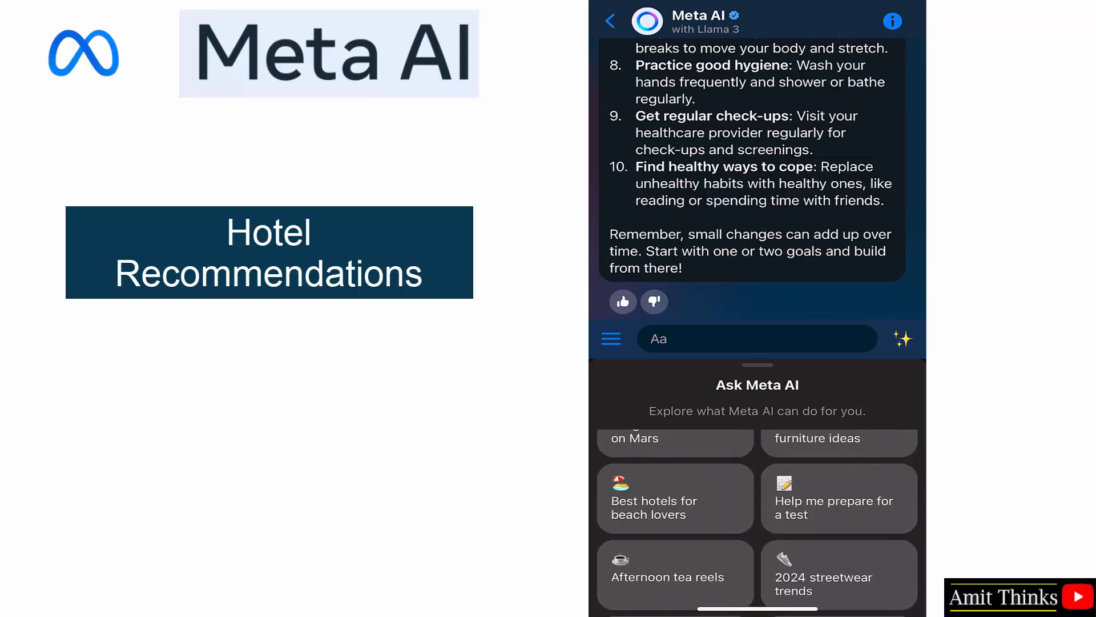
# Send the 'Best hotels for beach lovers' suggestion and scroll to its Bing source.
pyautogui.click(674, 496)
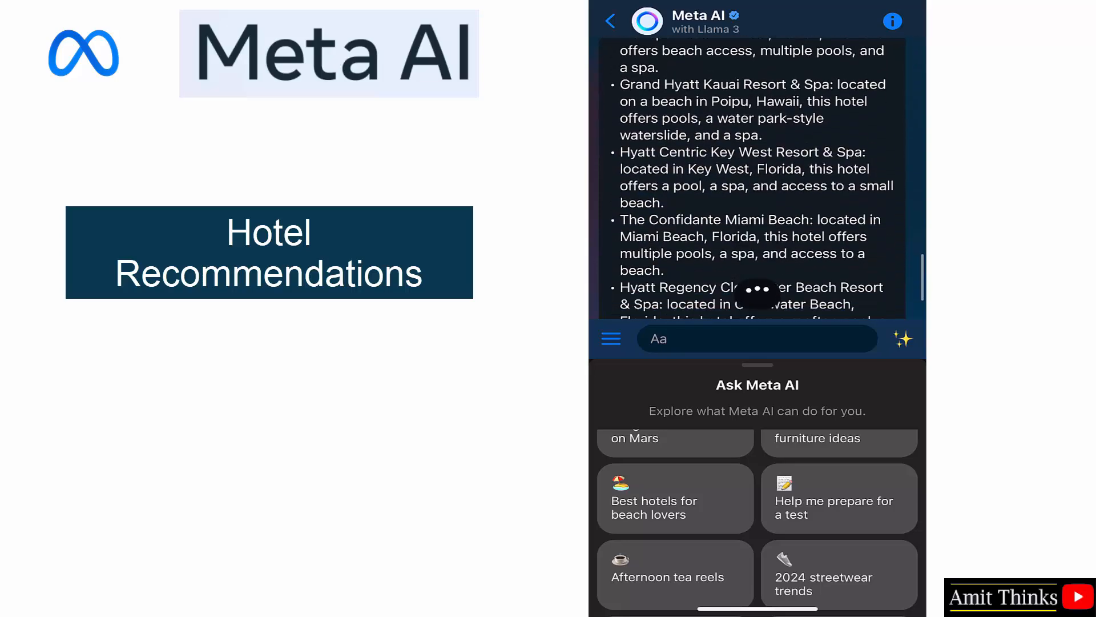
pyautogui.scroll(-3)
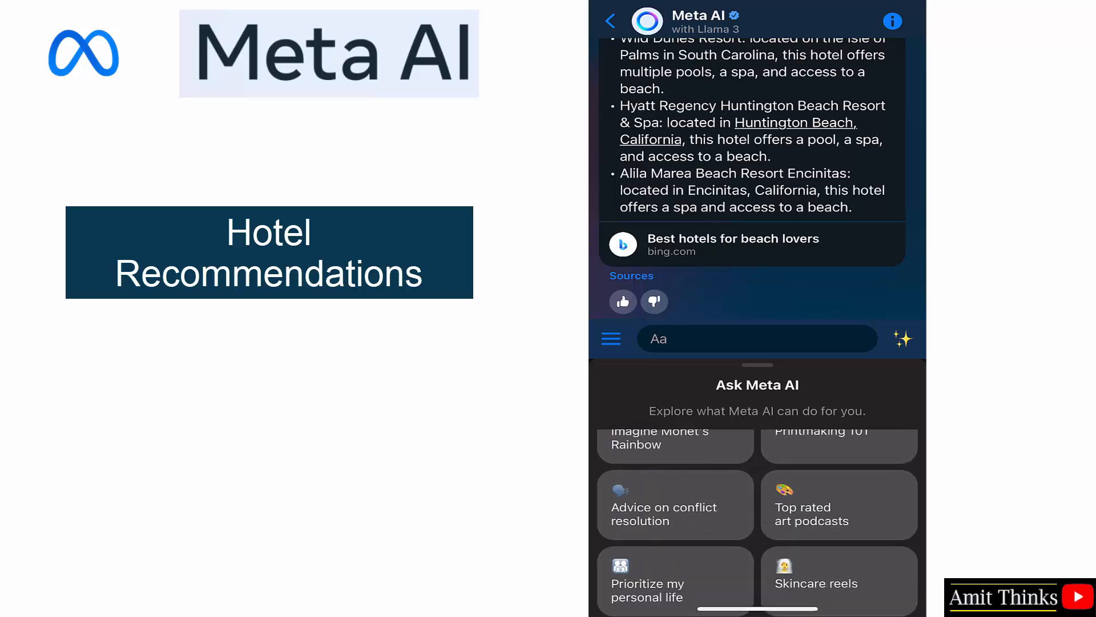
pyautogui.scroll(-3)
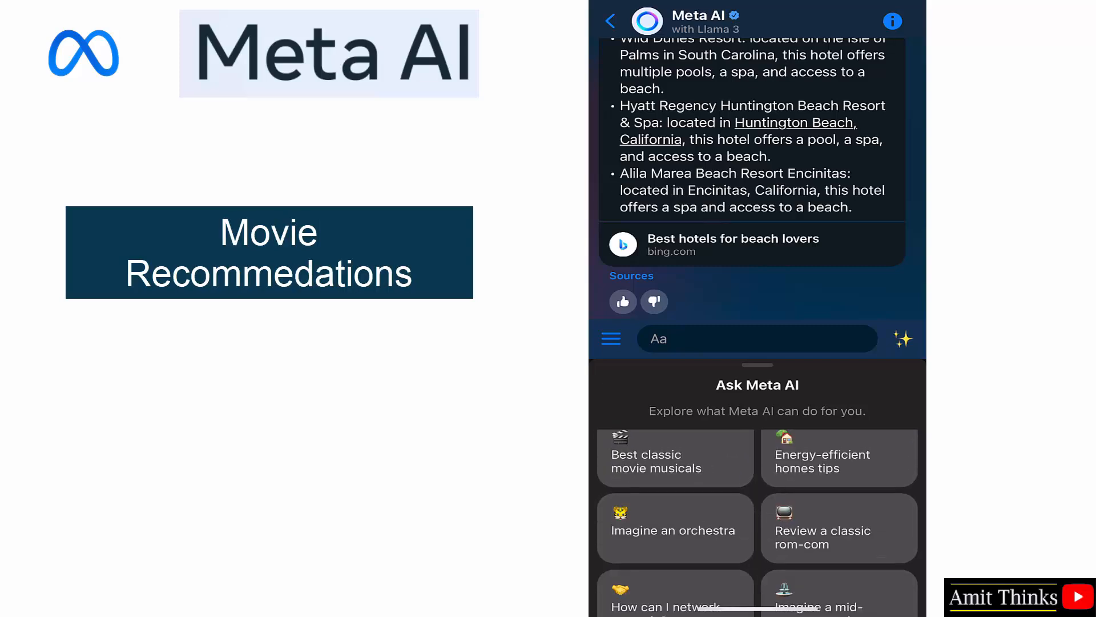
# Send the 'Best classic movie musicals' suggestion and read the film list reply.
pyautogui.click(674, 456)
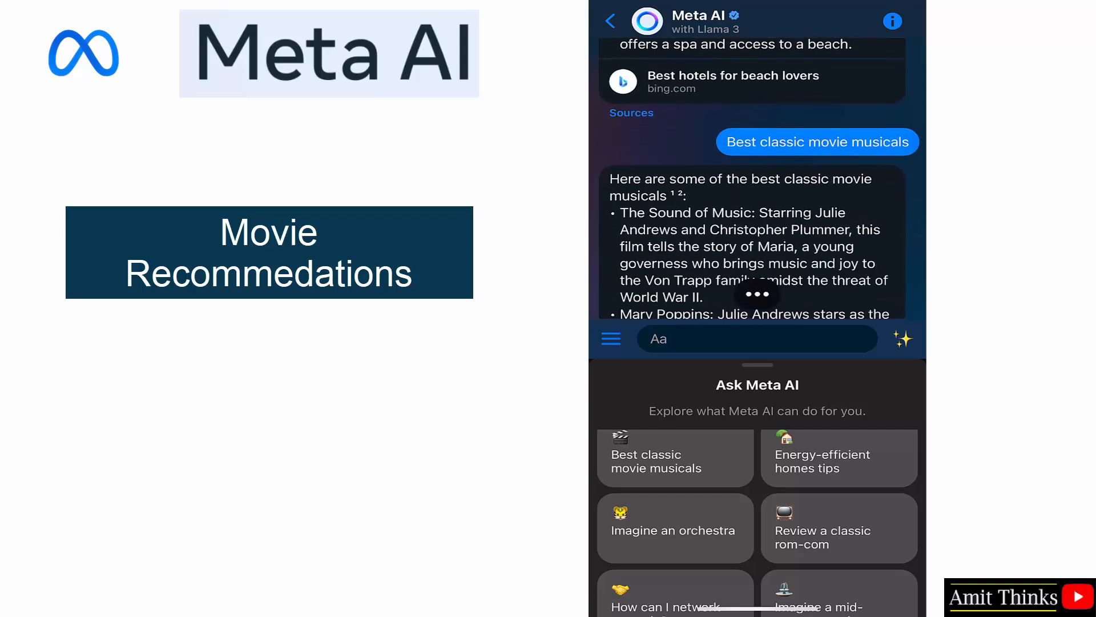
pyautogui.scroll(-3)
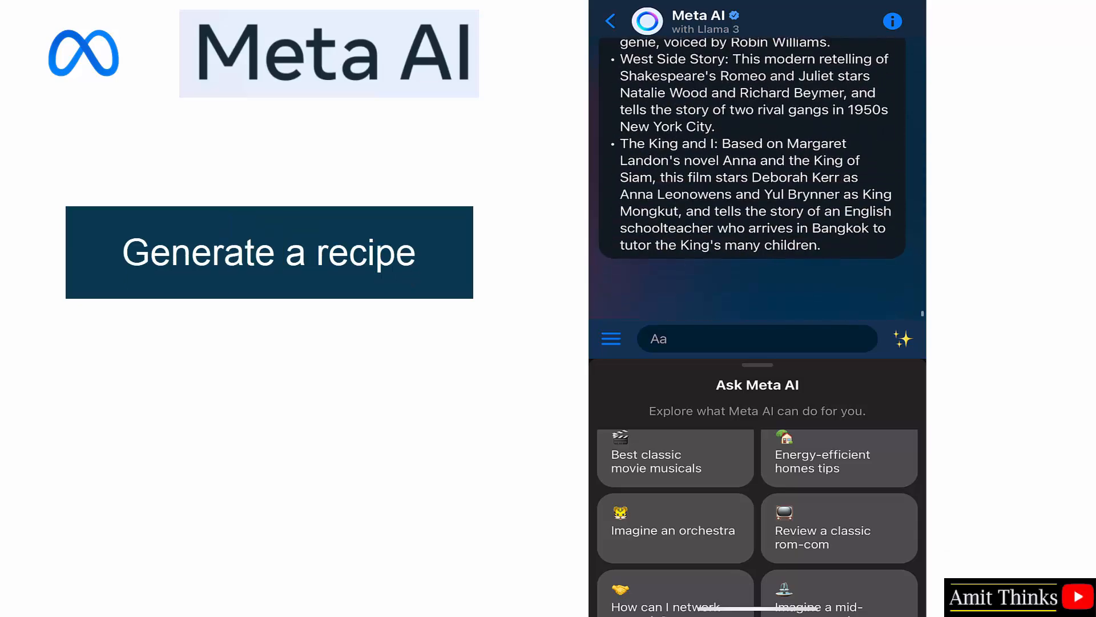
pyautogui.click(755, 338)
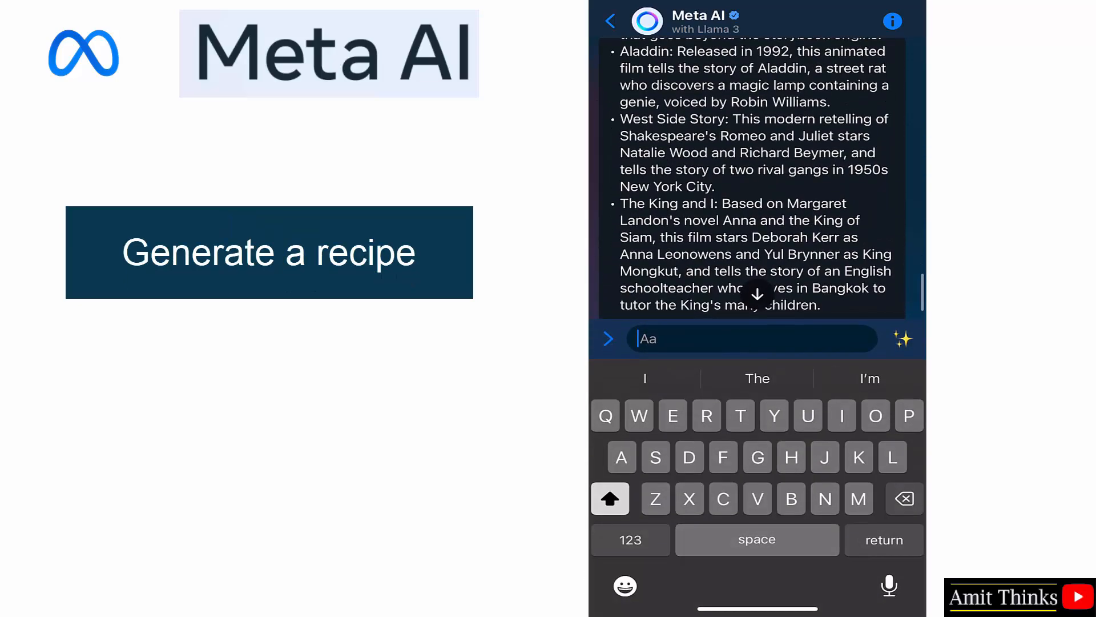
# Ask 'Create a recipe for an Indian dish high in protein' and read the tandoori chicken and lentil curry reply.
pyautogui.write('Create a')
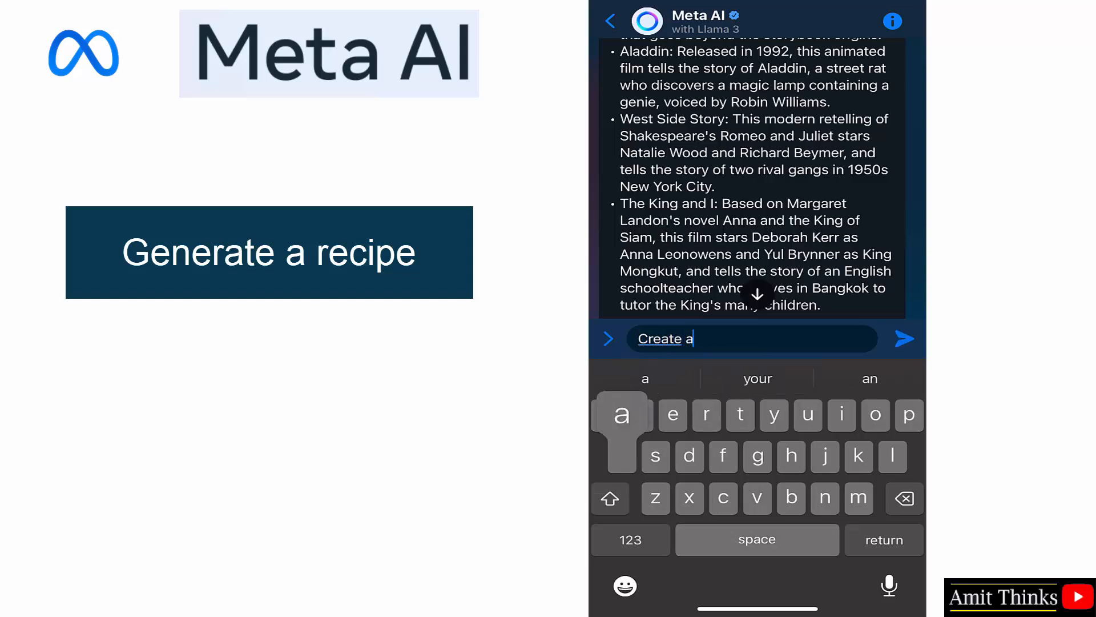
pyautogui.write('recipe for an Indian dish h')
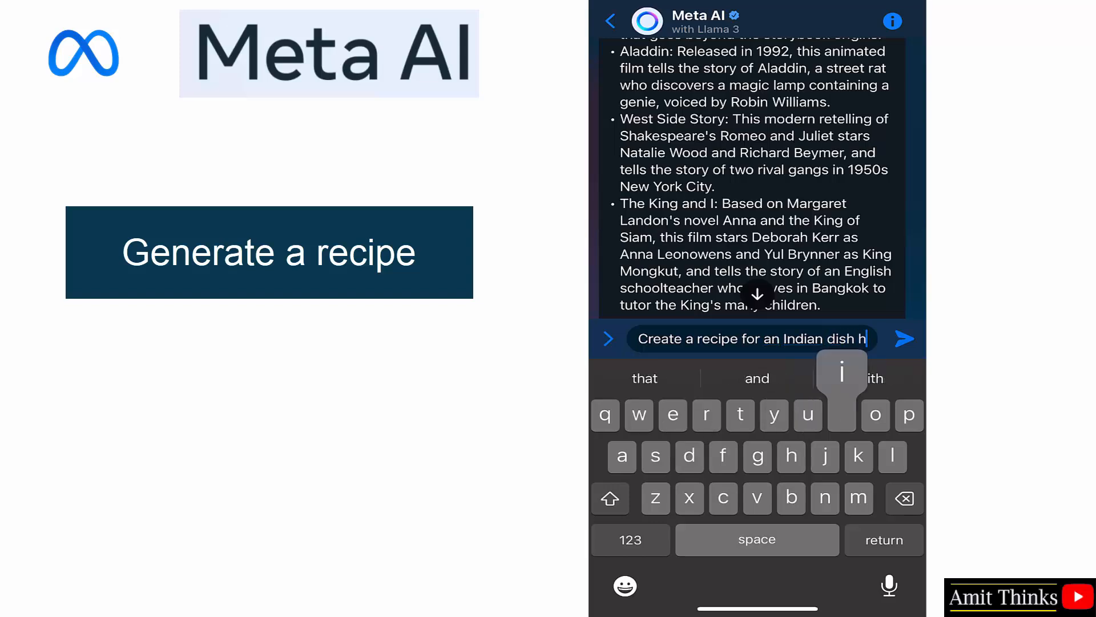
pyautogui.write('igh in protein')
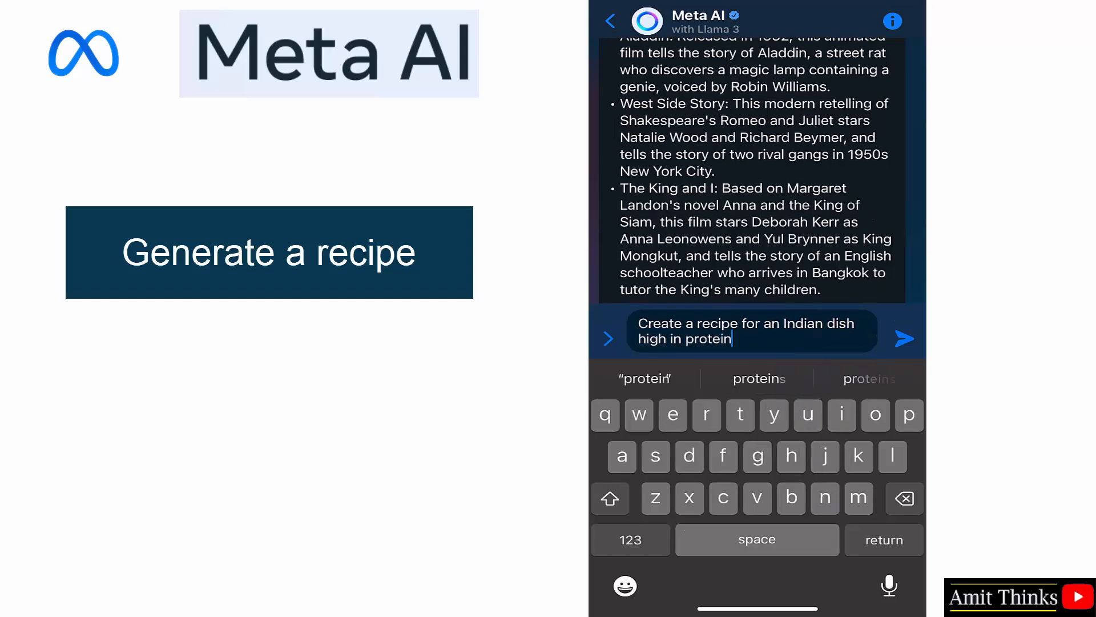
pyautogui.click(904, 338)
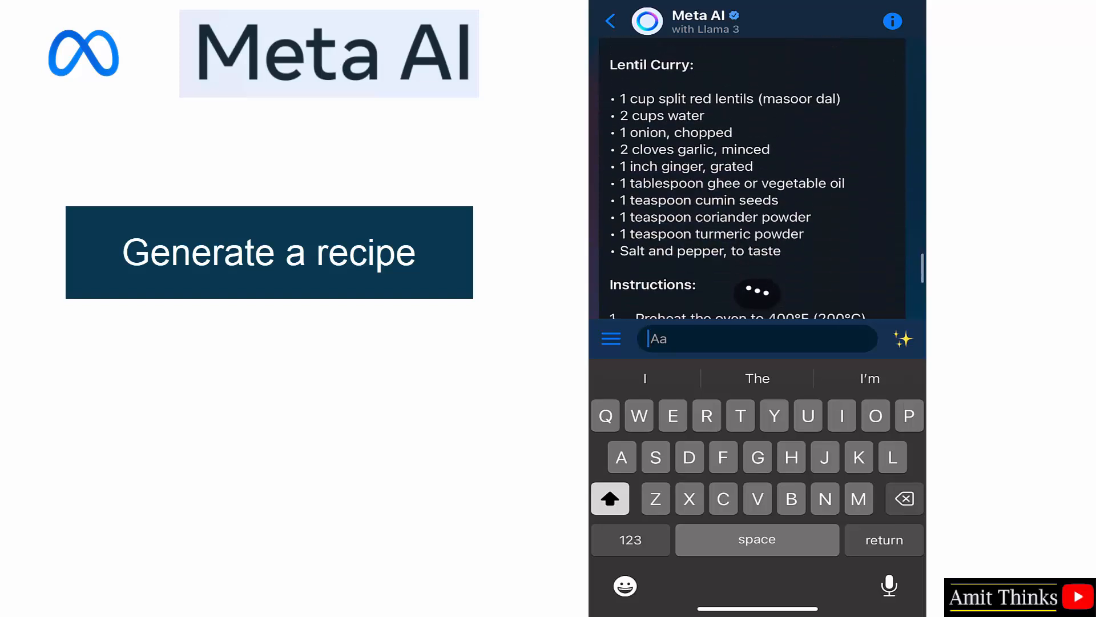
pyautogui.scroll(-3)
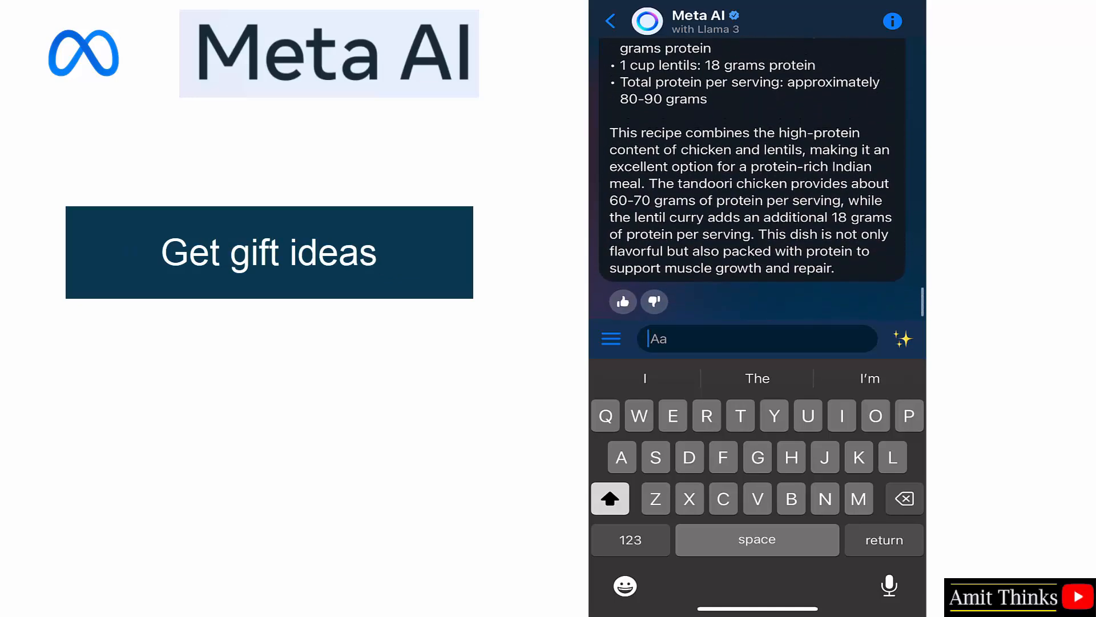
# Ask 'Suggest a gift idea for a boy kid aged 6' and read the ten-item gift list.
pyautogui.write('Suggest a gift idea f')
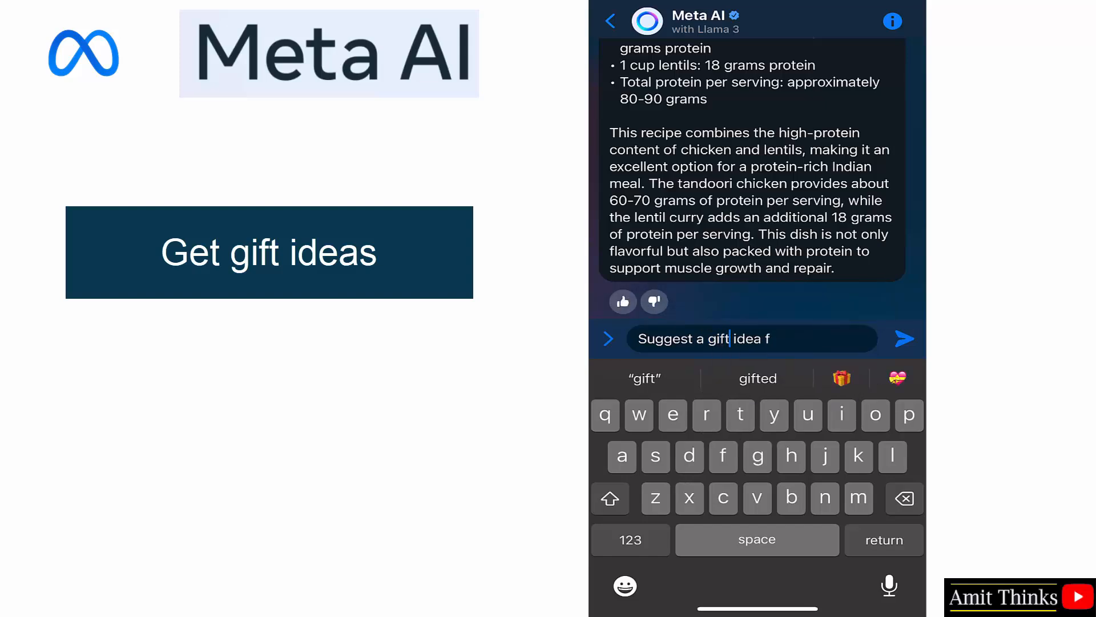
pyautogui.write('or')
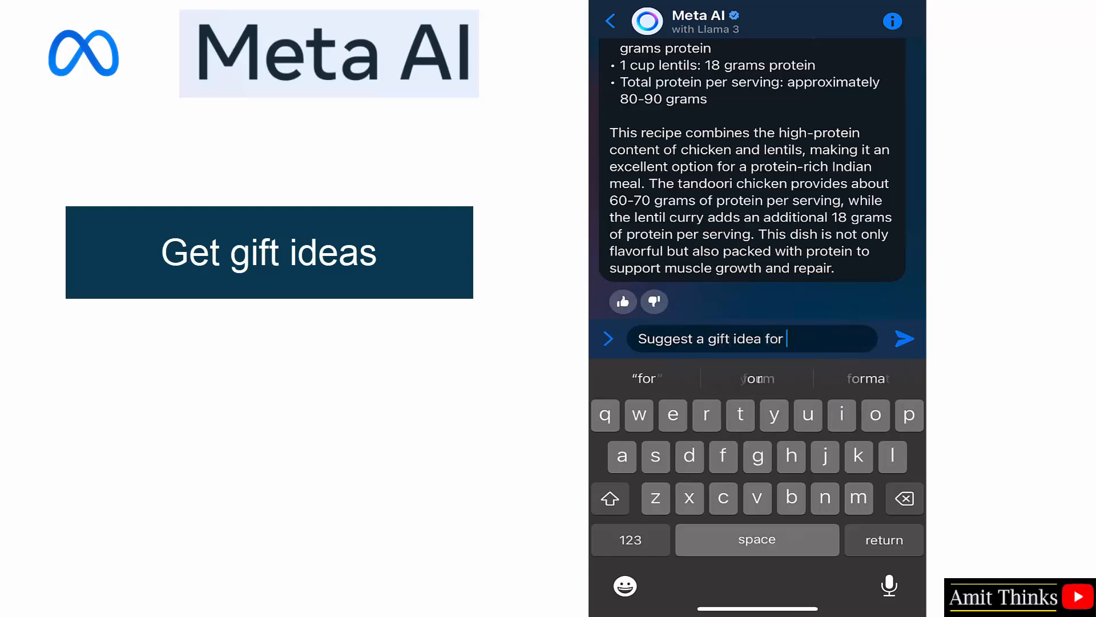
pyautogui.write('a boy kid')
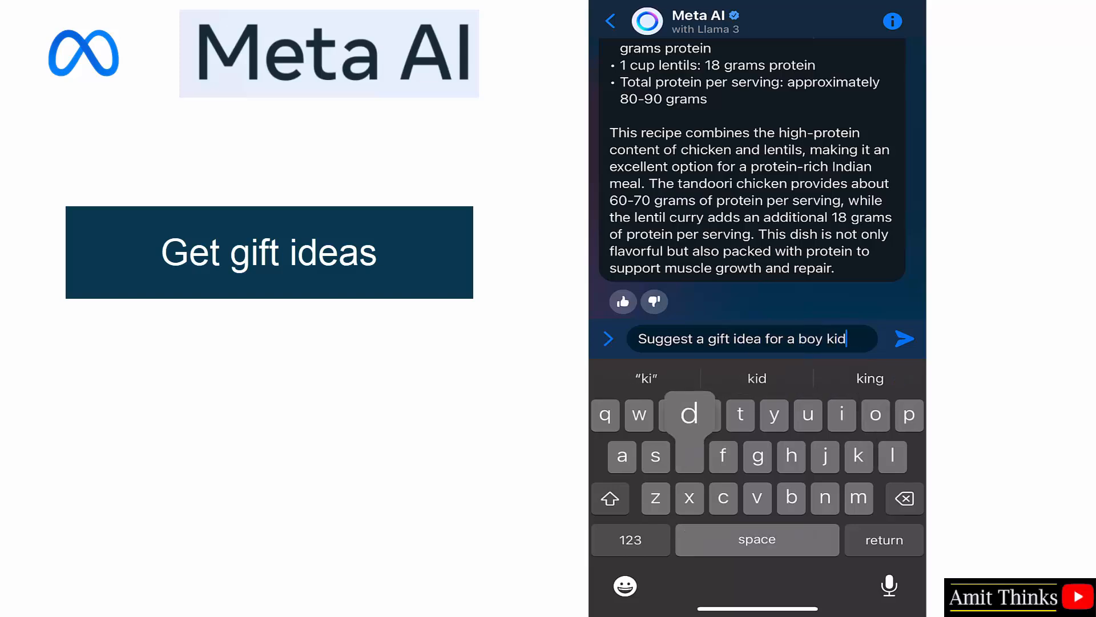
pyautogui.write('aged 6')
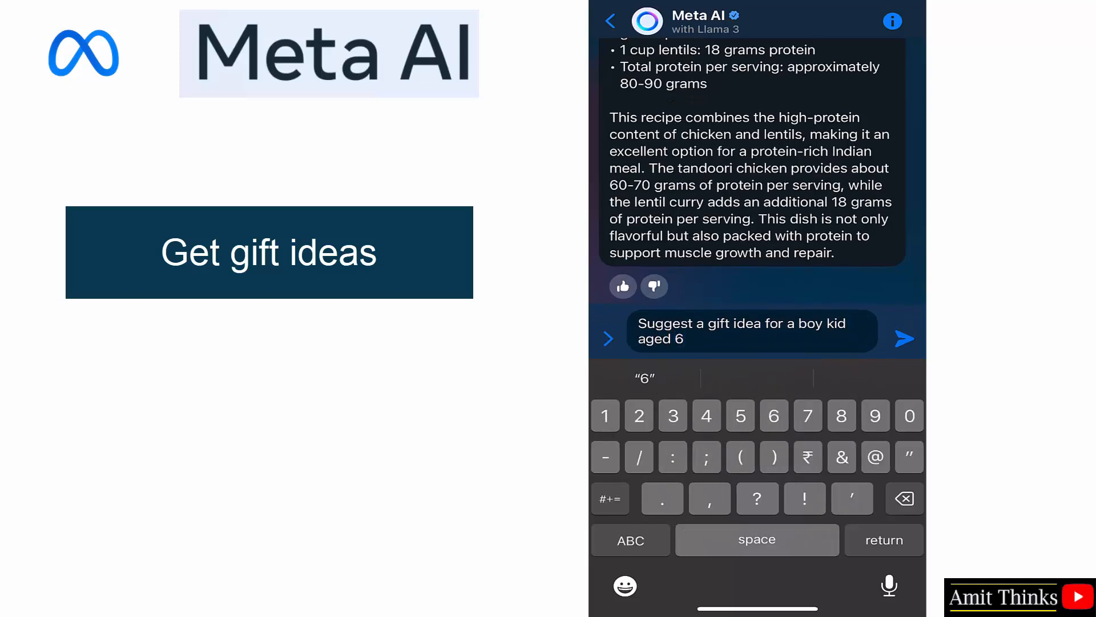
pyautogui.click(904, 338)
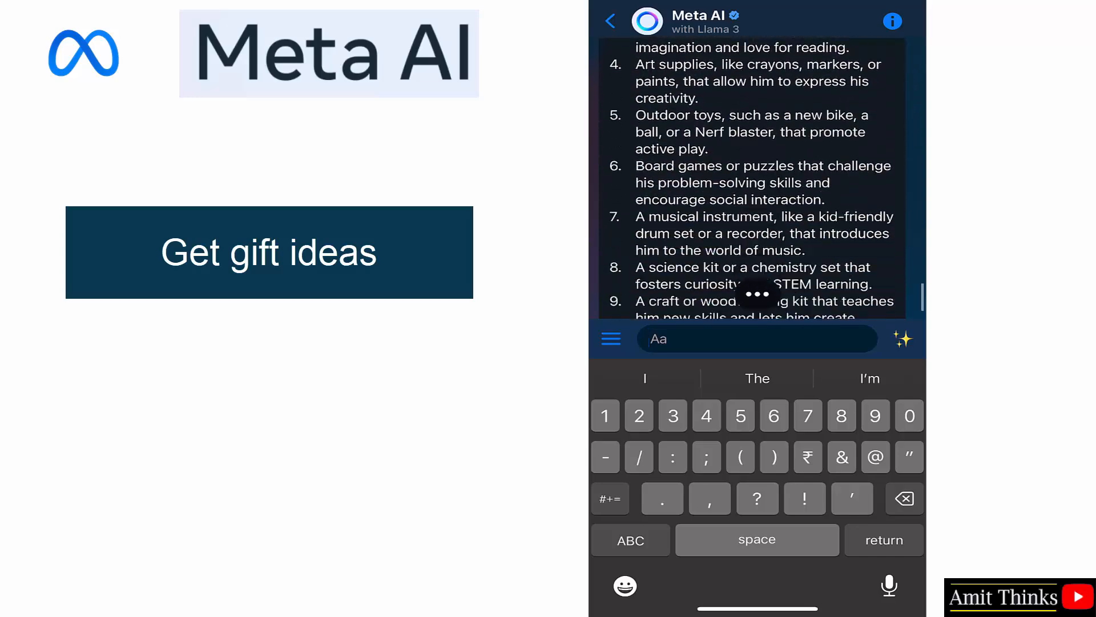
pyautogui.scroll(-3)
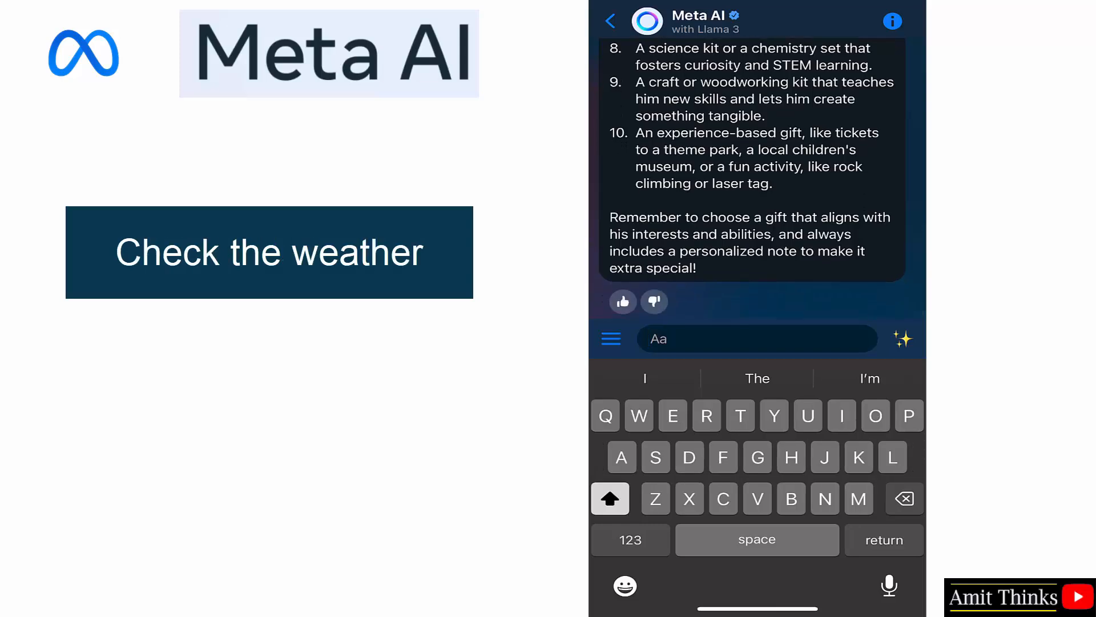
# Ask 'How is the weather today in Delhi, India?' using the 'today' suggestion and read the forecast.
pyautogui.write('ow is the weather t')
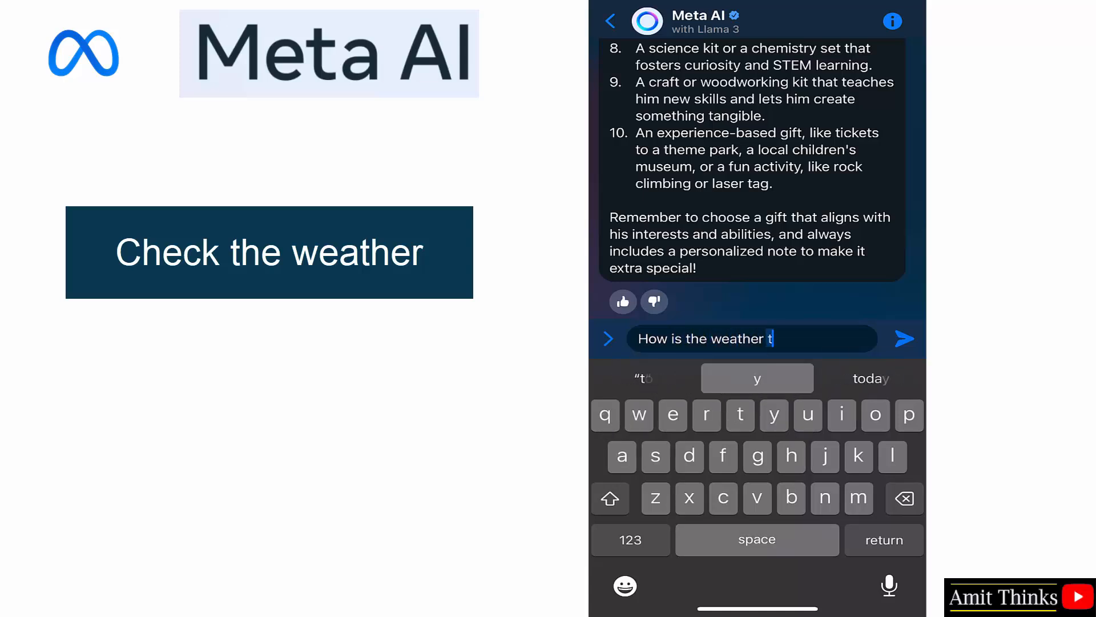
pyautogui.click(870, 378)
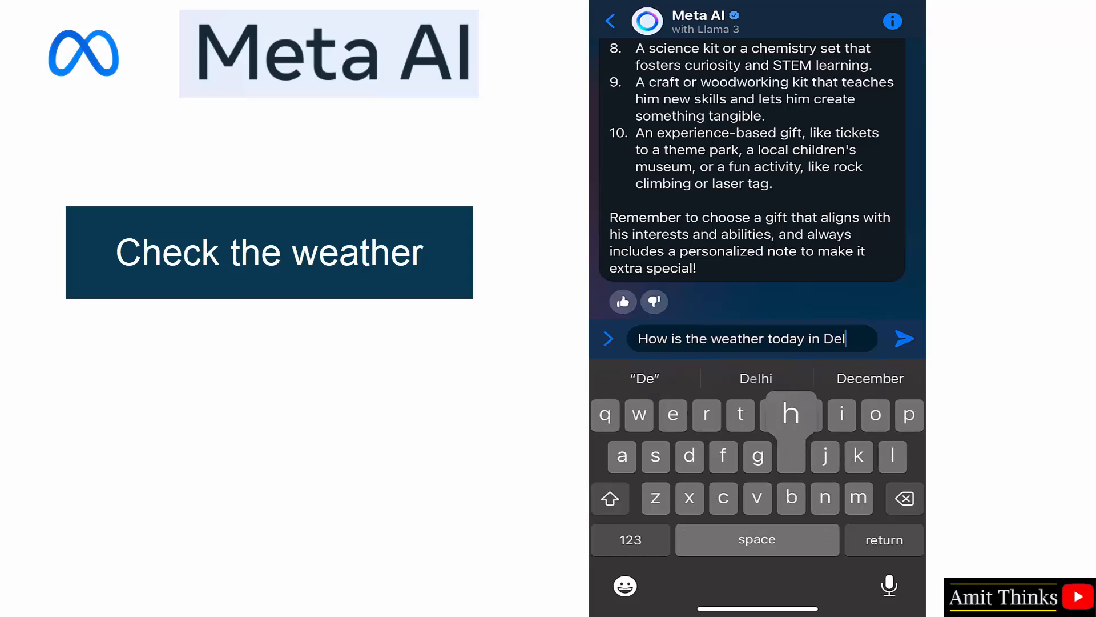
pyautogui.write('hi, India')
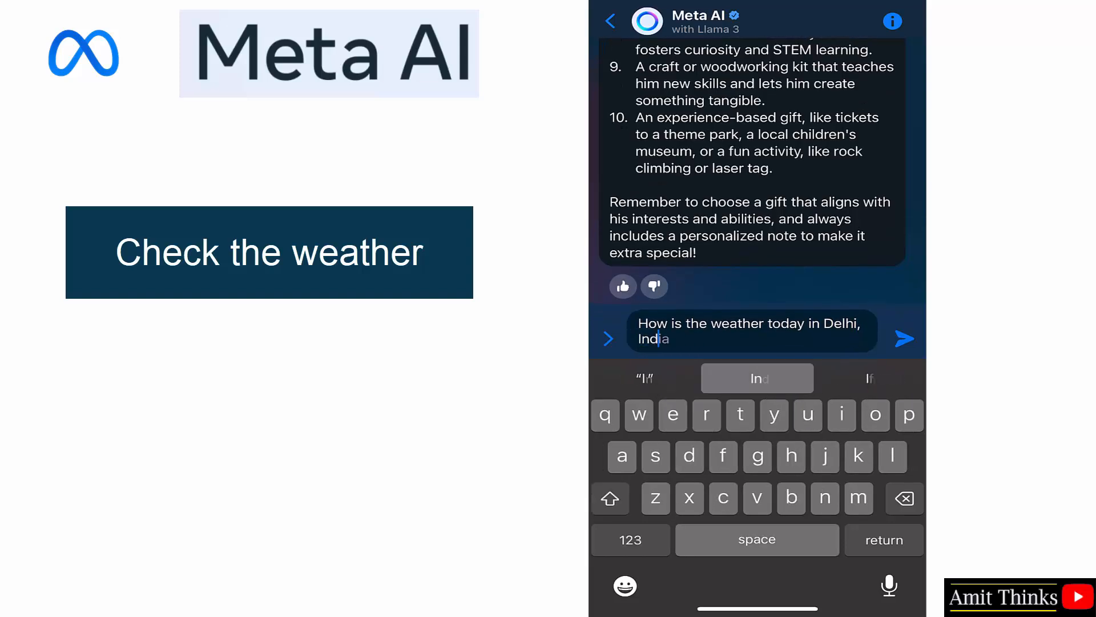
pyautogui.write('?')
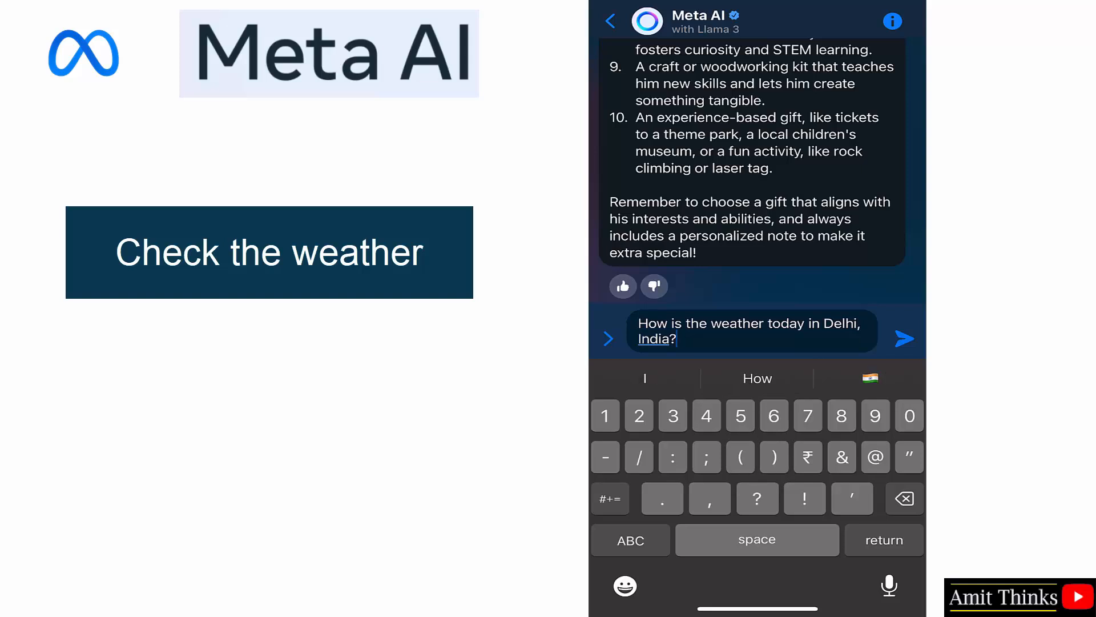
pyautogui.click(904, 338)
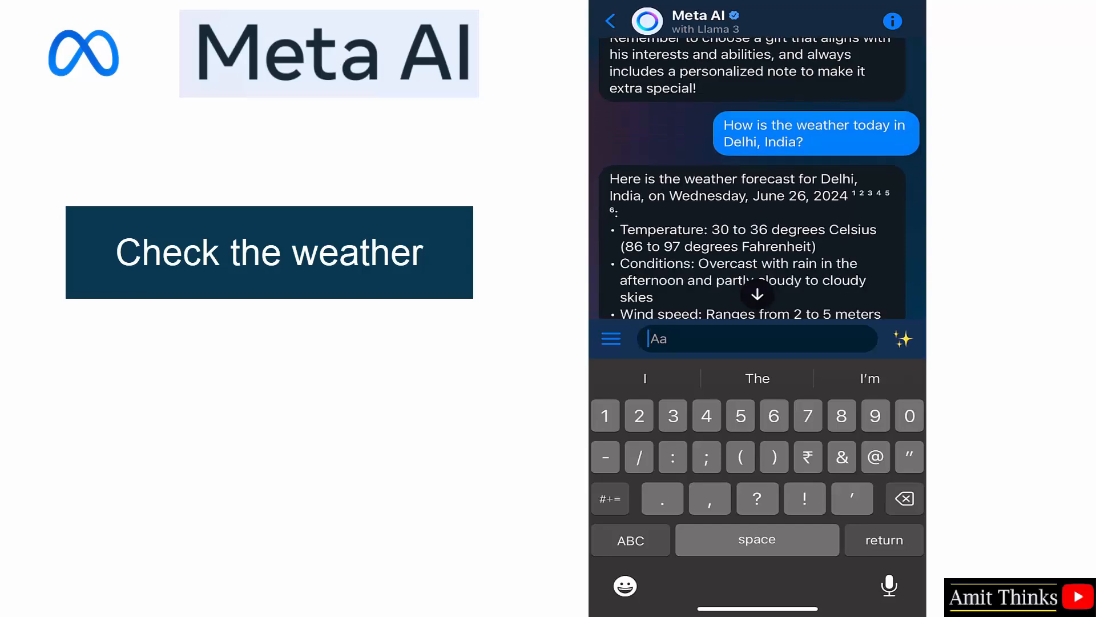
pyautogui.scroll(-3)
pyautogui.write('Write an advertisement for')
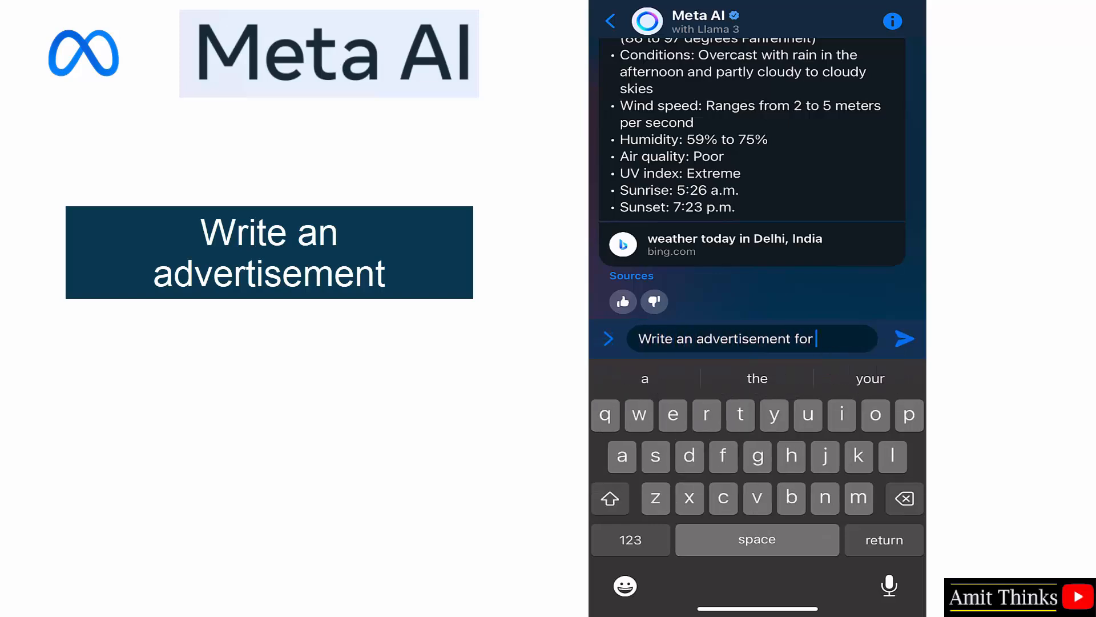
pyautogui.write('my')
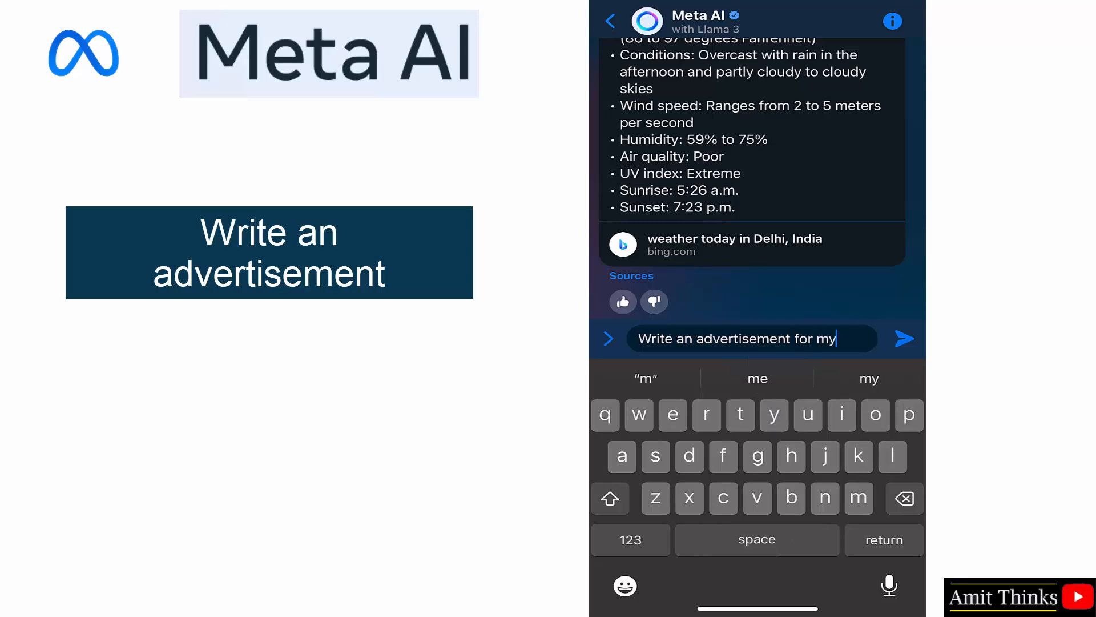
pyautogui.write('Python course')
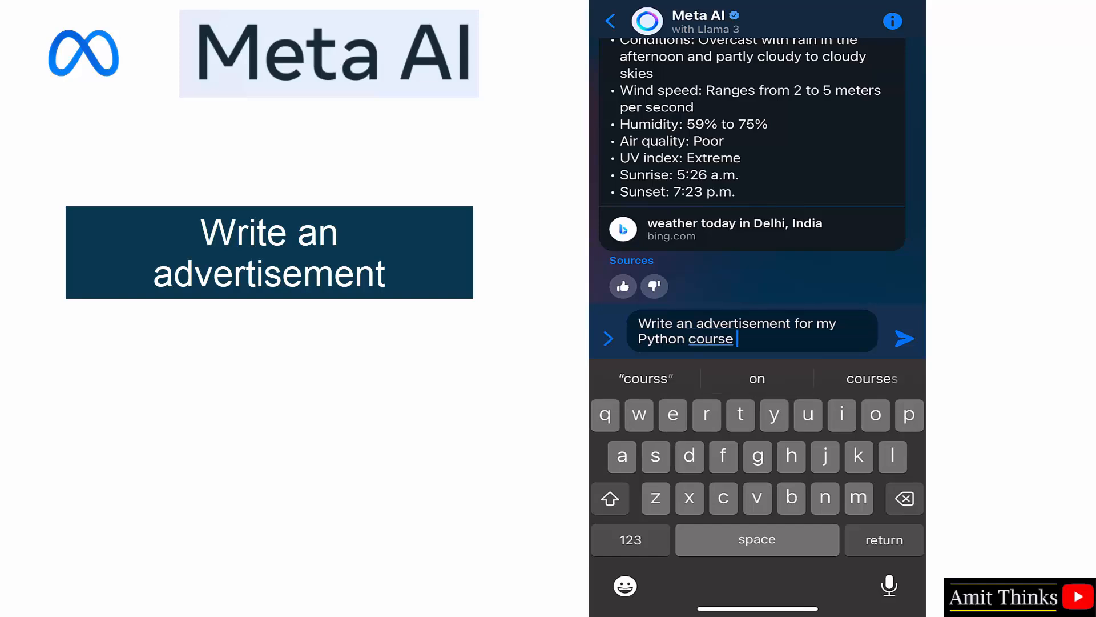
pyautogui.write('launch.')
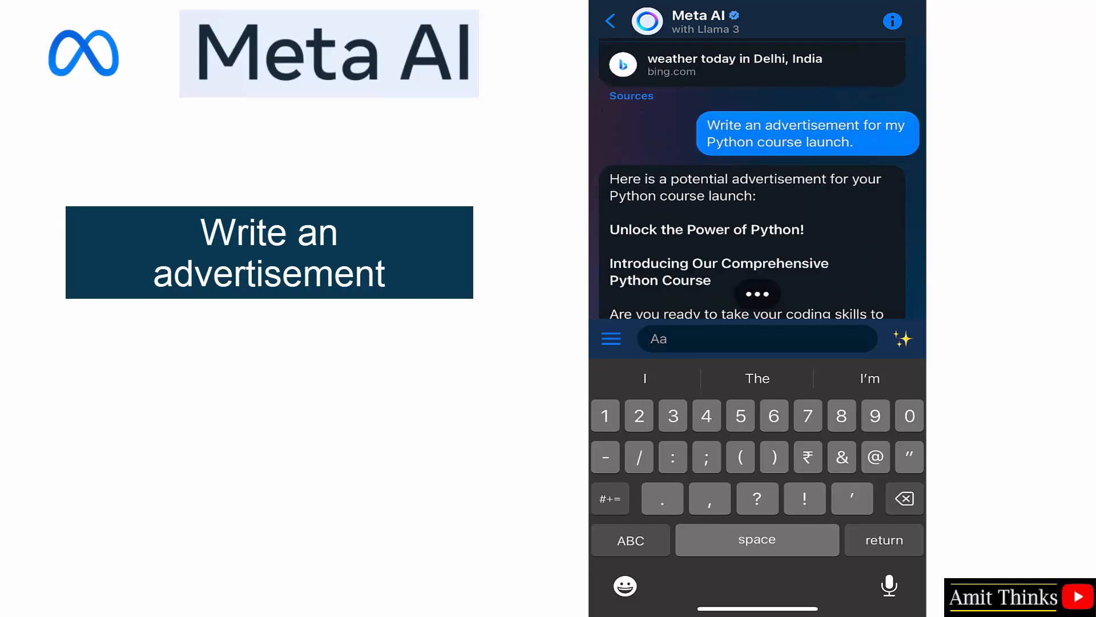
pyautogui.scroll(-3)
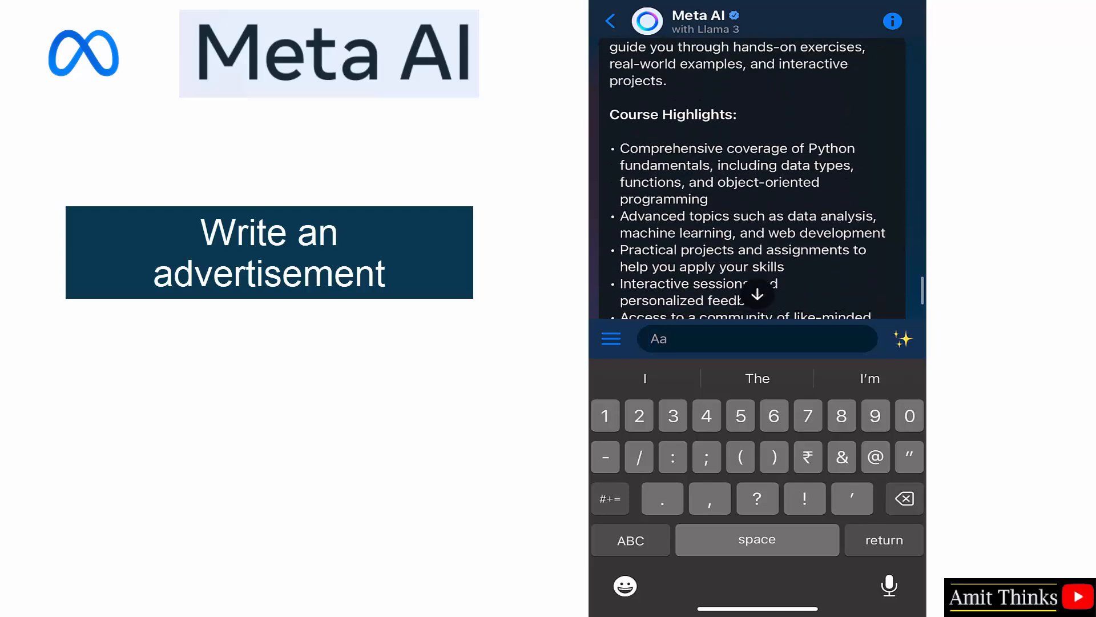
pyautogui.scroll(-3)
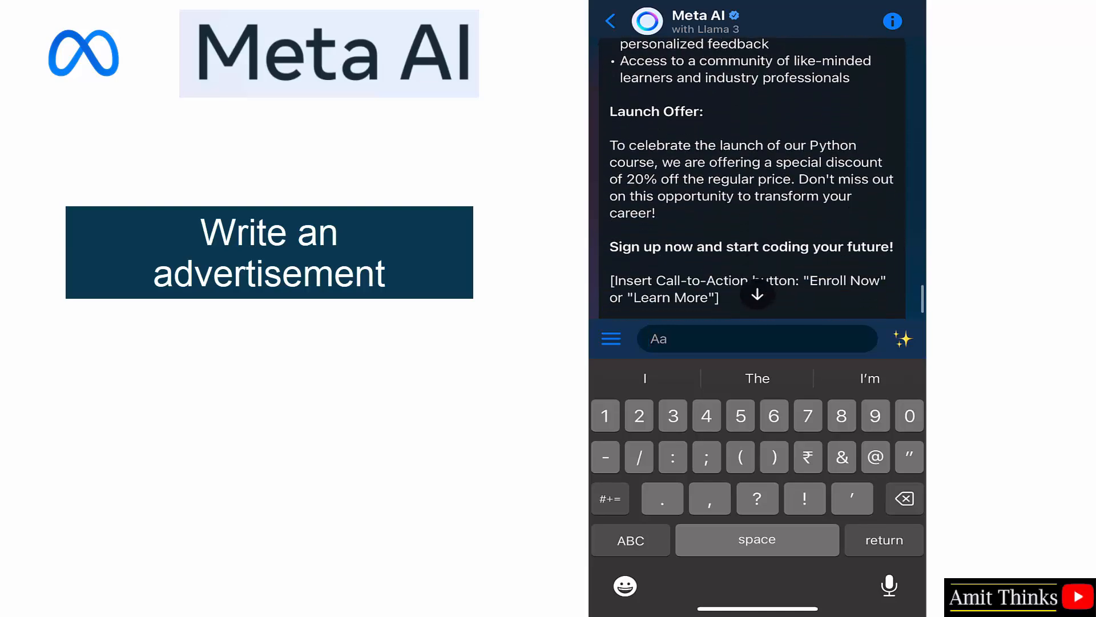
pyautogui.scroll(-3)
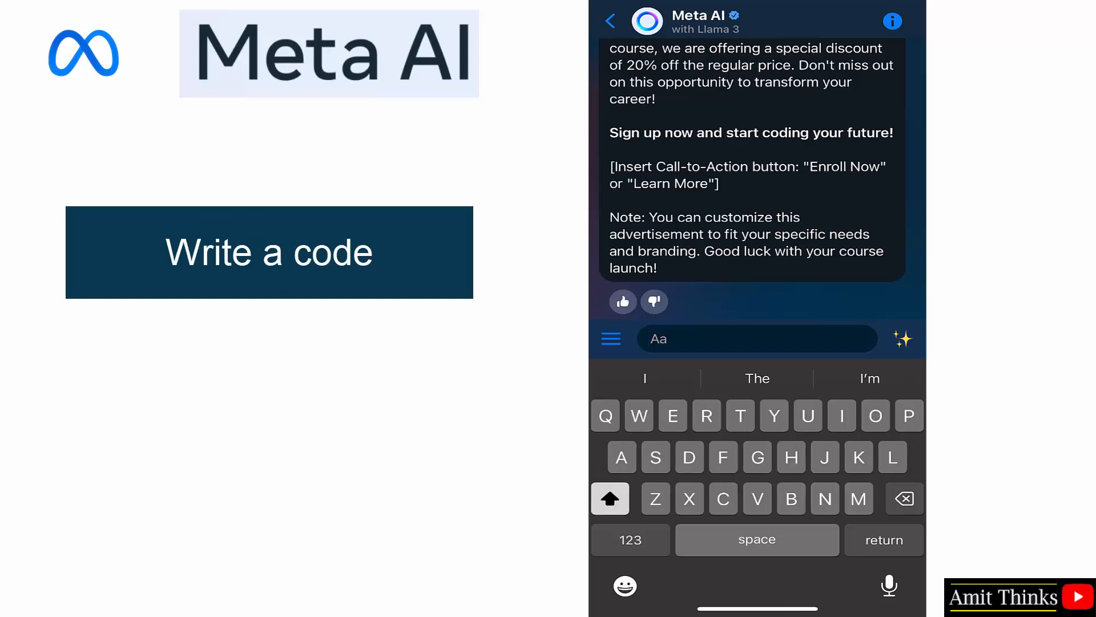
# Ask 'Write a Python code for Hello World' and read the example code reply.
pyautogui.write('Write a')
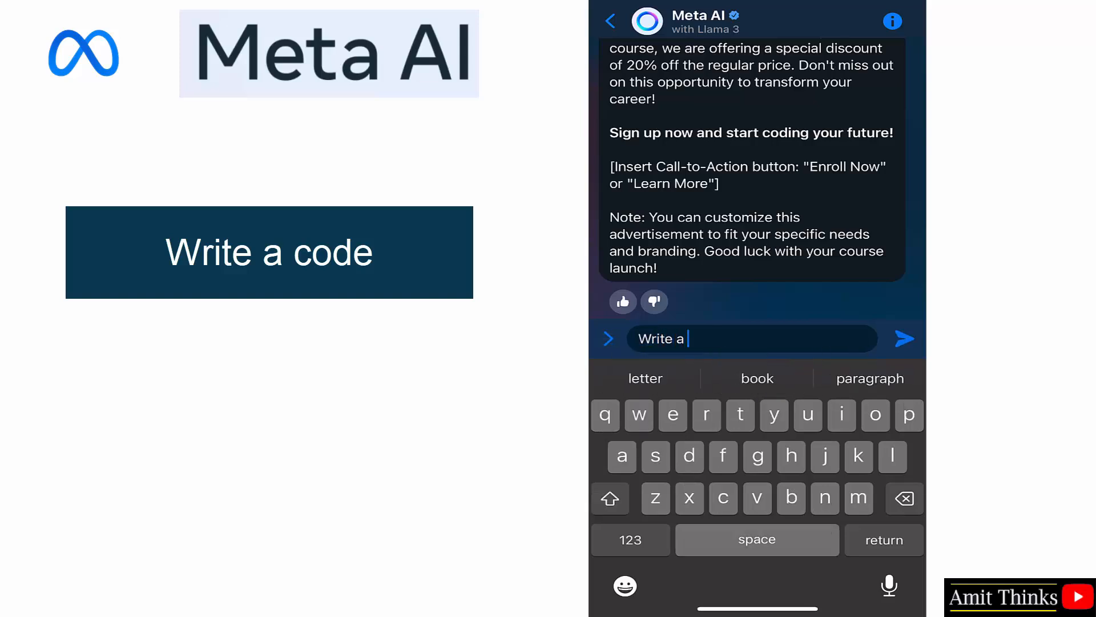
pyautogui.write('Py')
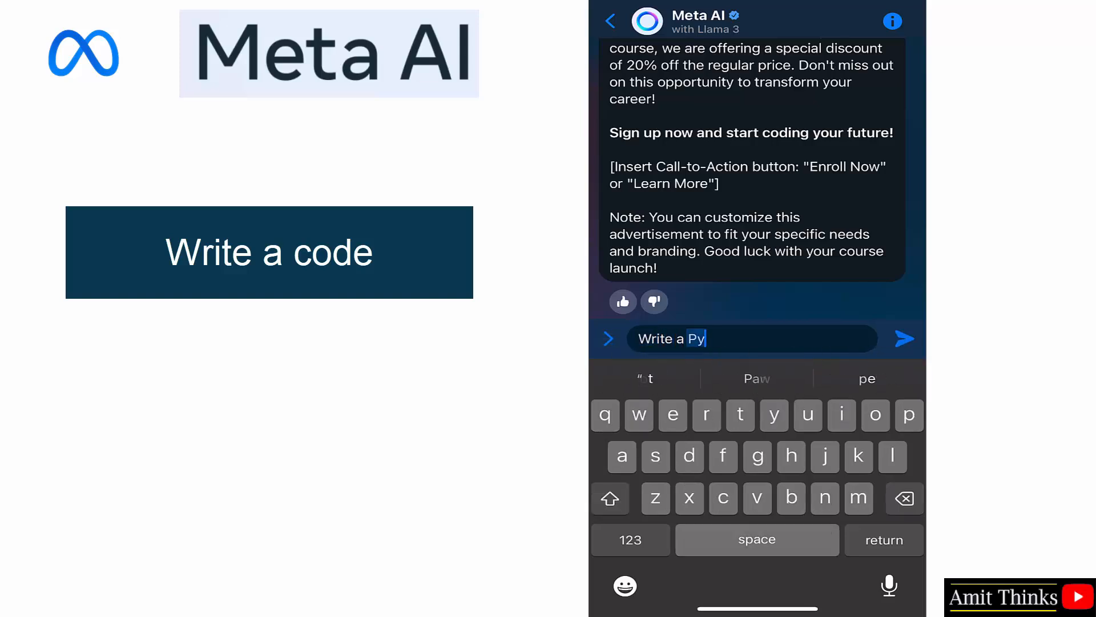
pyautogui.write('thon code for Hello World')
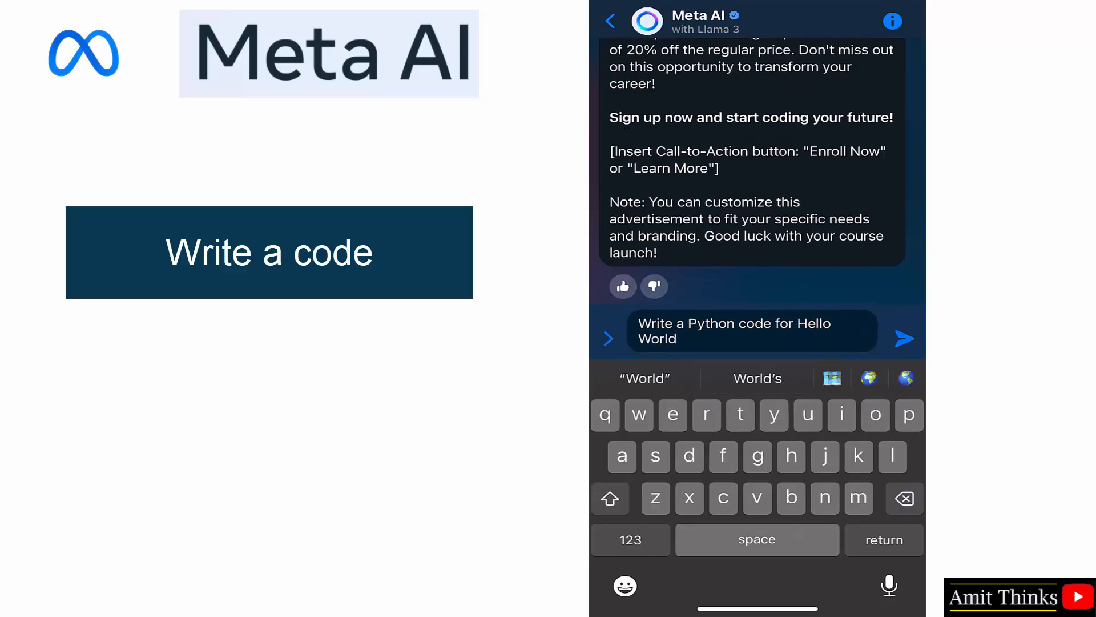
pyautogui.click(904, 338)
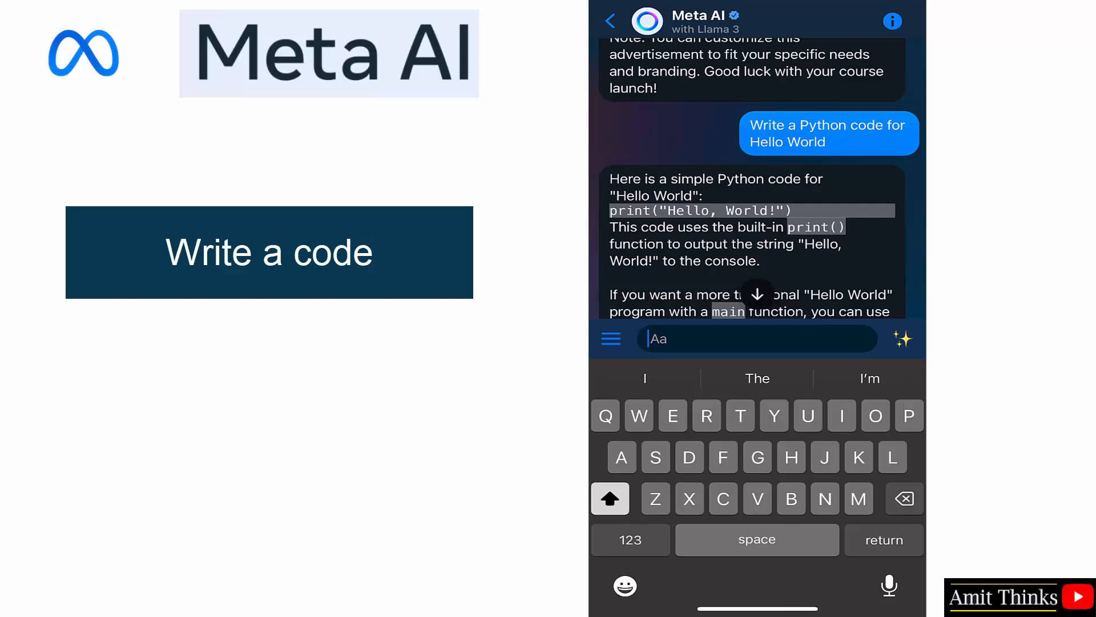
pyautogui.scroll(-3)
pyautogui.write('Write an article on Cricket Worrld')
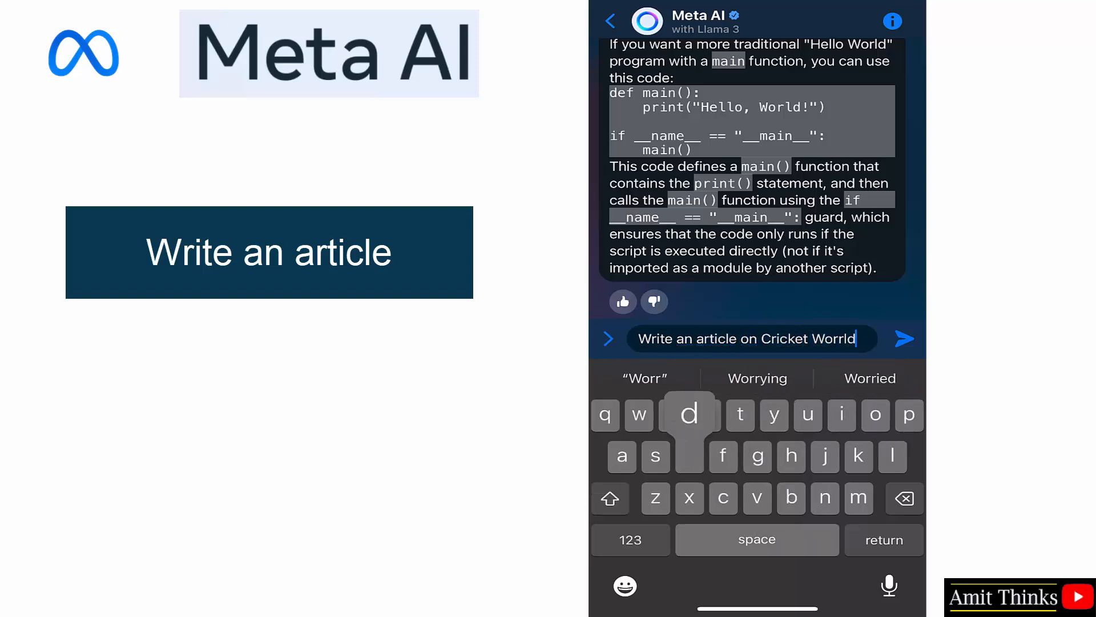
# Send 'Write an article on Cricket World Cup 2024' and read the T20 semifinals article.
pyautogui.write('Cup')
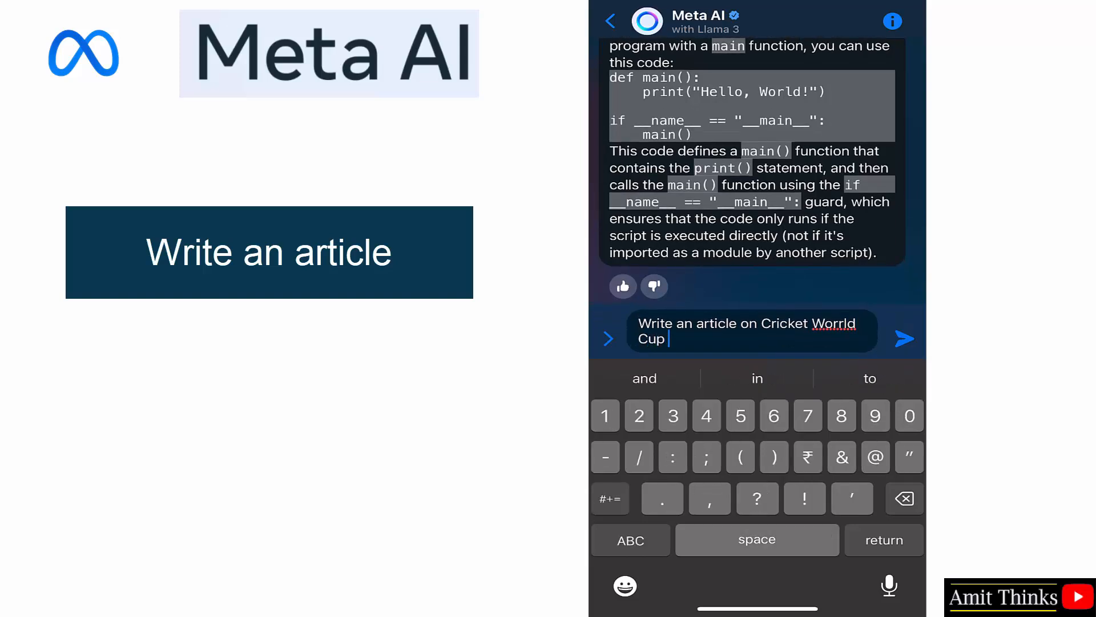
pyautogui.write('2024')
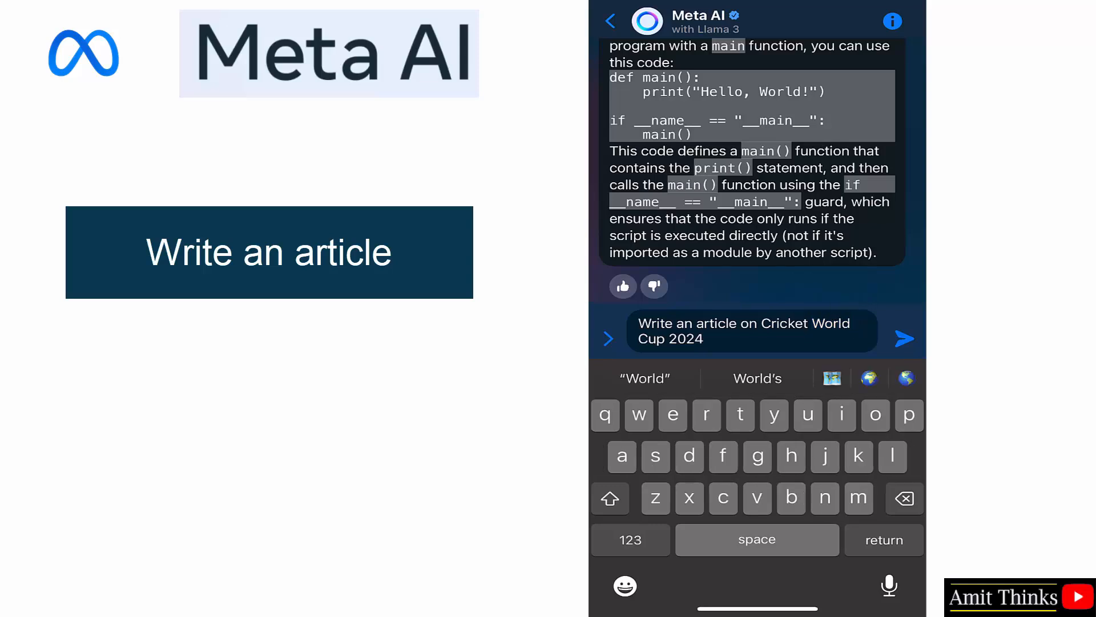
pyautogui.click(904, 338)
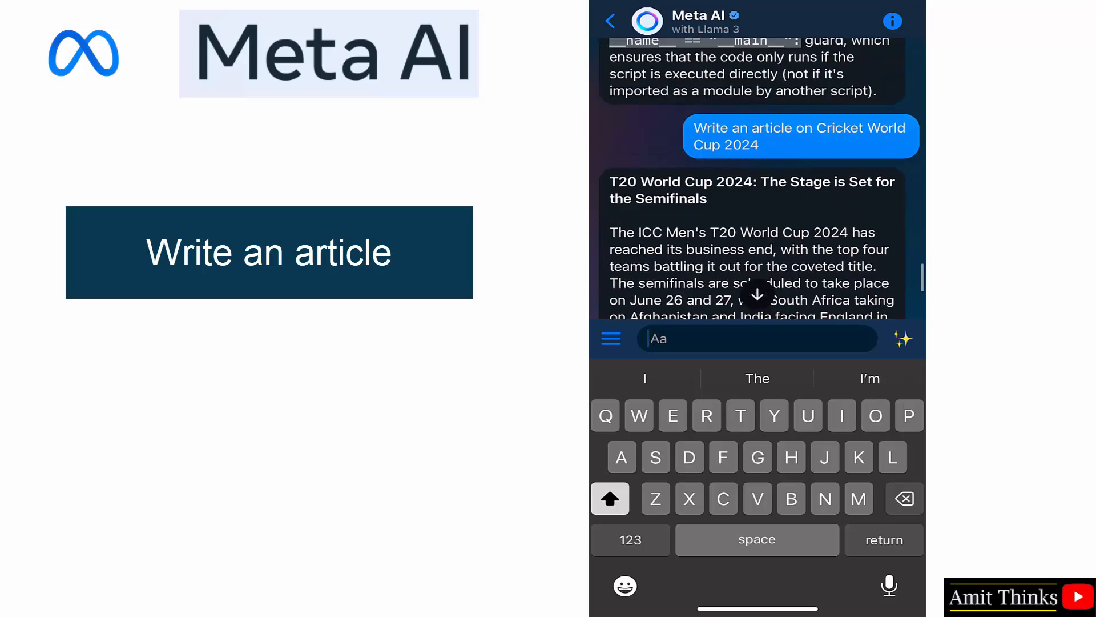
pyautogui.scroll(-3)
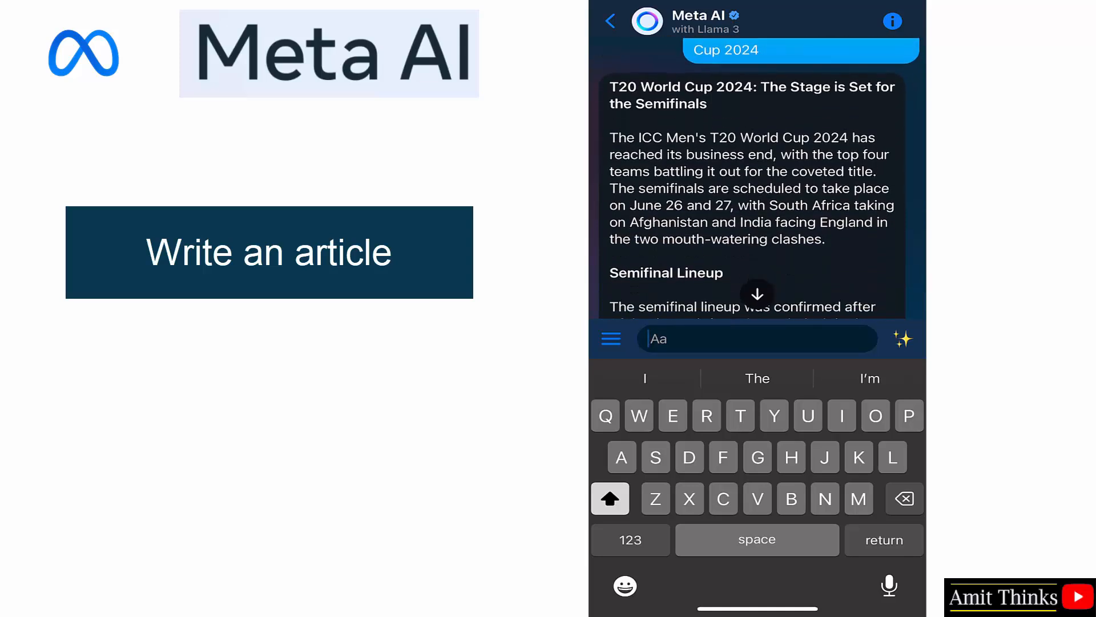
pyautogui.scroll(-3)
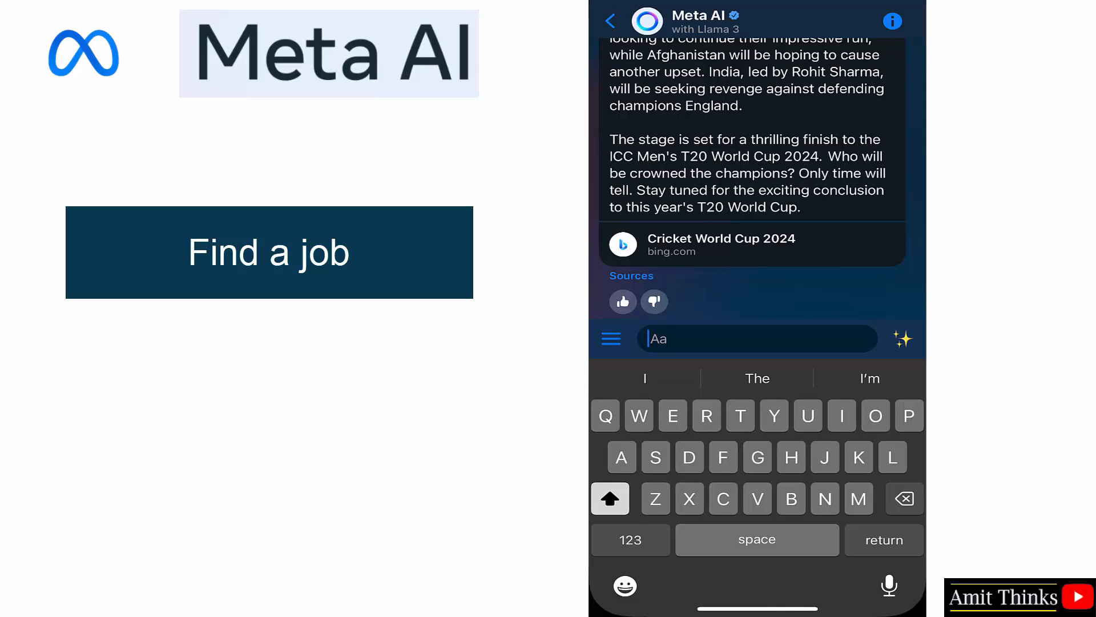
# Ask 'Find me a Senior Software Engineer role in Delhi, India.' and read the list of openings.
pyautogui.write('Find me a Senior Software')
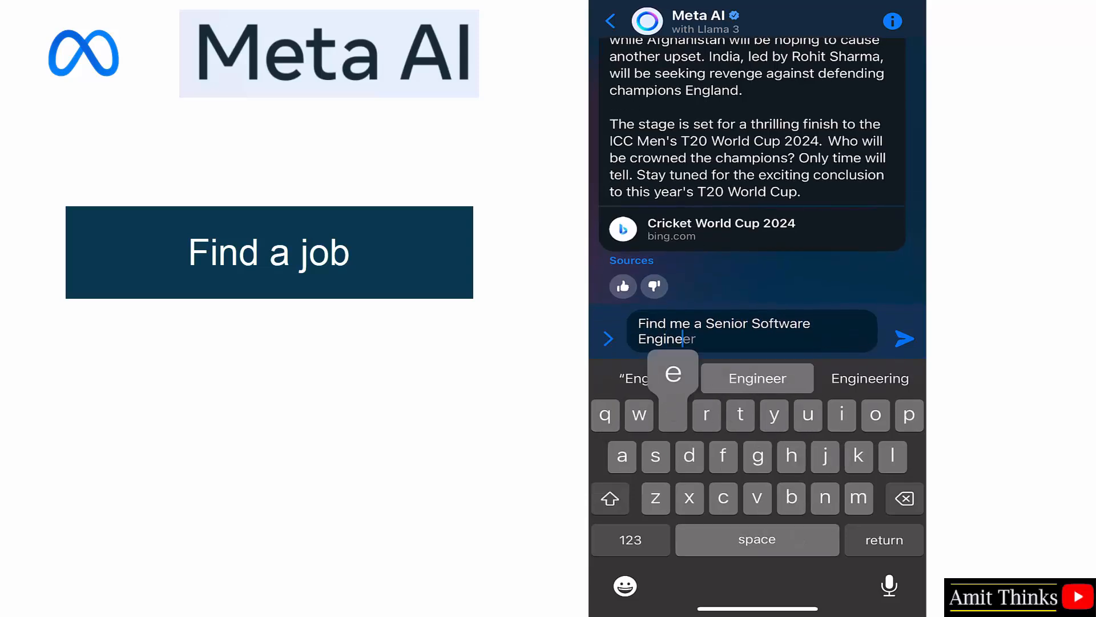
pyautogui.write('role')
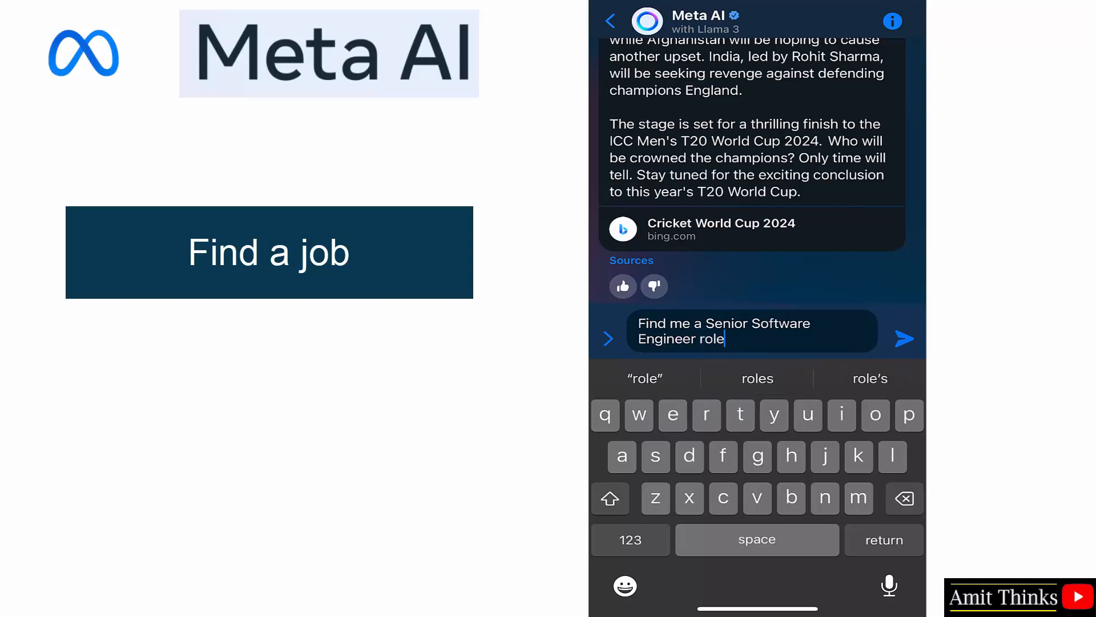
pyautogui.write('in Delhi,')
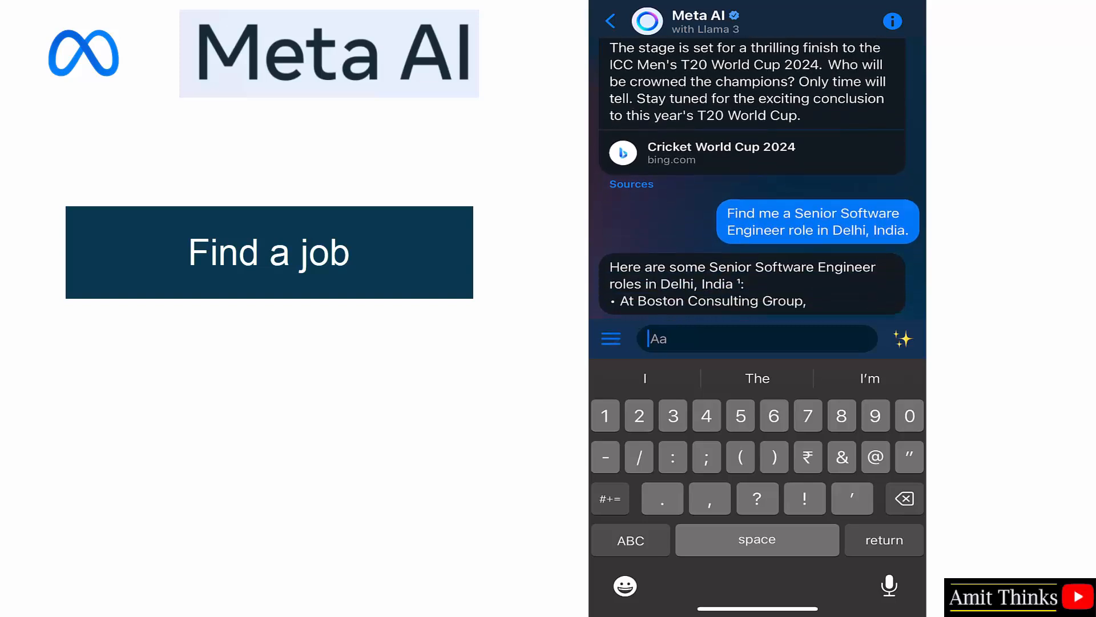
pyautogui.scroll(-3)
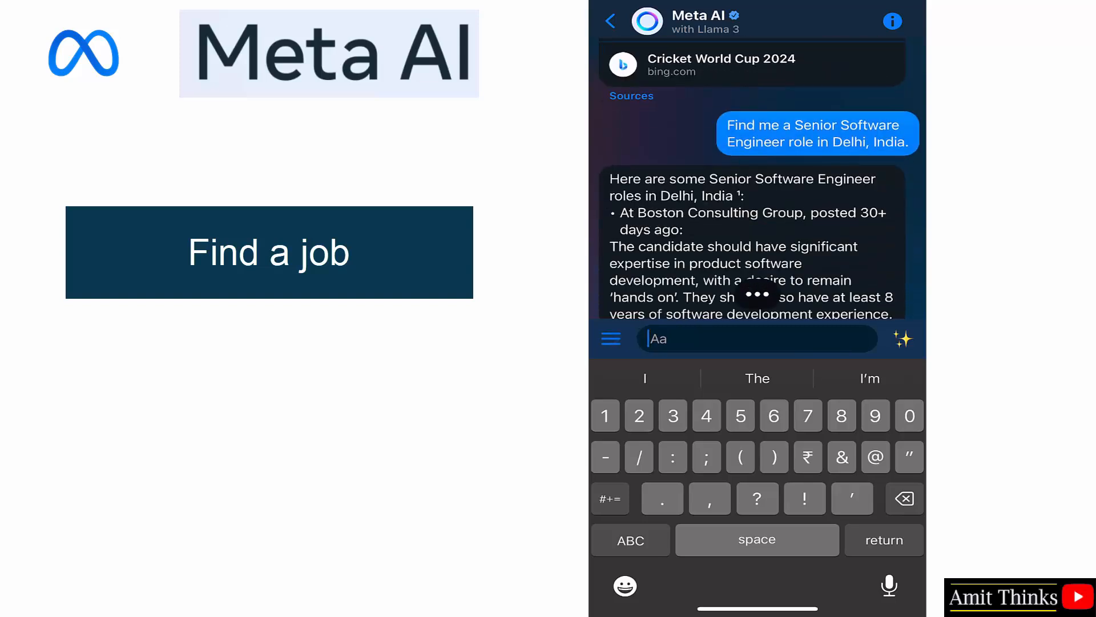
pyautogui.scroll(-3)
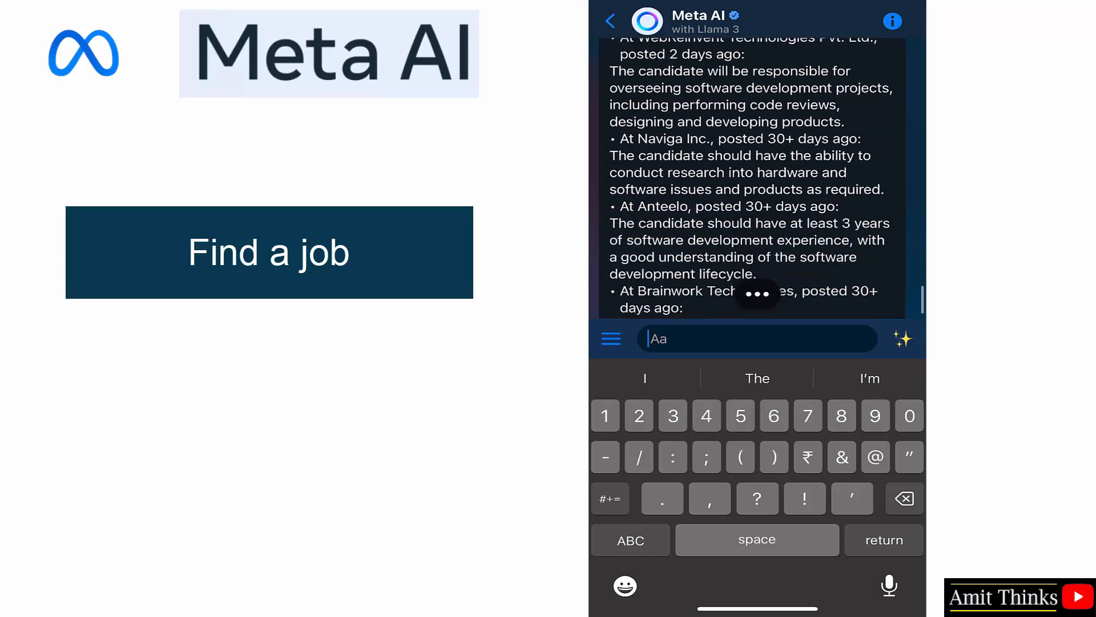
pyautogui.scroll(-3)
pyautogui.write('Write a')
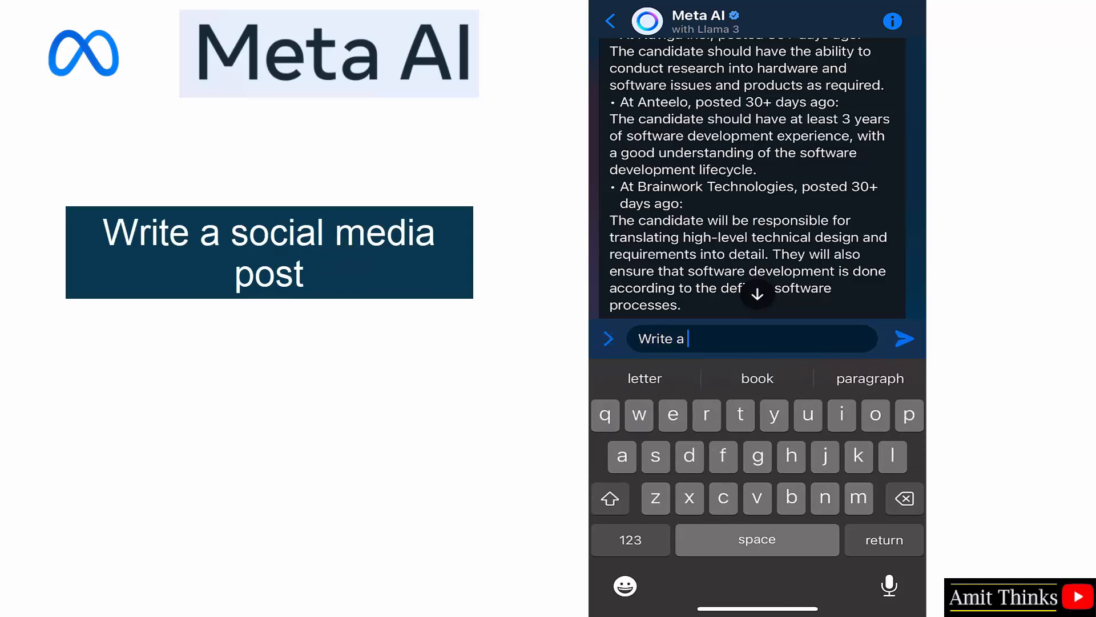
# Request a social media post celebrating Amit Thinks reaching 200k YouTube subscribers and read it.
pyautogui.write('social emd')
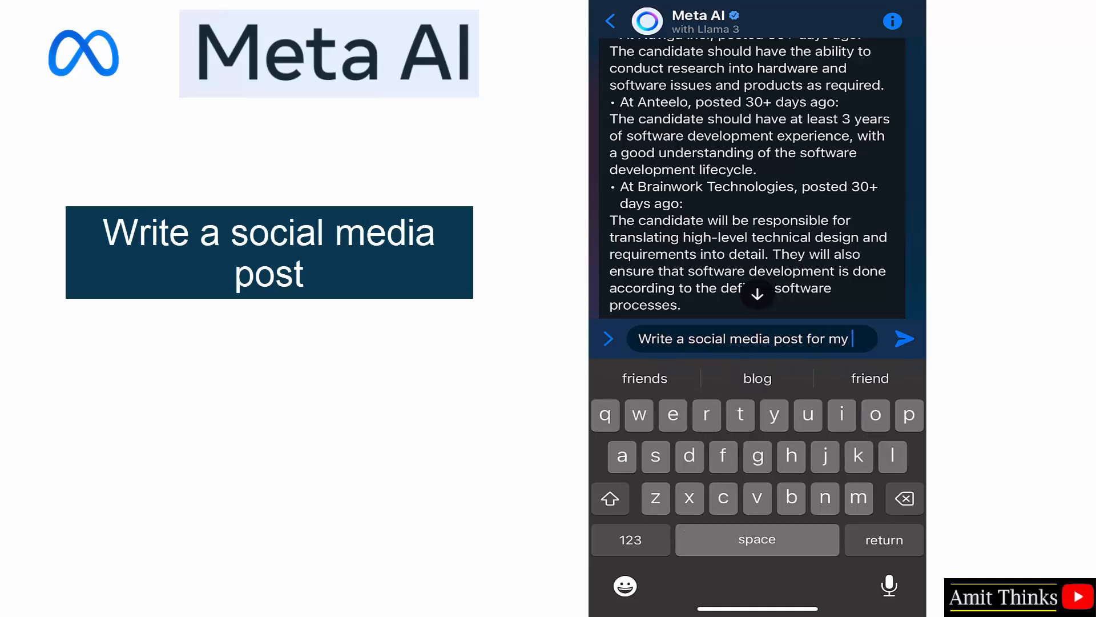
pyautogui.write('200k Subscribers on Y')
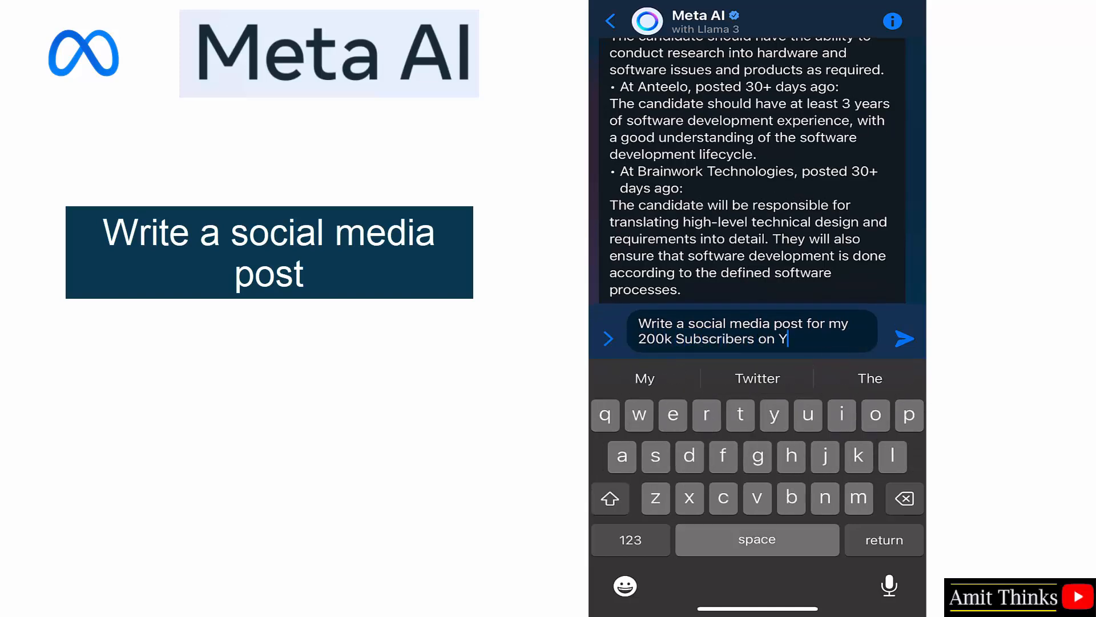
pyautogui.write('ouTube.')
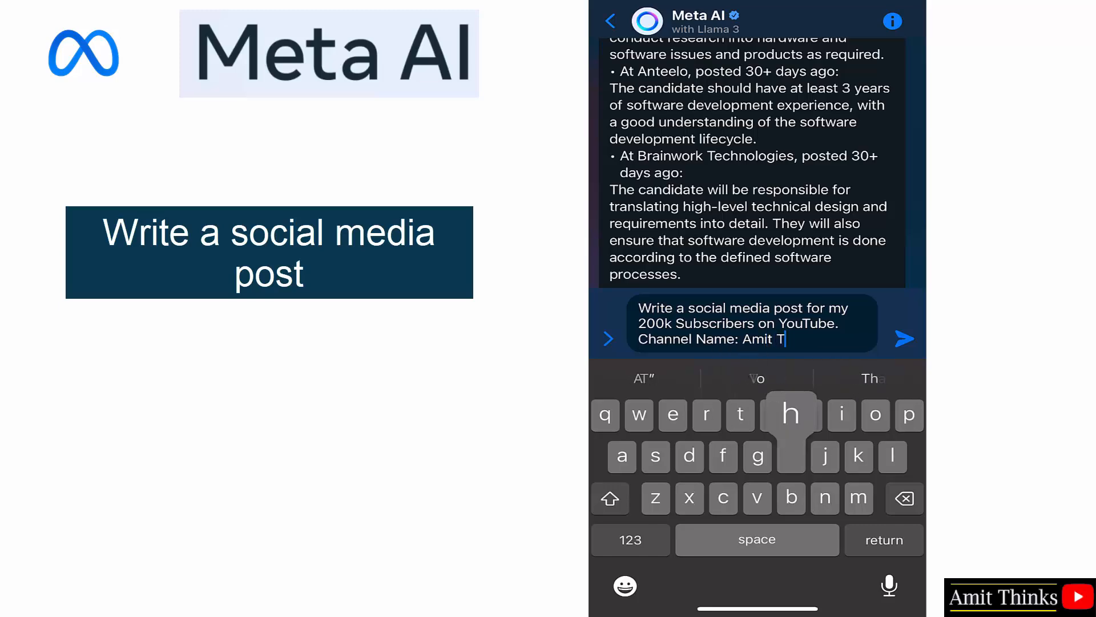
pyautogui.write('hi')
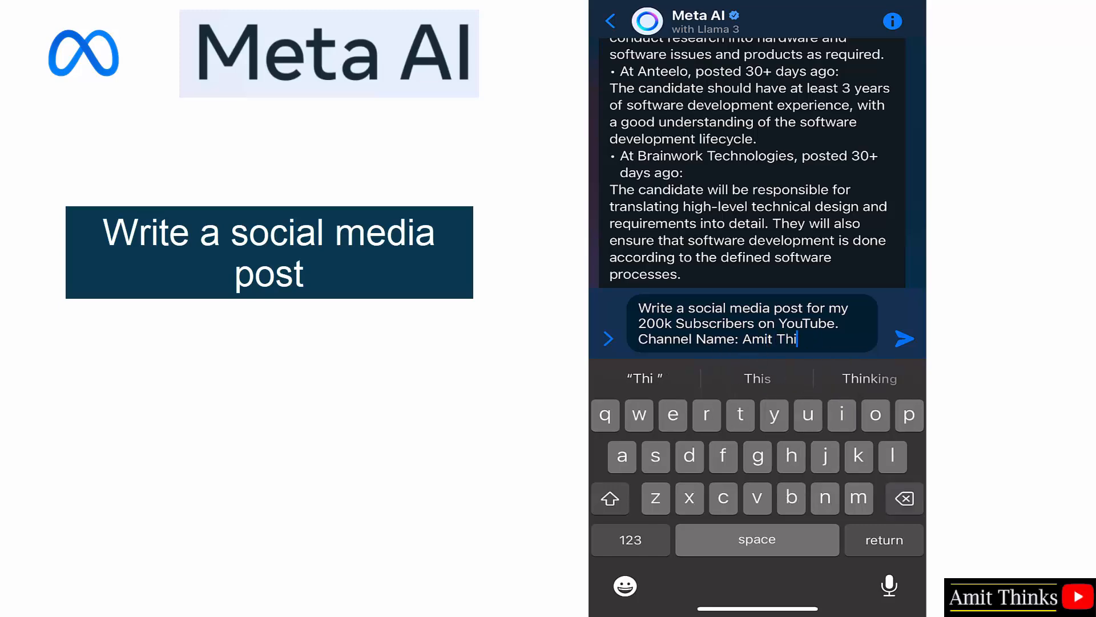
pyautogui.click(902, 338)
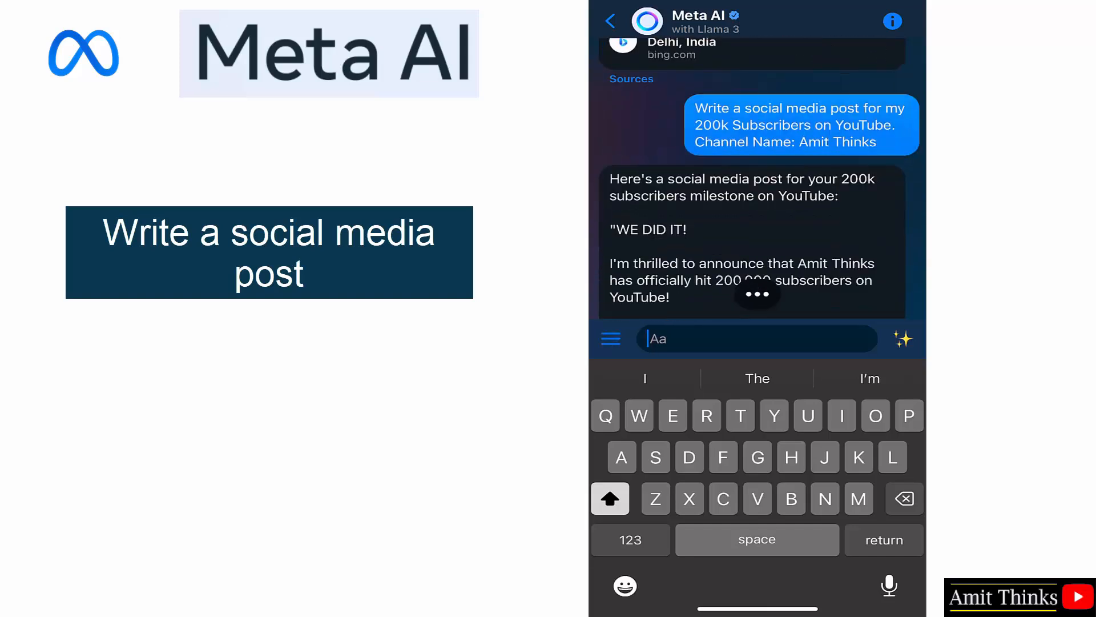
pyautogui.scroll(-3)
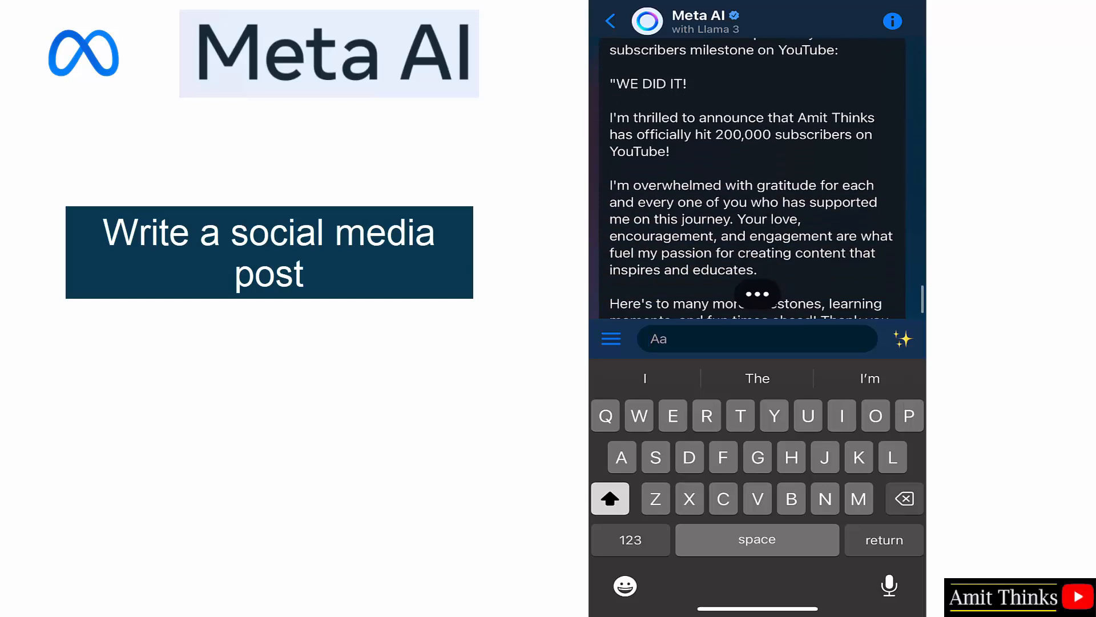
pyautogui.scroll(-3)
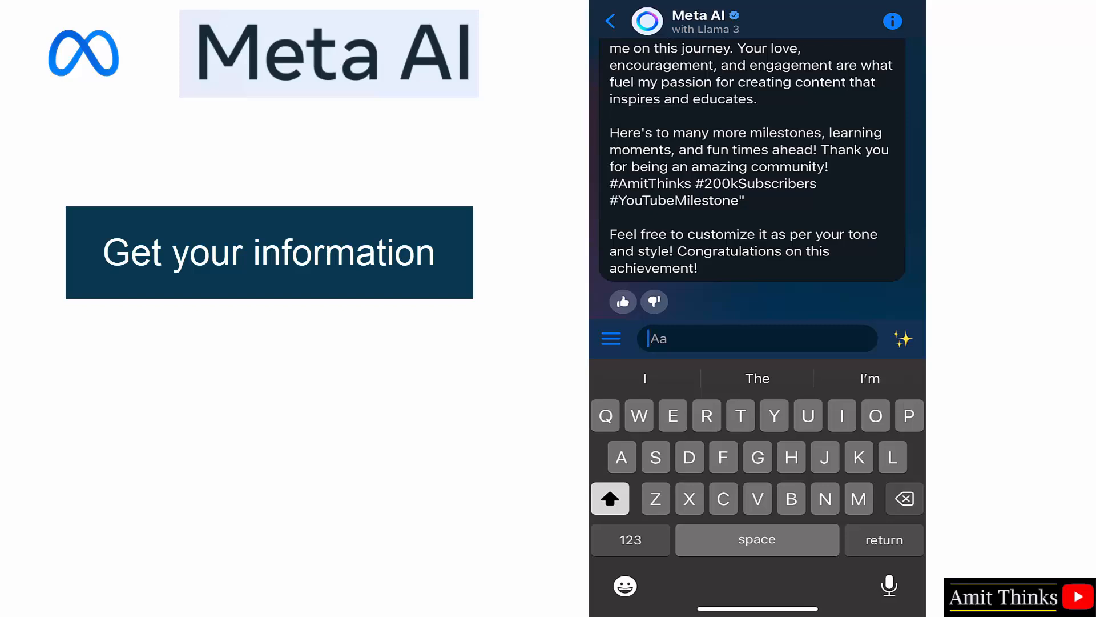
# Ask 'Who is the founder of Studyopedia' and get the answer naming Amit Diwan.
pyautogui.write('Who is t')
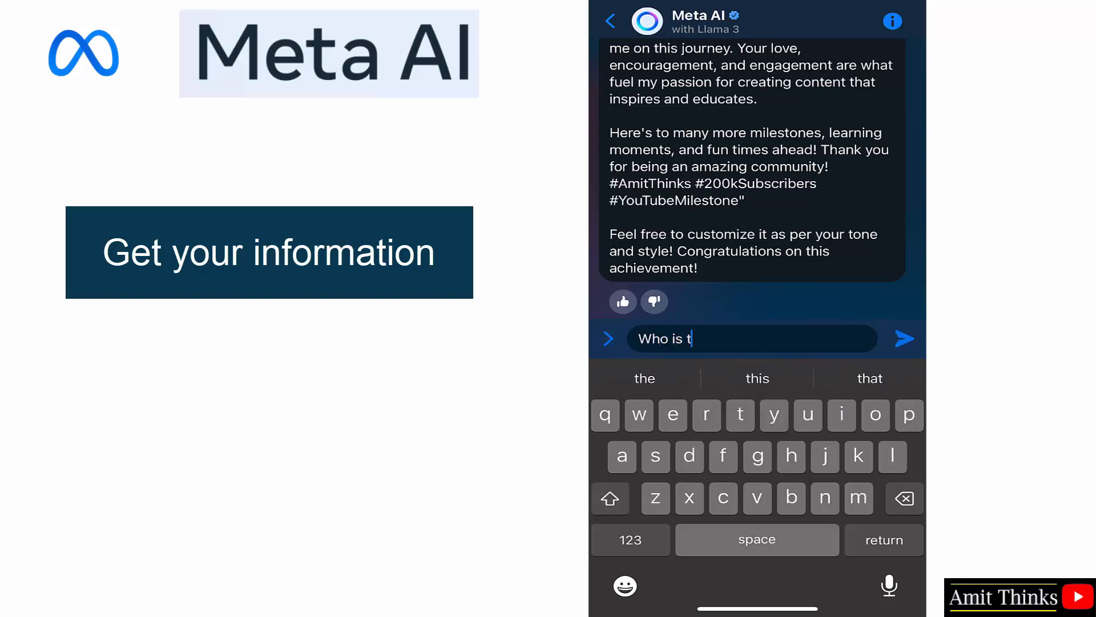
pyautogui.write('he founder of')
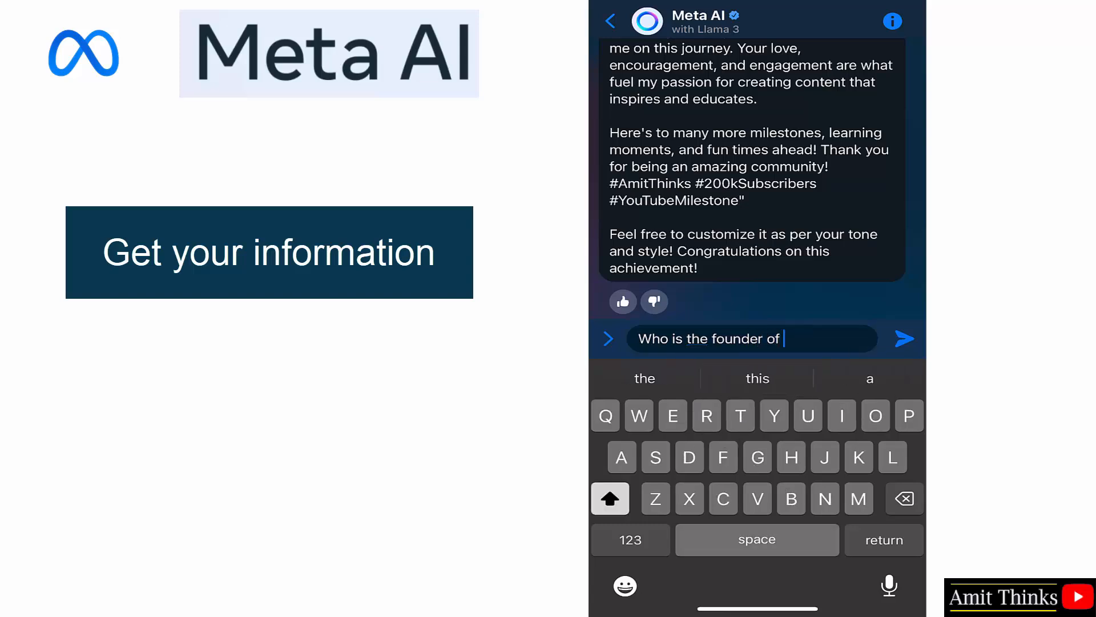
pyautogui.write('Studyopedia')
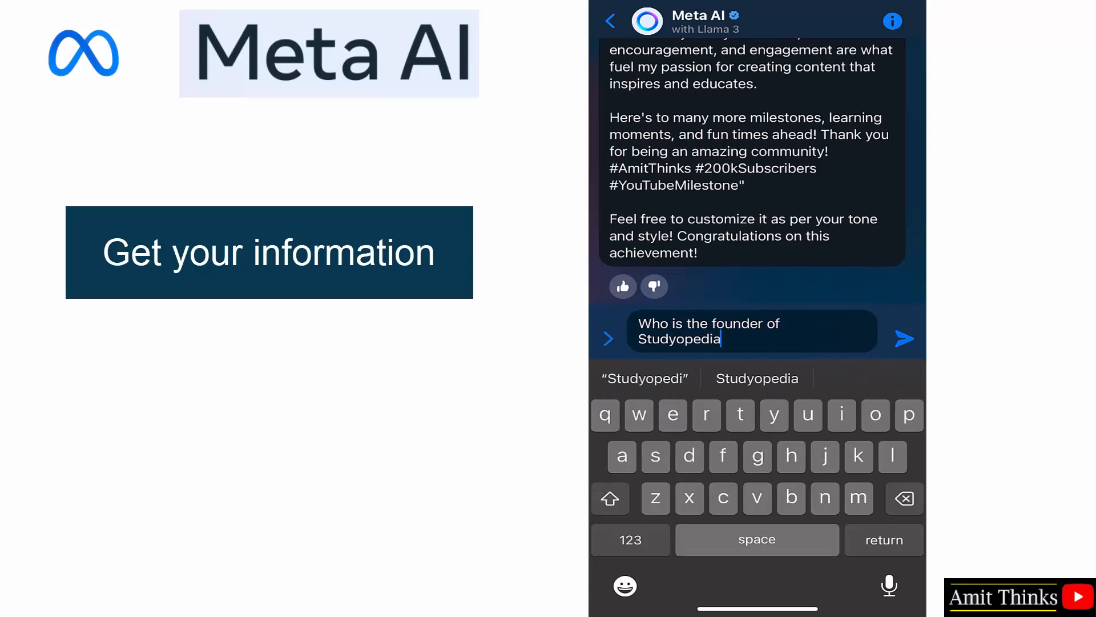
pyautogui.click(904, 338)
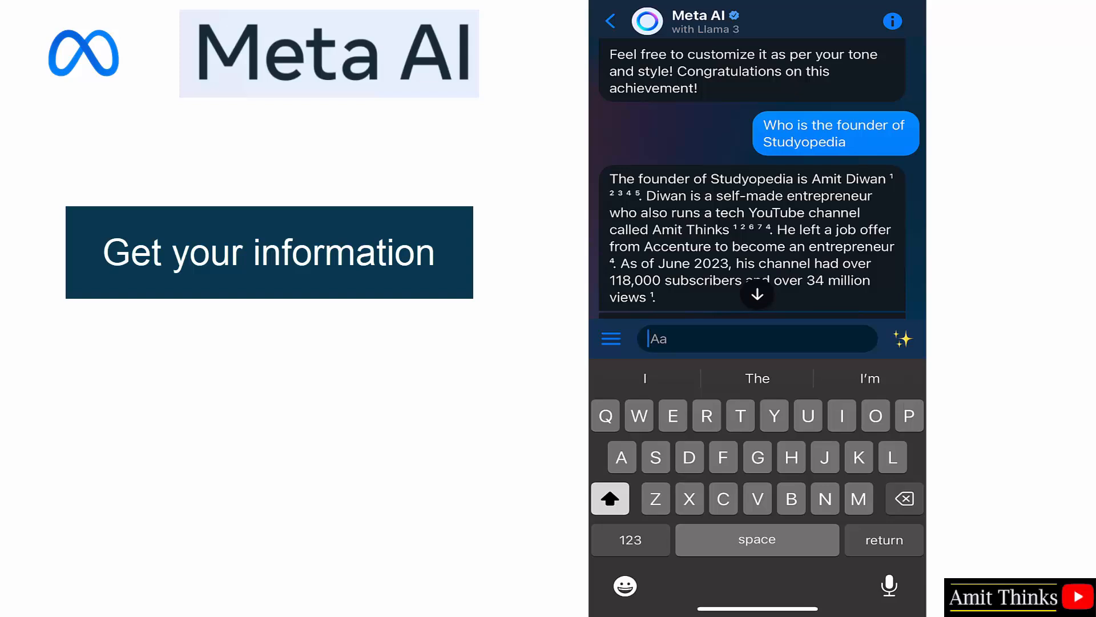
pyautogui.click(757, 295)
pyautogui.write('Write a timeline for product launch.')
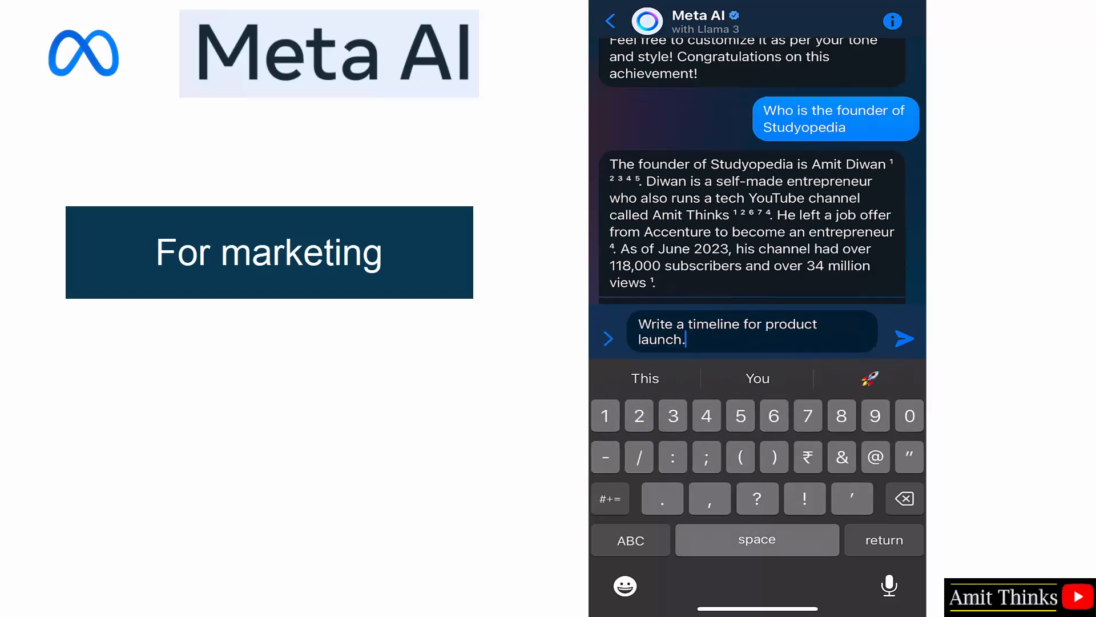
pyautogui.click(904, 338)
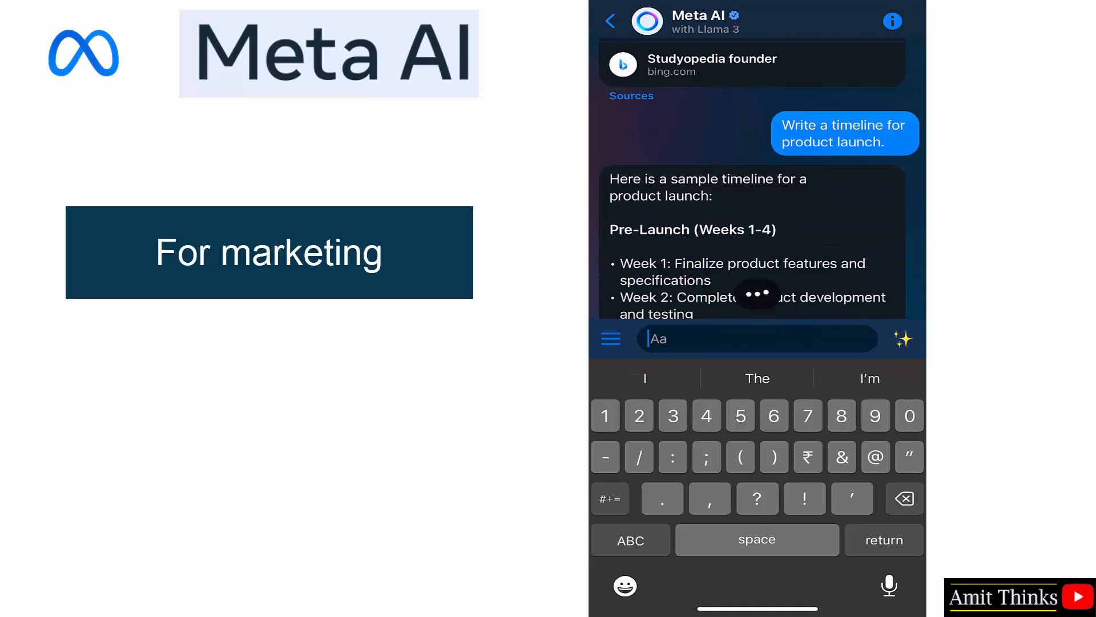
pyautogui.scroll(-3)
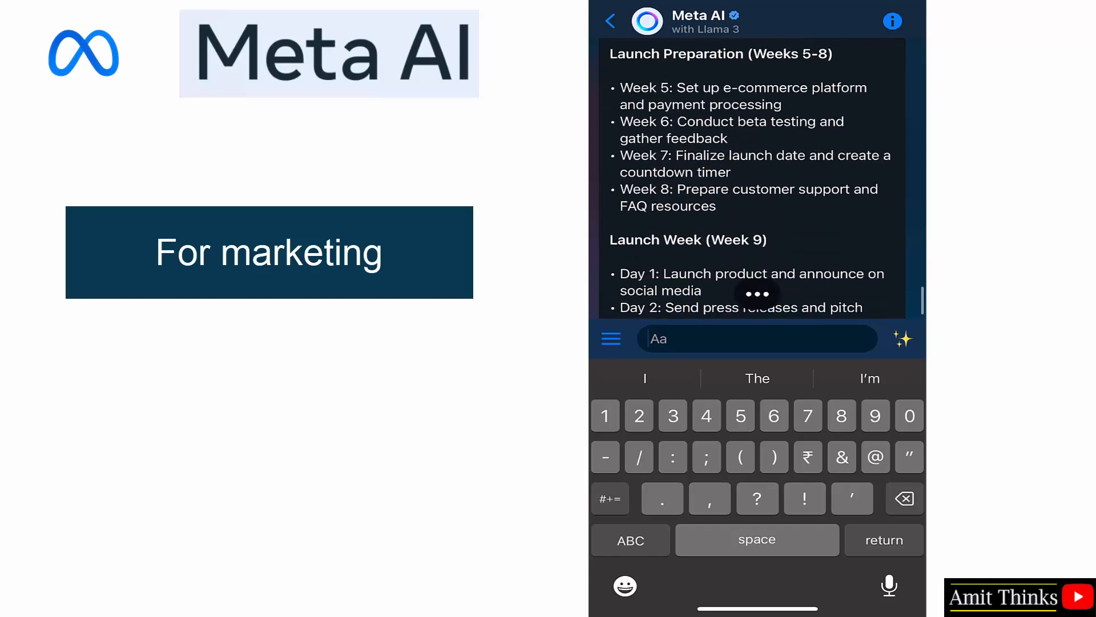
pyautogui.scroll(-3)
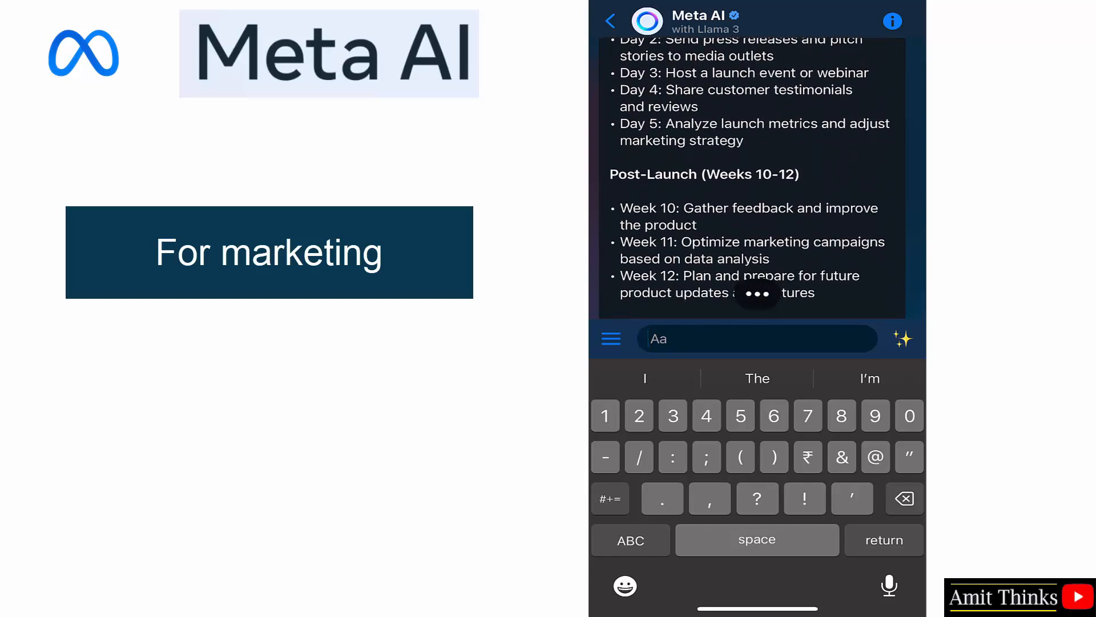
pyautogui.scroll(-3)
pyautogui.write('Can you generate a table with 5')
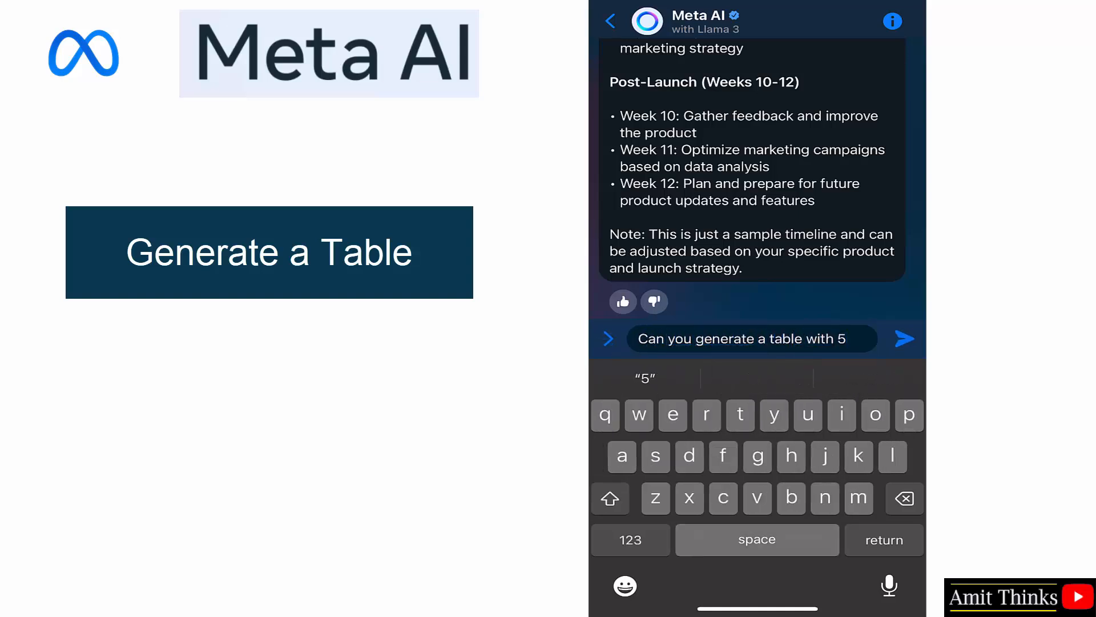
# Ask 'Can you generate a table with 5 rows and columns.' and read the 25-cell placeholder table.
pyautogui.write('rows and columns.')
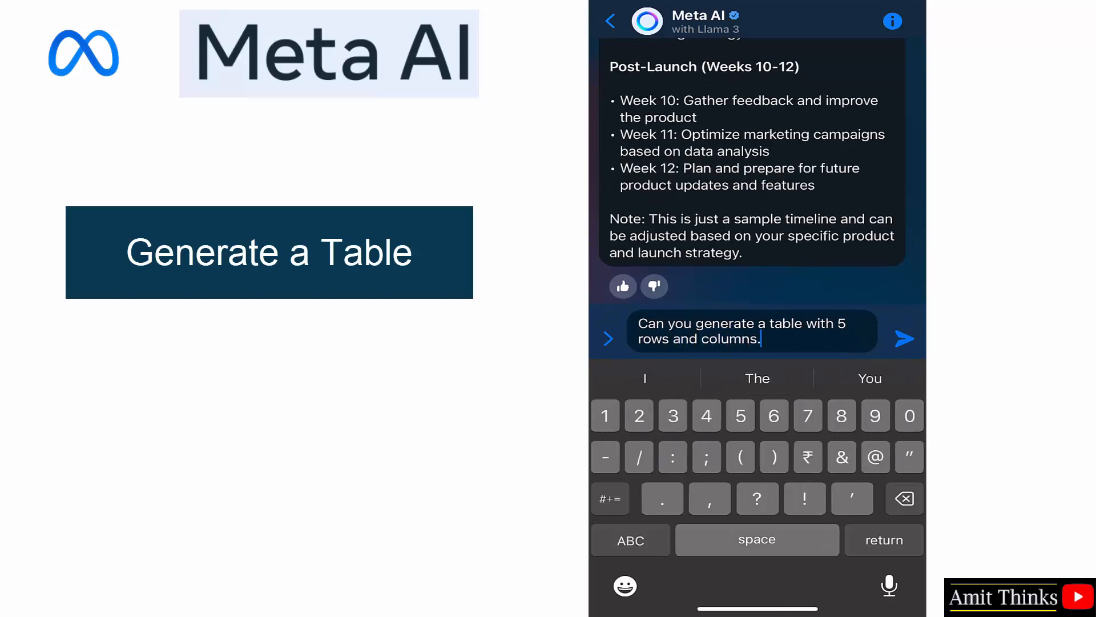
pyautogui.click(904, 338)
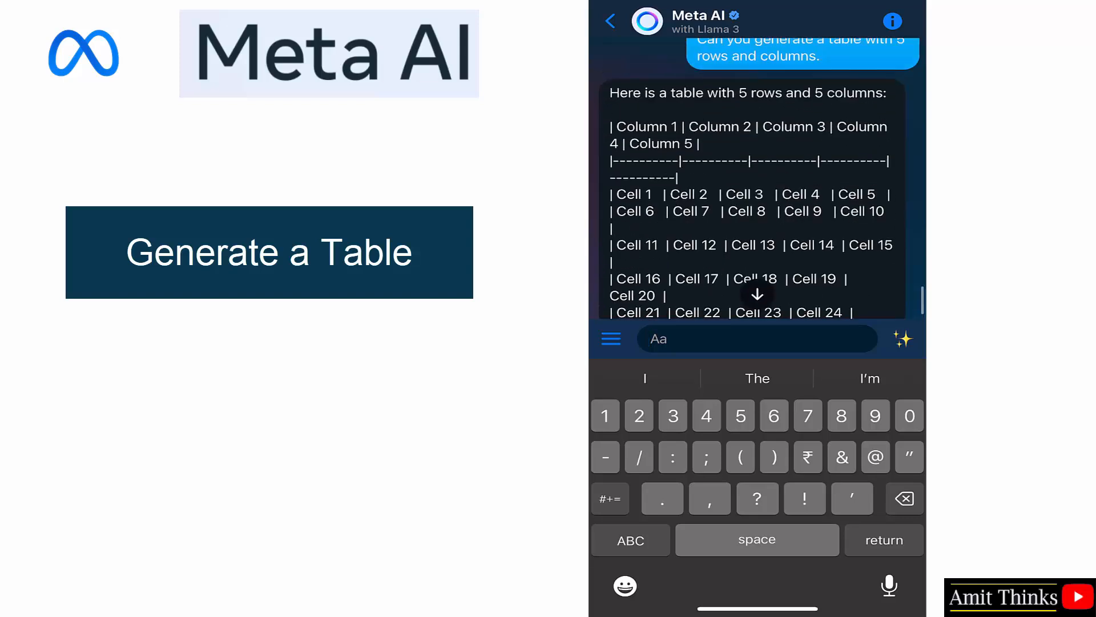
pyautogui.scroll(-3)
pyautogui.write('Can you')
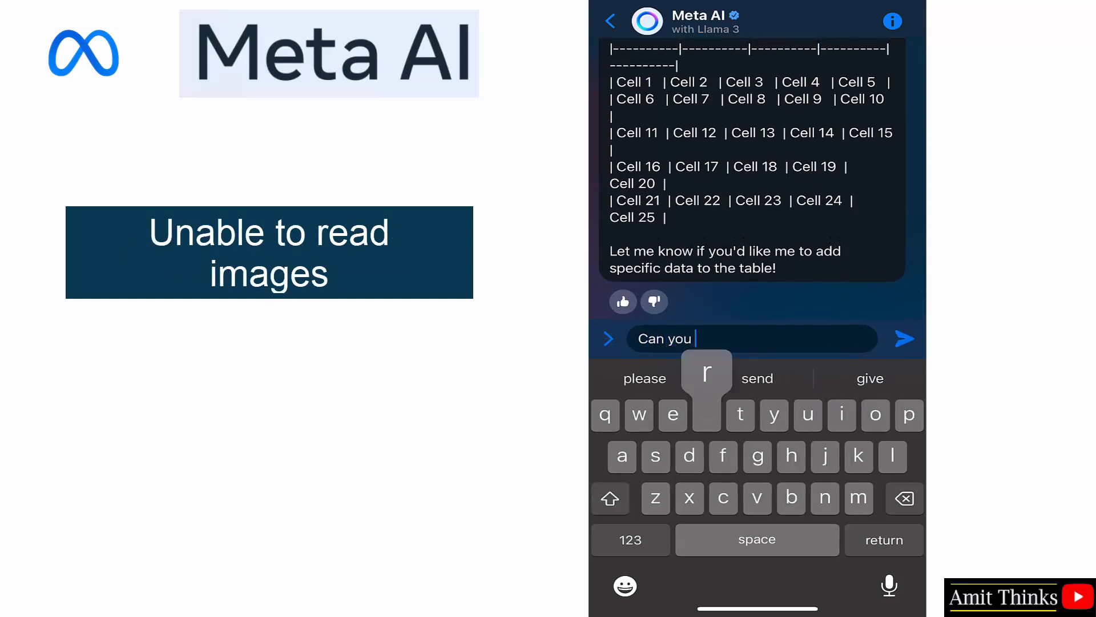
# Ask 'Can you read images?', get the text-only reply, and begin typing the Dubai vacation plan request.
pyautogui.write('read imag')
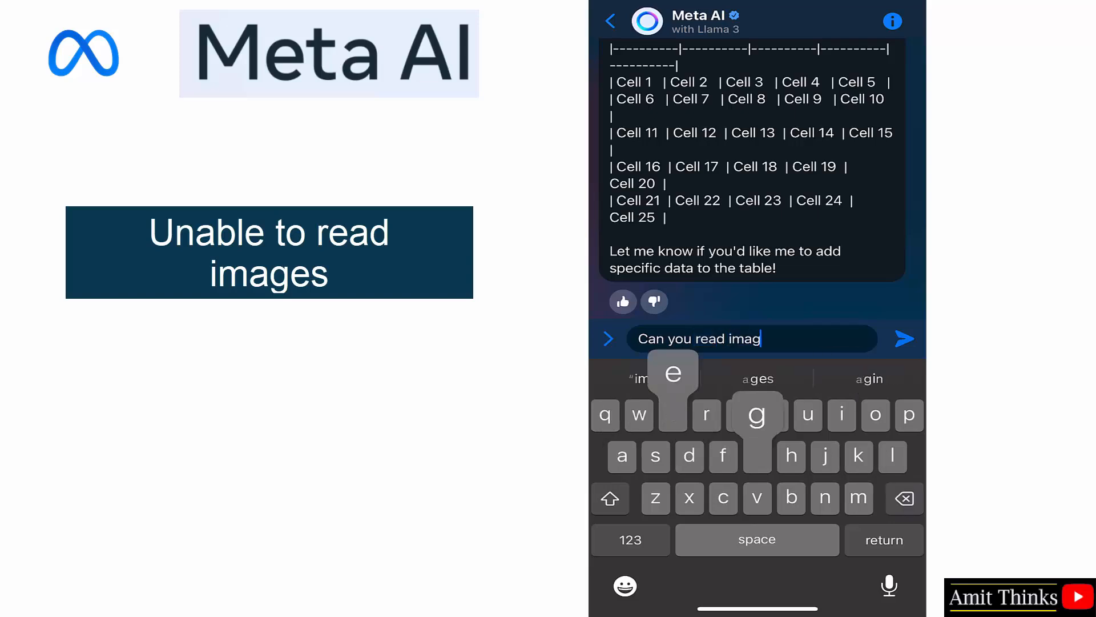
pyautogui.click(904, 338)
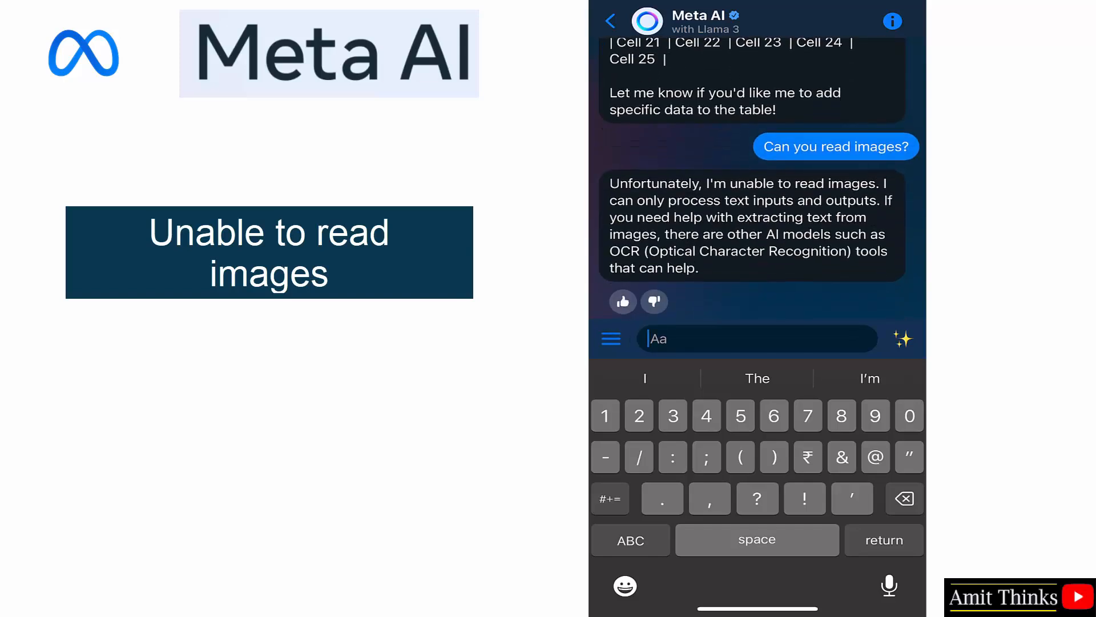
pyautogui.write('c')
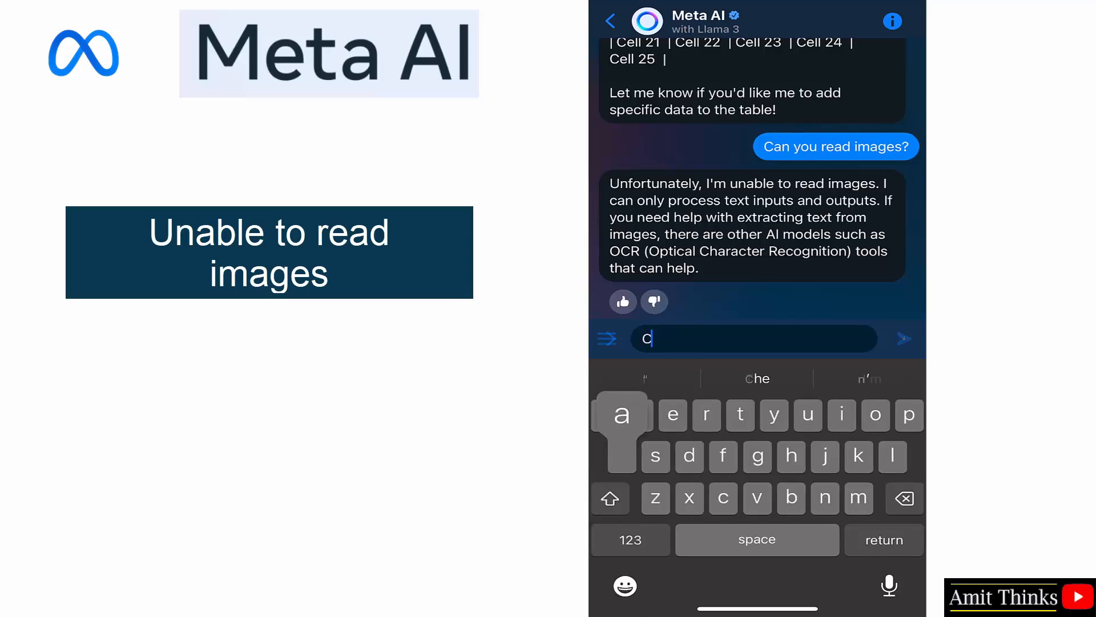
pyautogui.write('Plan my Dubai vacation for 5 days in')
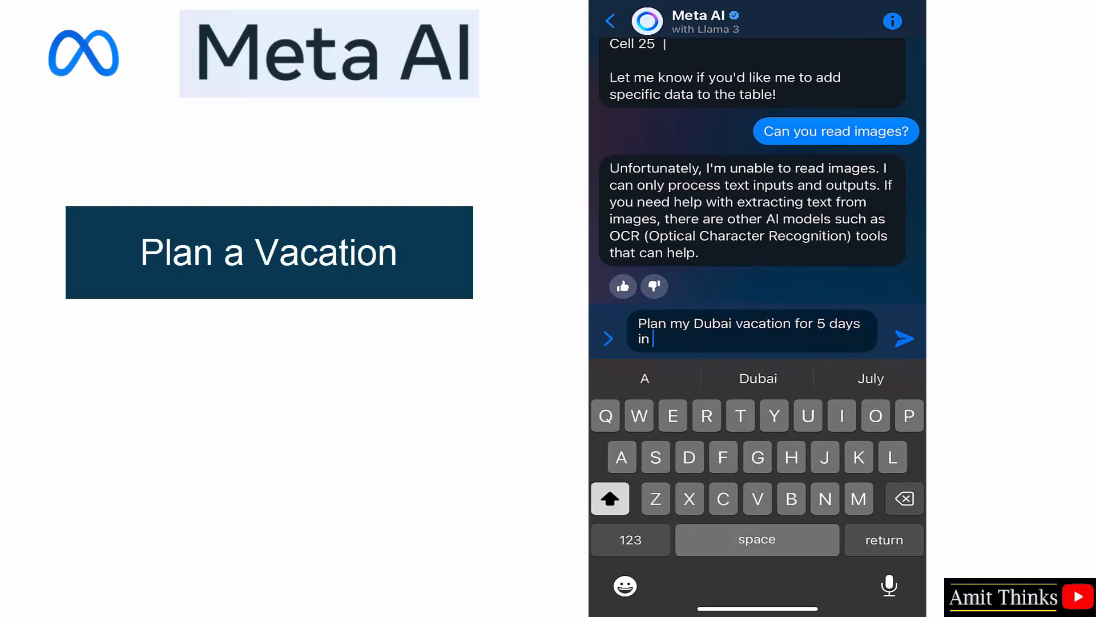
# Ask Meta AI to plan a 5-day Dubai vacation in September 2024.
pyautogui.write('September 2024')
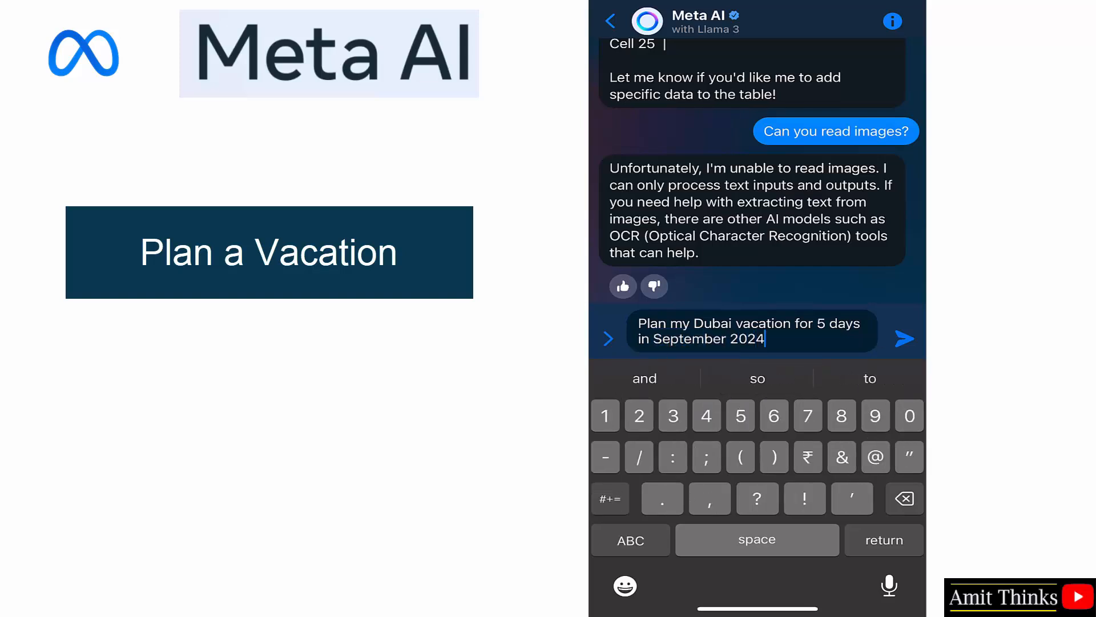
pyautogui.click(904, 338)
pyautogui.write('Create a resume for John with 5 years of ex')
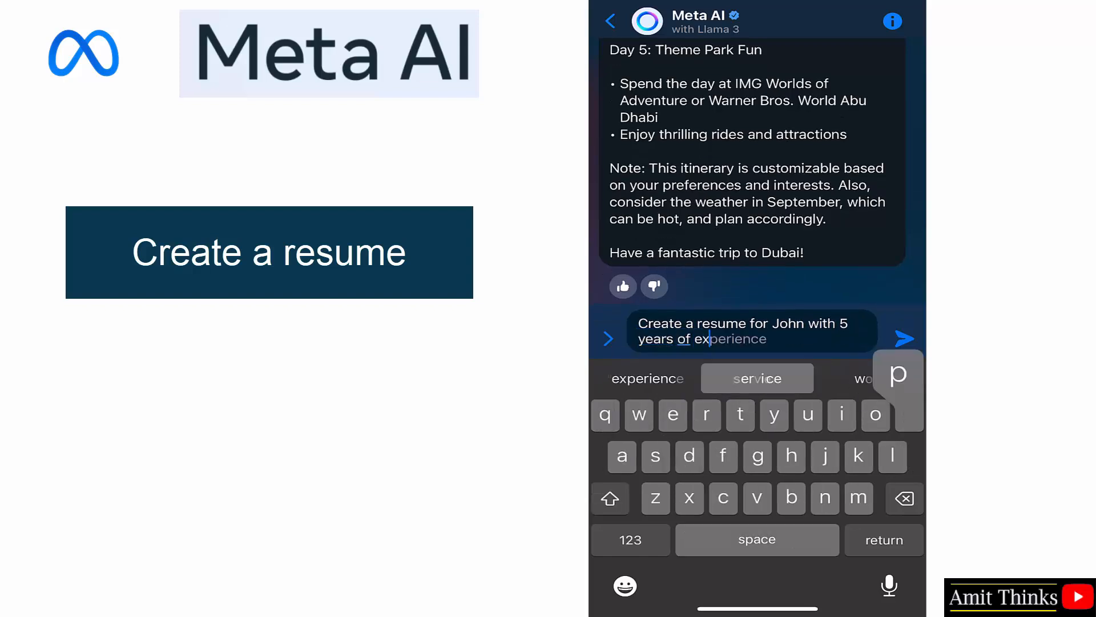
# Request a resume for John, a US-based web developer with Bootstrap skills and a Masters in computers.
pyautogui.write('in web')
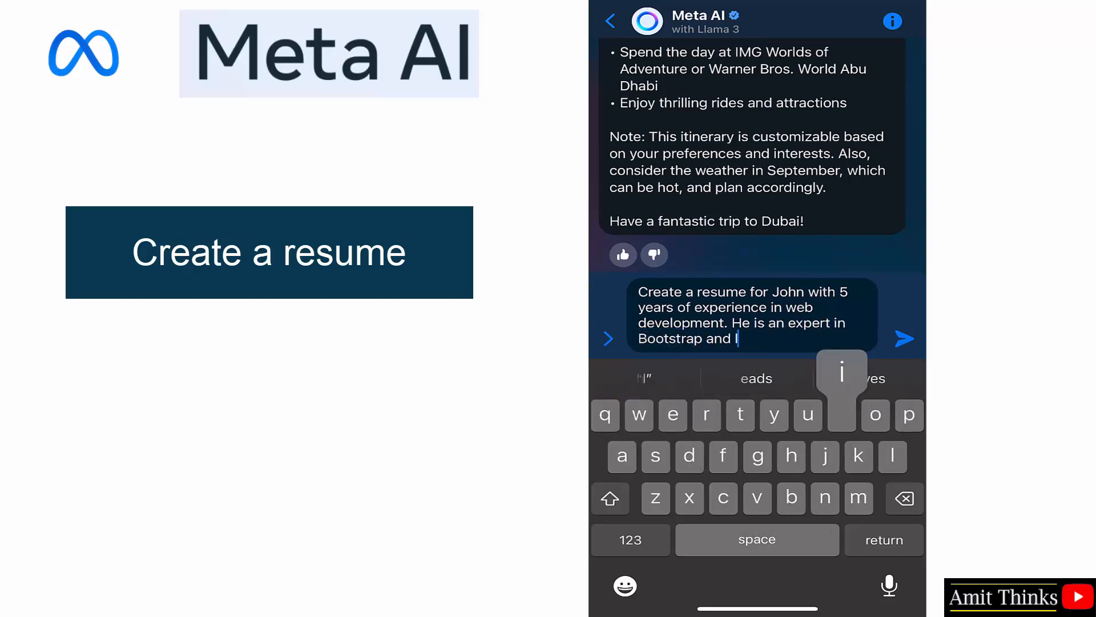
pyautogui.write('lives in the U')
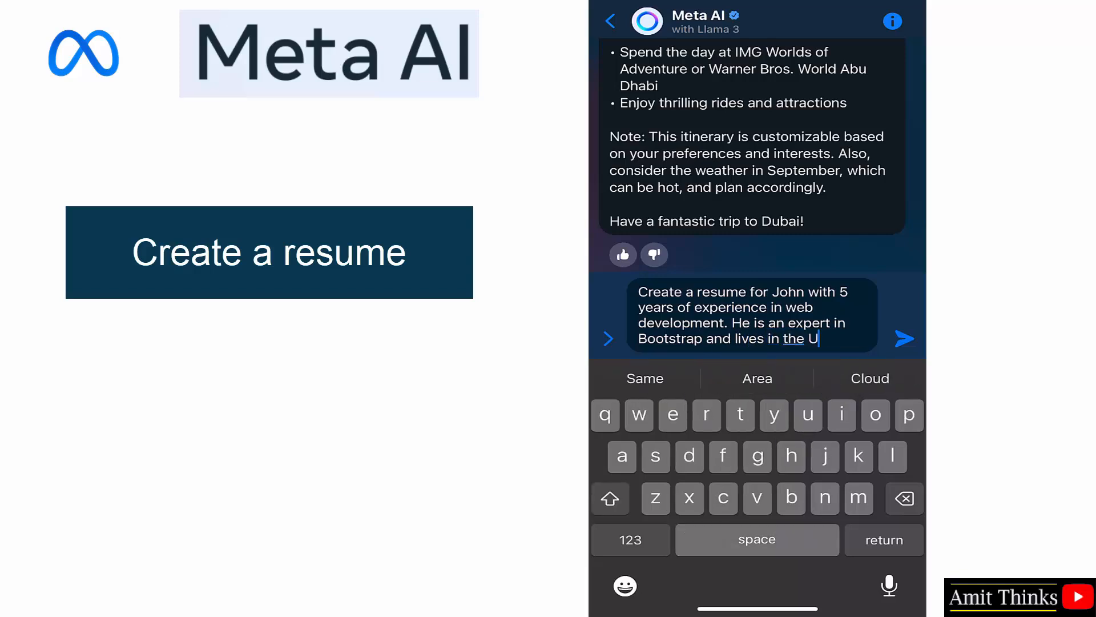
pyautogui.write('S')
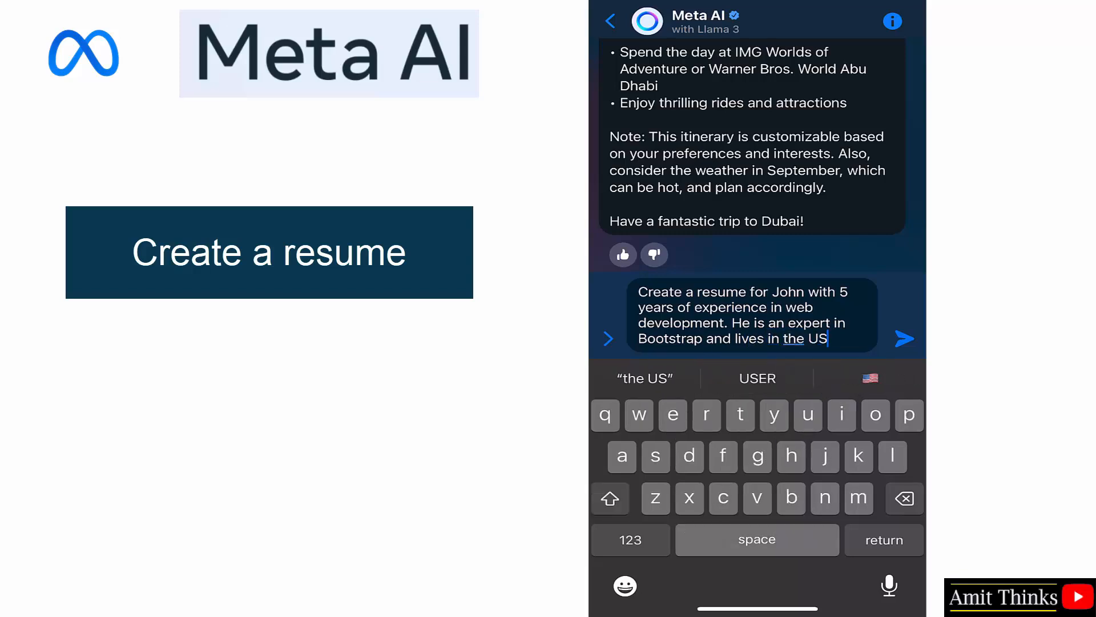
pyautogui.write('.')
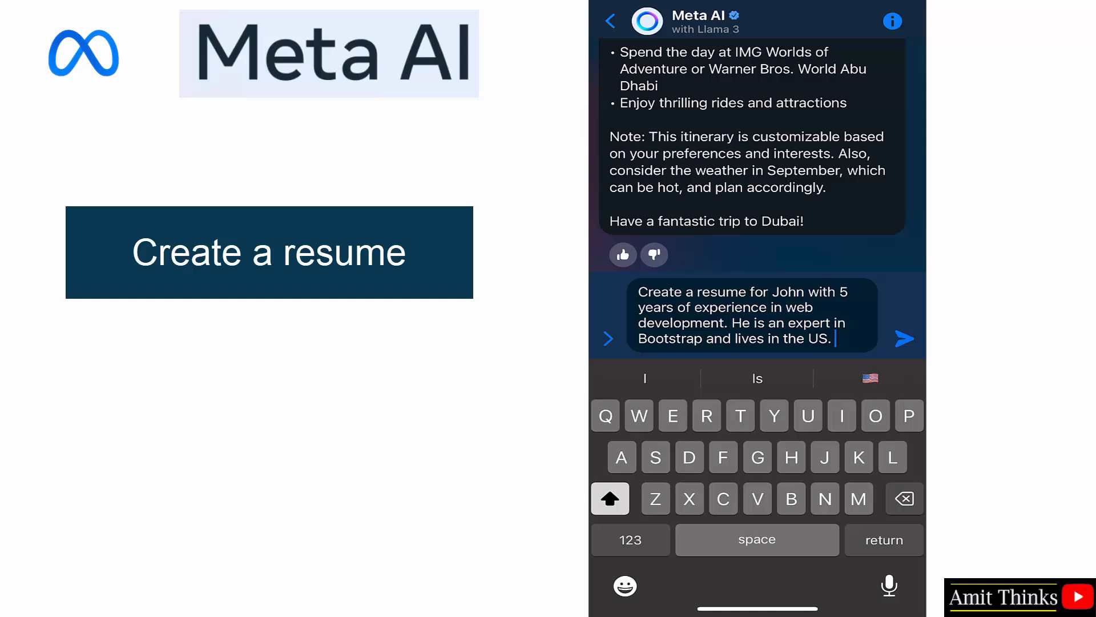
pyautogui.write('He did Masters in Com')
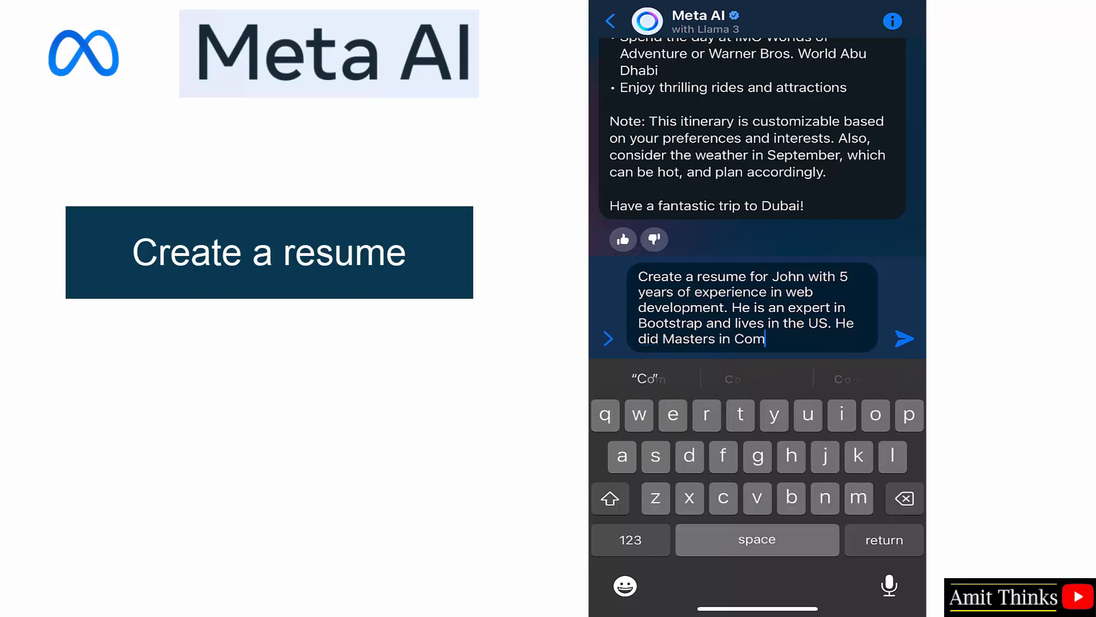
pyautogui.write('puters.')
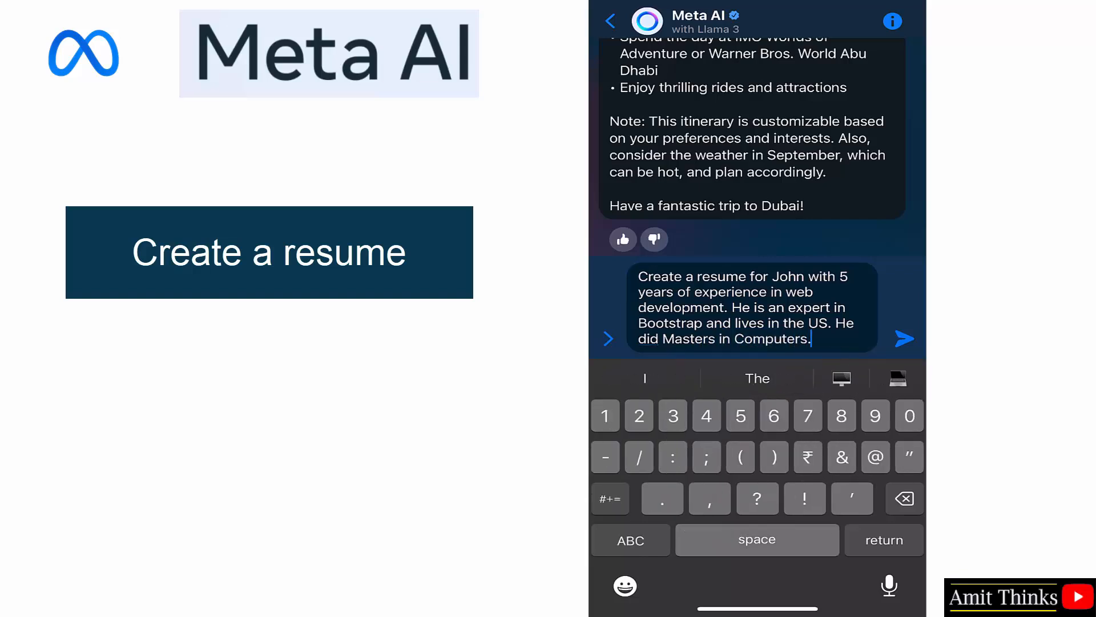
pyautogui.click(904, 338)
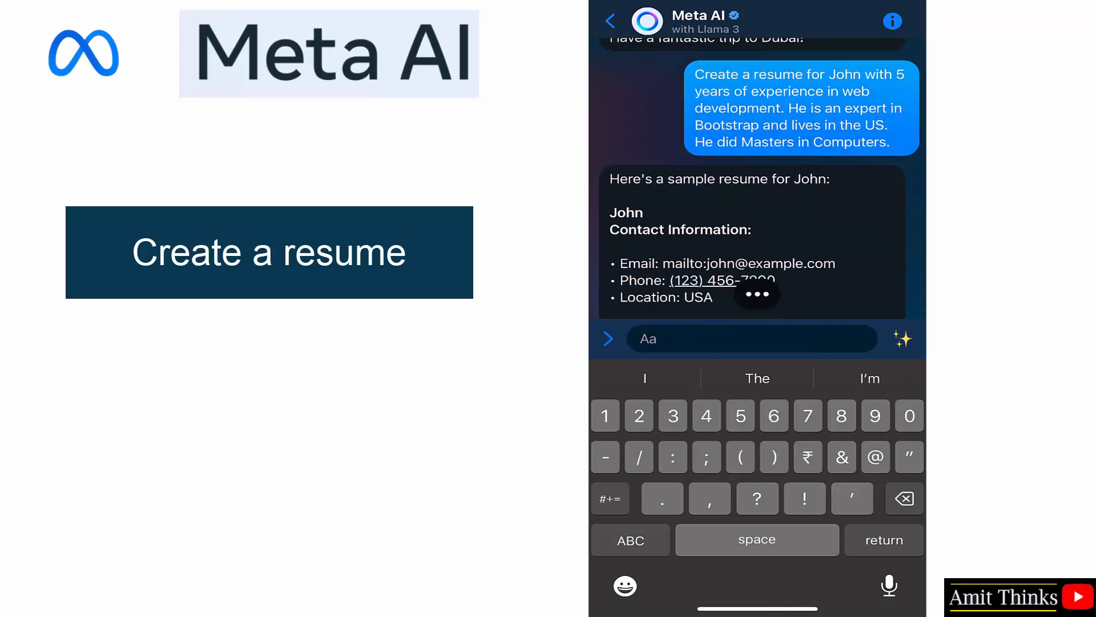
# Read through the generated resume's contact, experience, education, skills and projects sections.
pyautogui.click(753, 339)
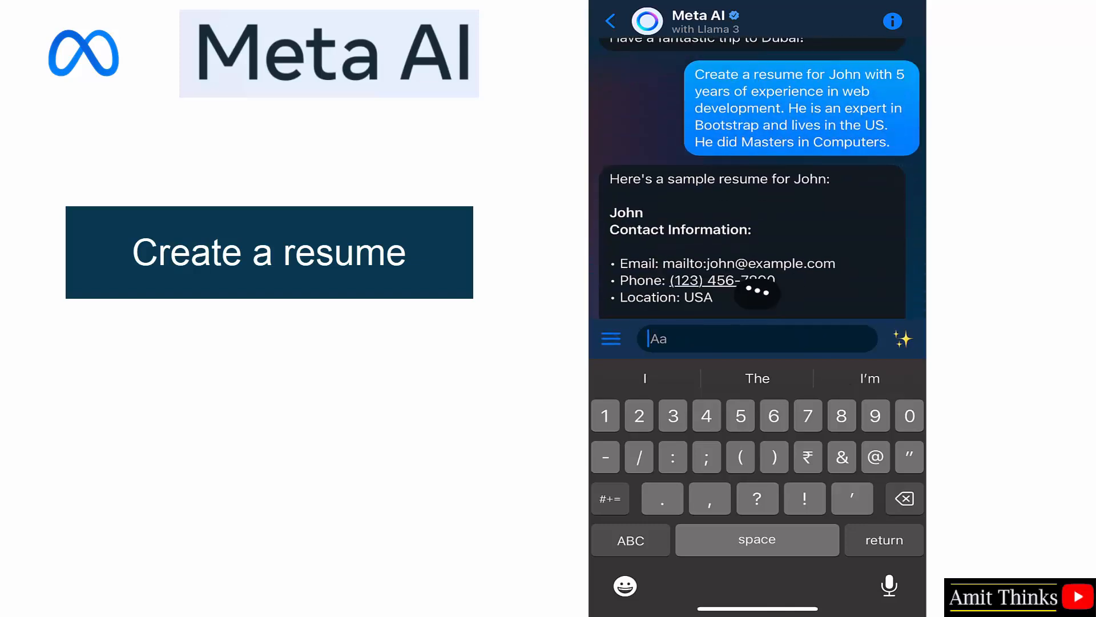
pyautogui.scroll(-3)
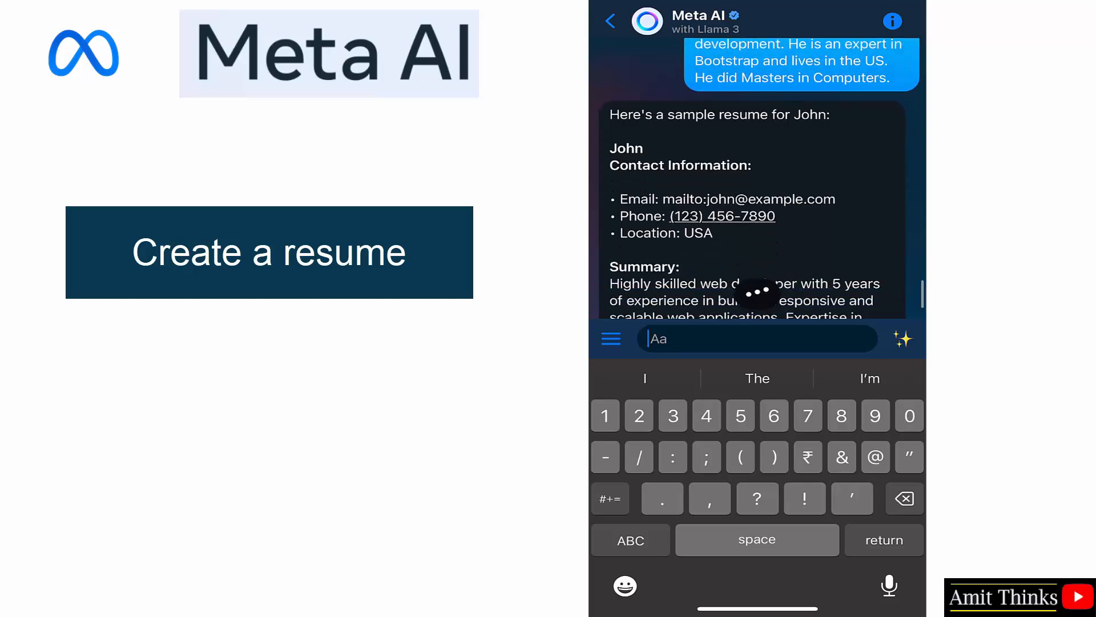
pyautogui.scroll(-3)
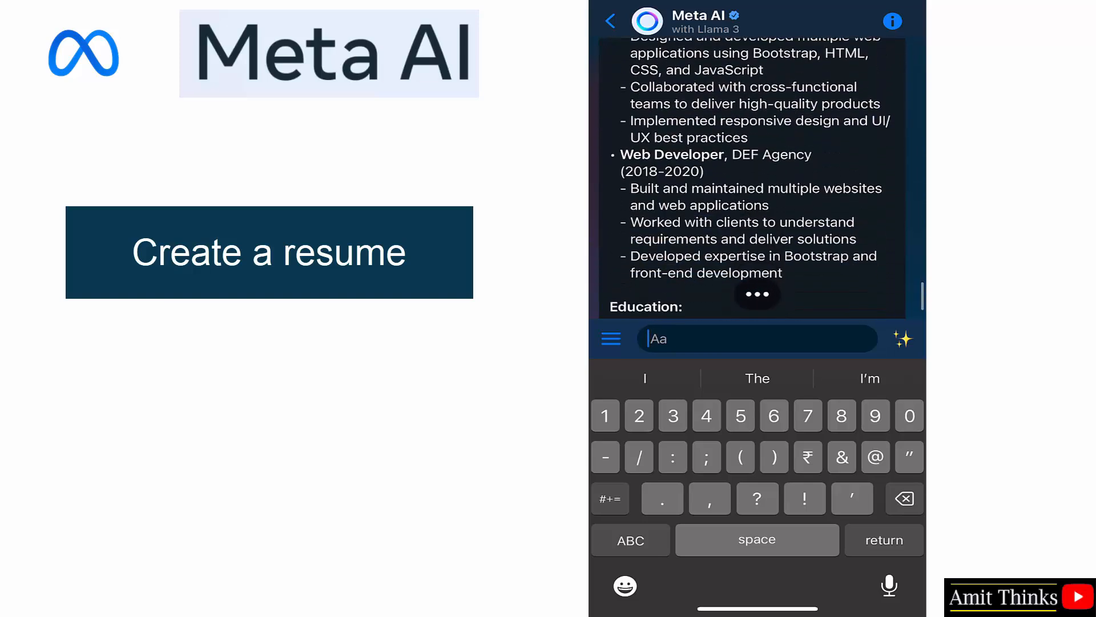
pyautogui.scroll(-3)
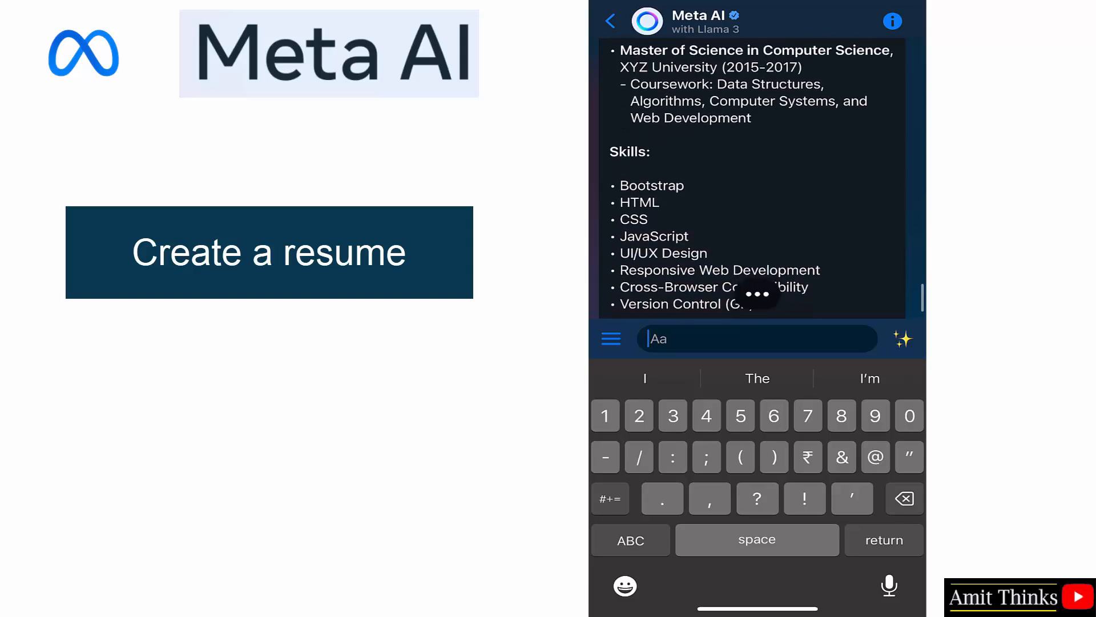
pyautogui.scroll(-3)
pyautogui.write('Create a cover letter for the above resume.')
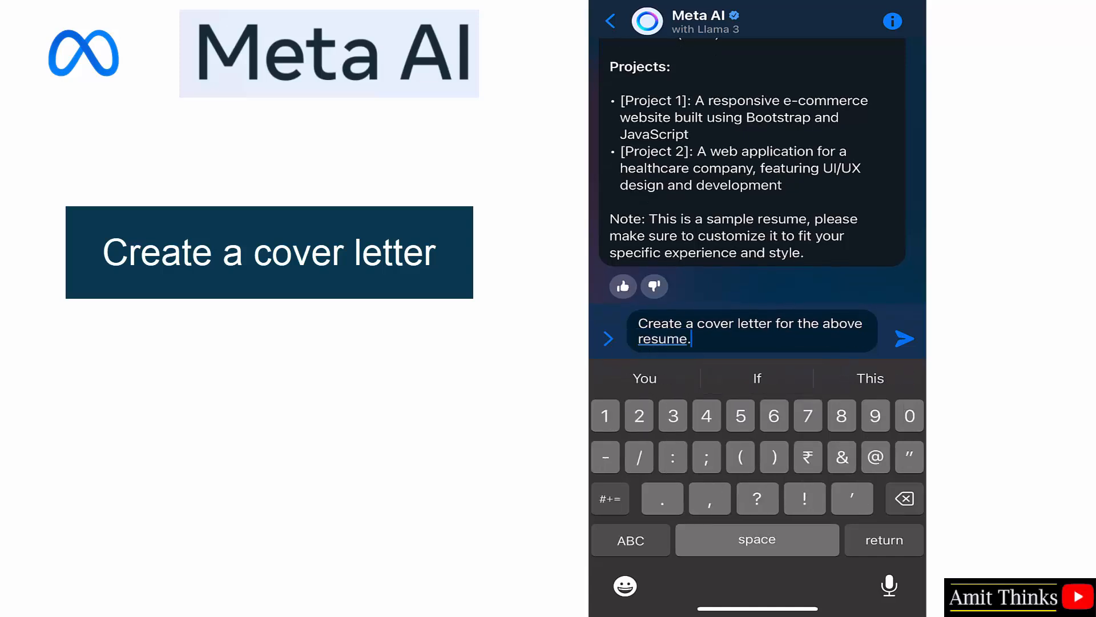
# Send 'Create a cover letter for the above resume.' and review the Senior Web Developer letter.
pyautogui.click(905, 338)
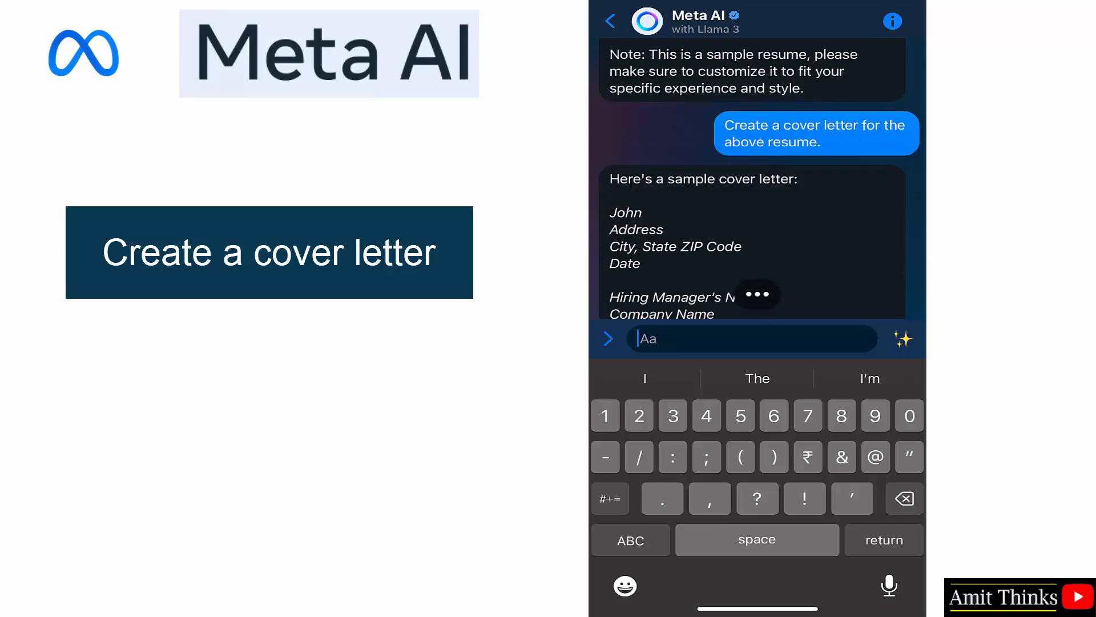
pyautogui.scroll(-3)
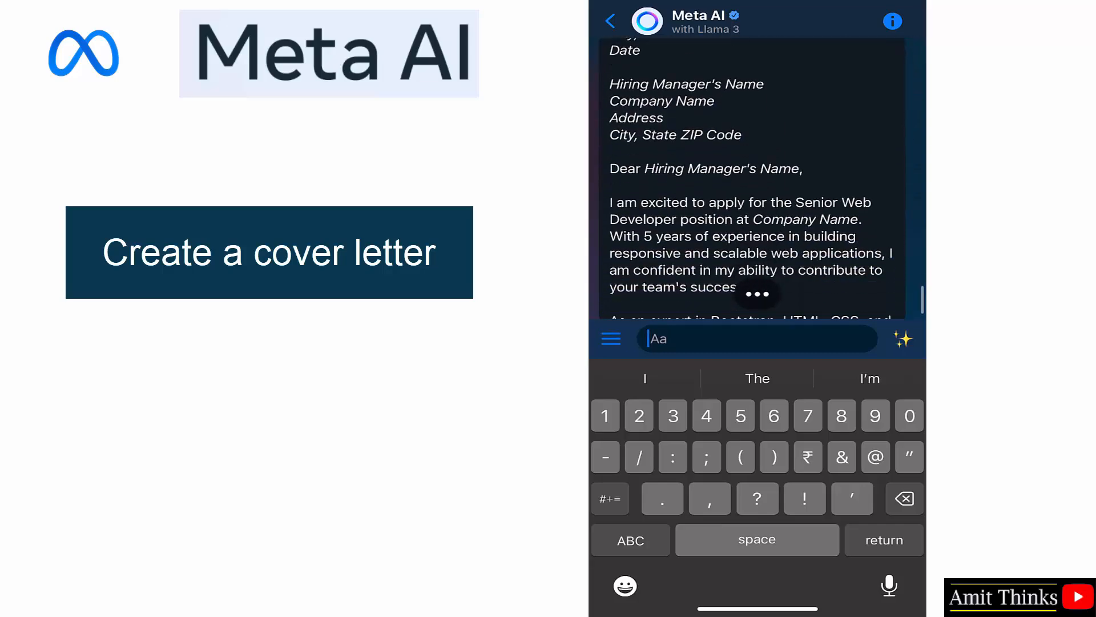
pyautogui.scroll(-3)
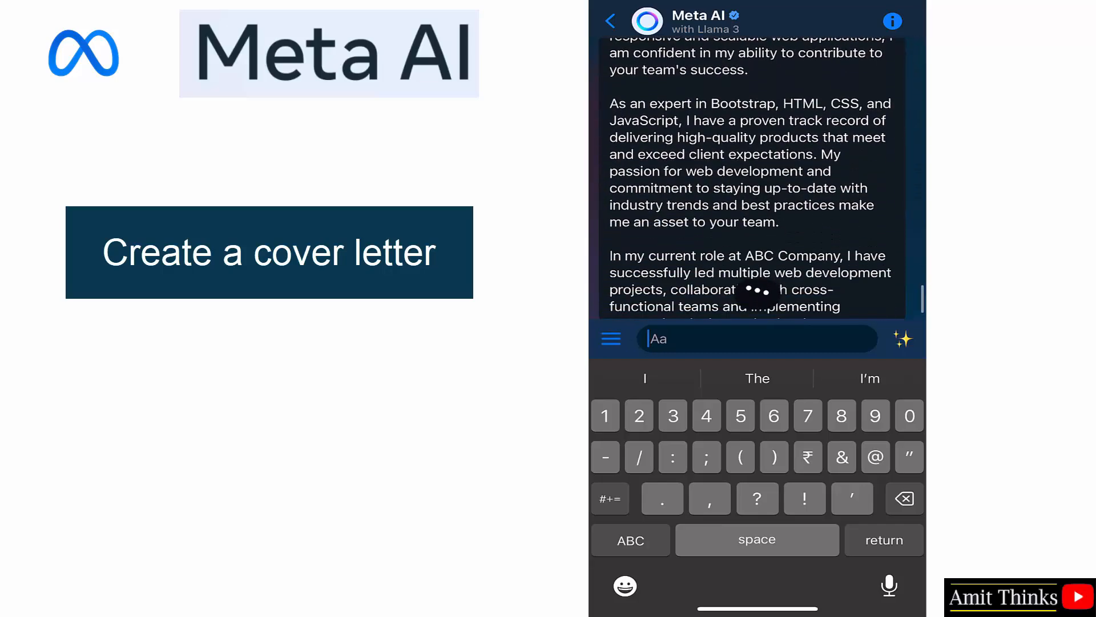
pyautogui.scroll(-3)
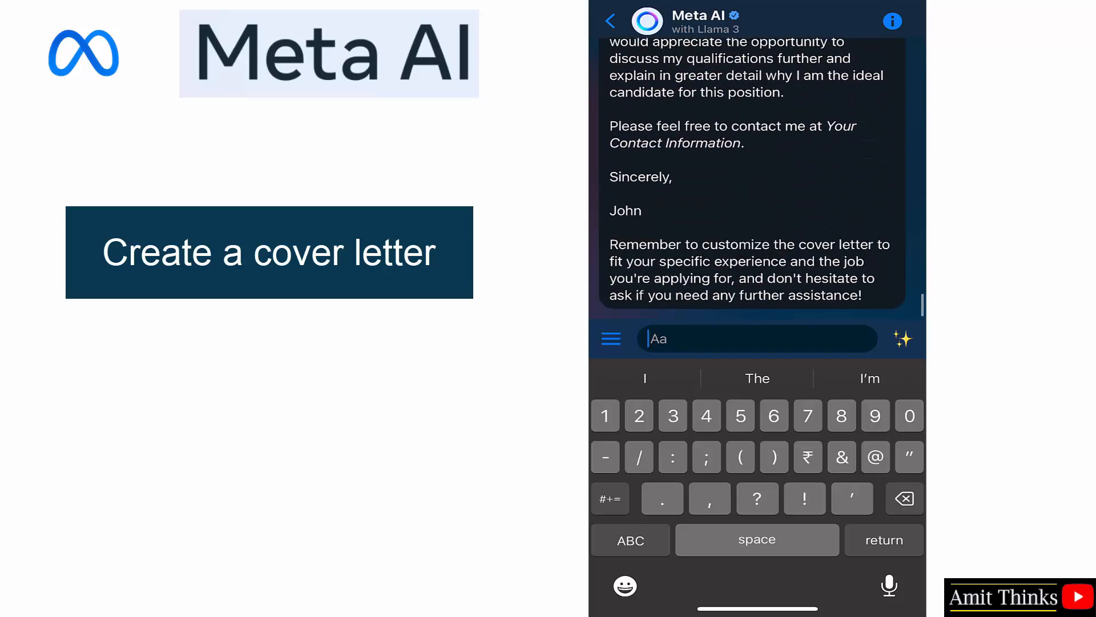
pyautogui.scroll(3)
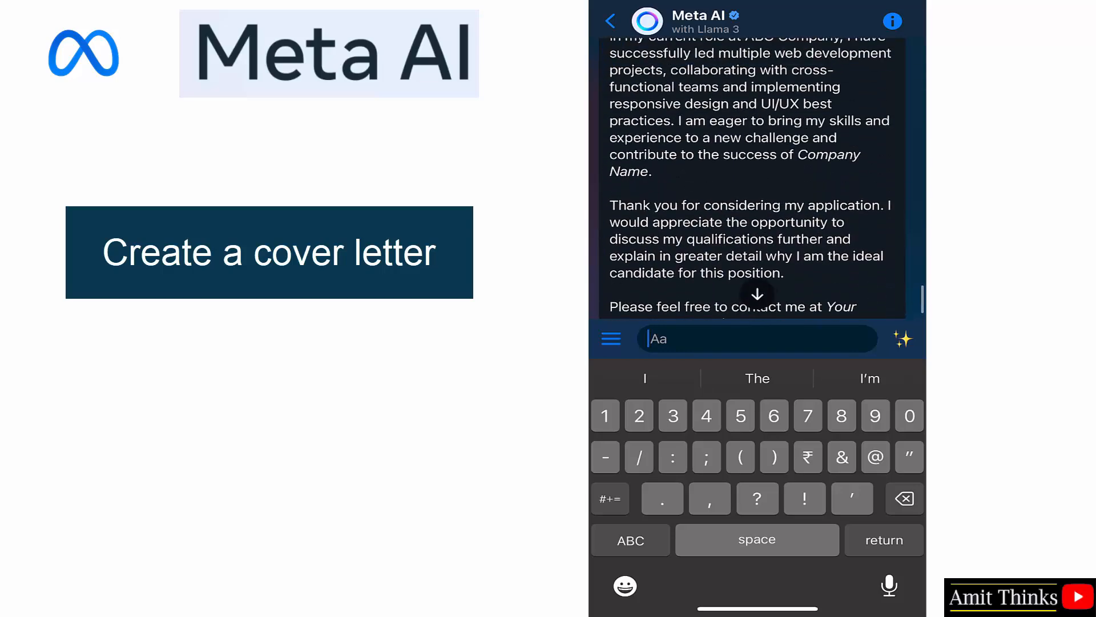